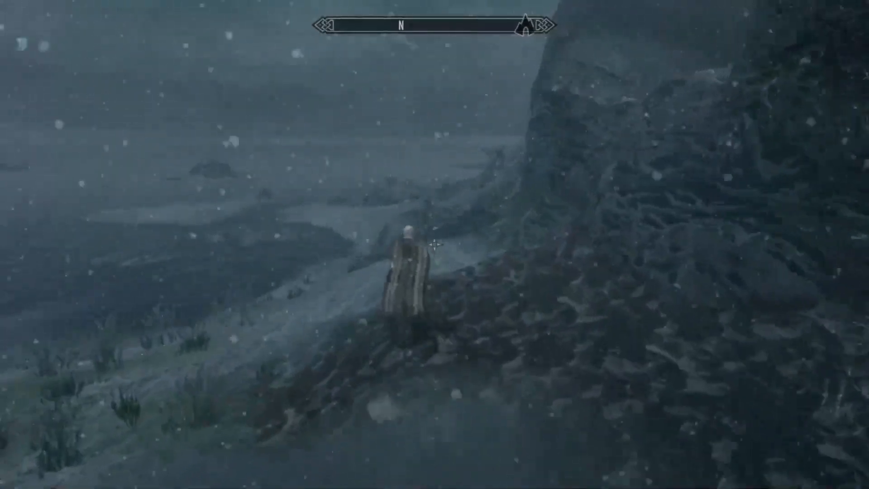
Bring up the Game Data editor's System Graphics settings listing the battle window assets
{"action": "key", "text": "w"}
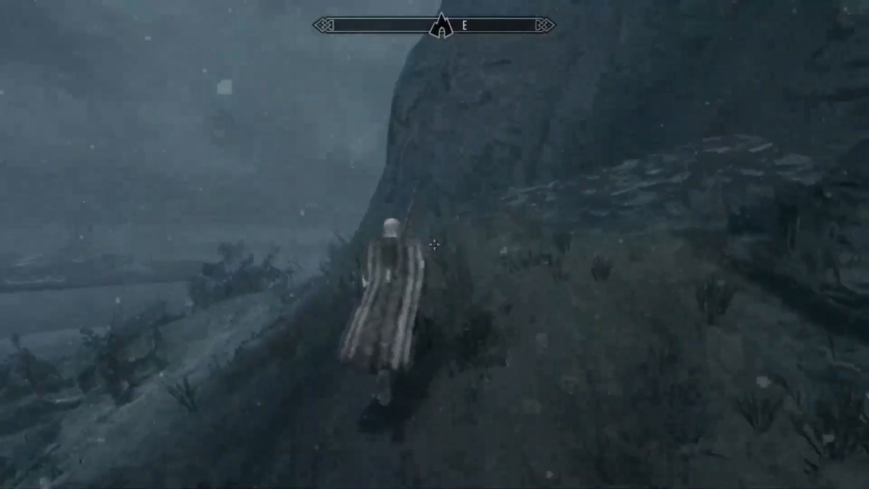
{"action": "key", "text": "w"}
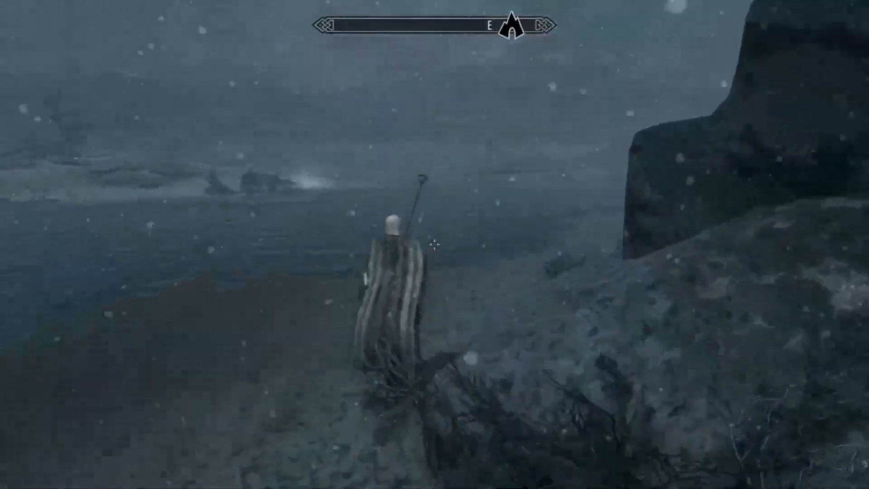
{"action": "key", "text": "w"}
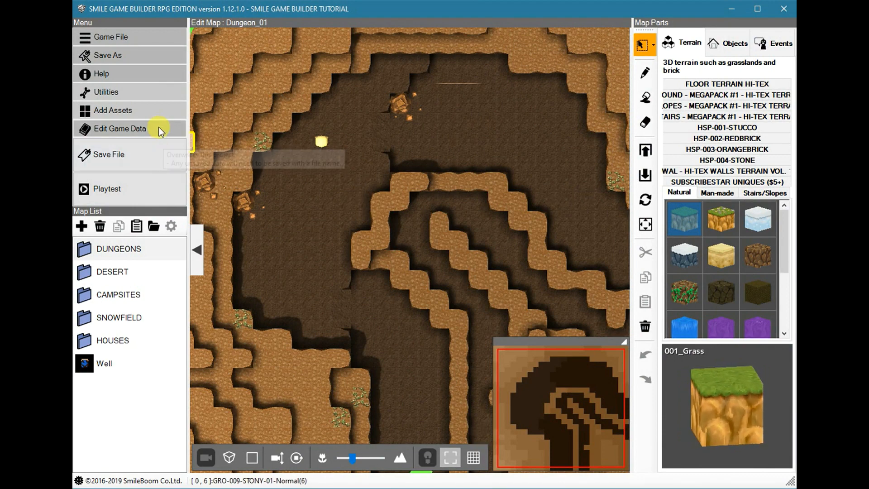
{"action": "mouse_move", "coordinate": [140, 132]}
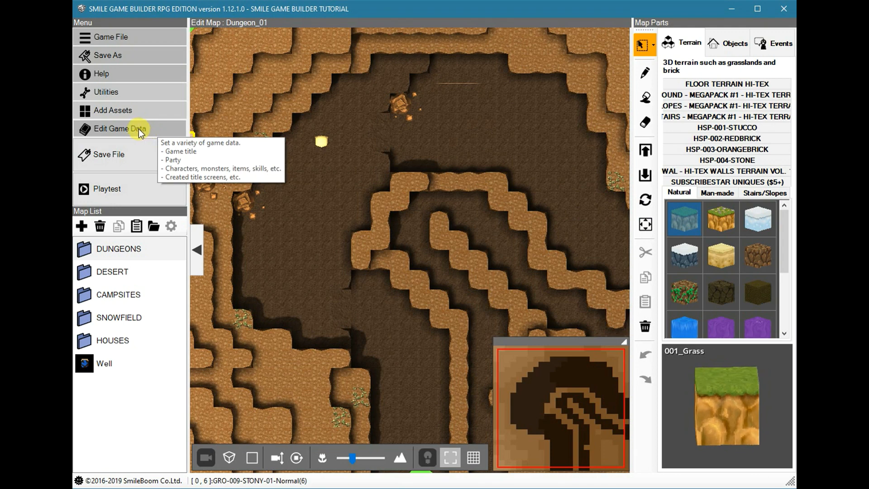
{"action": "left_click", "coordinate": [122, 129]}
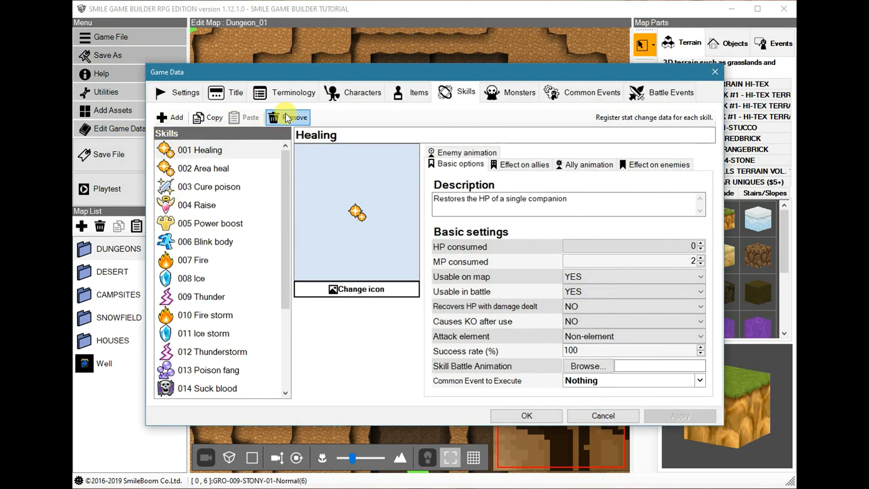
{"action": "mouse_move", "coordinate": [204, 92]}
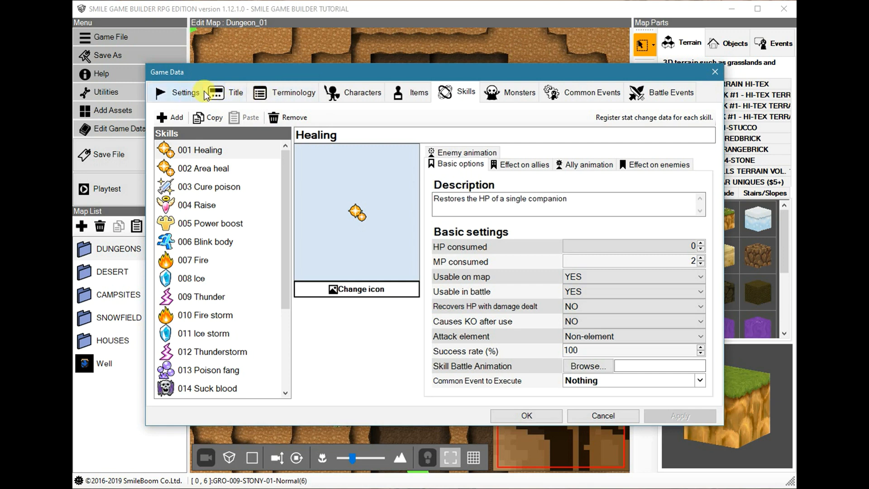
{"action": "left_click", "coordinate": [186, 92]}
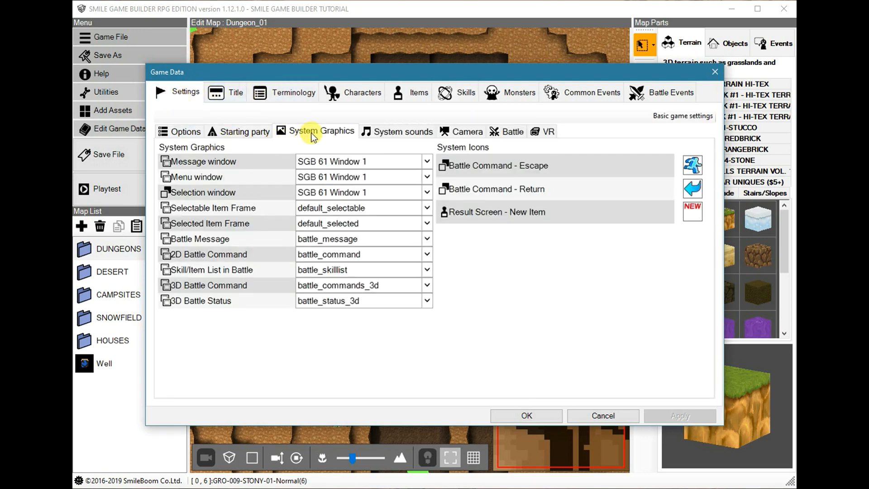
{"action": "mouse_move", "coordinate": [303, 146]}
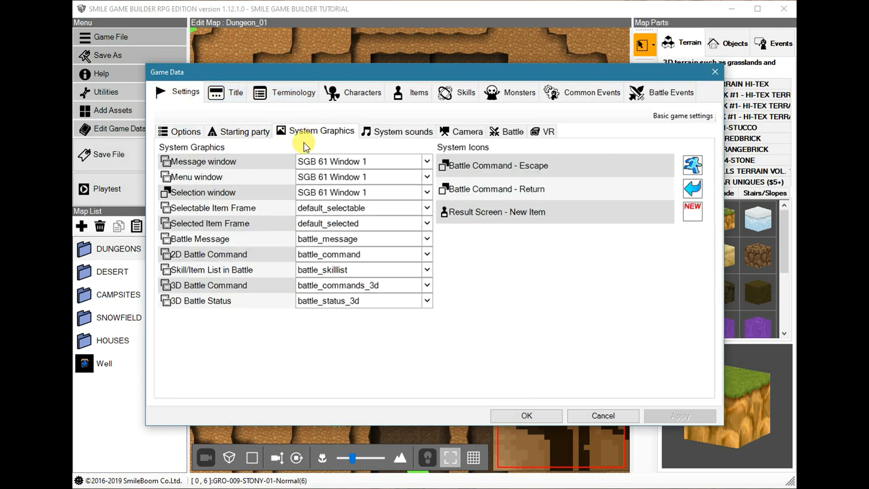
{"action": "mouse_move", "coordinate": [419, 241]}
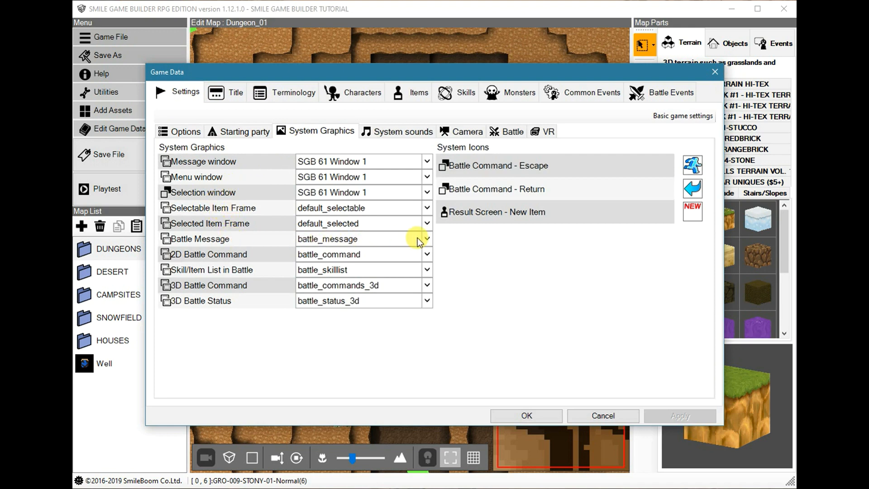
{"action": "mouse_move", "coordinate": [217, 286]}
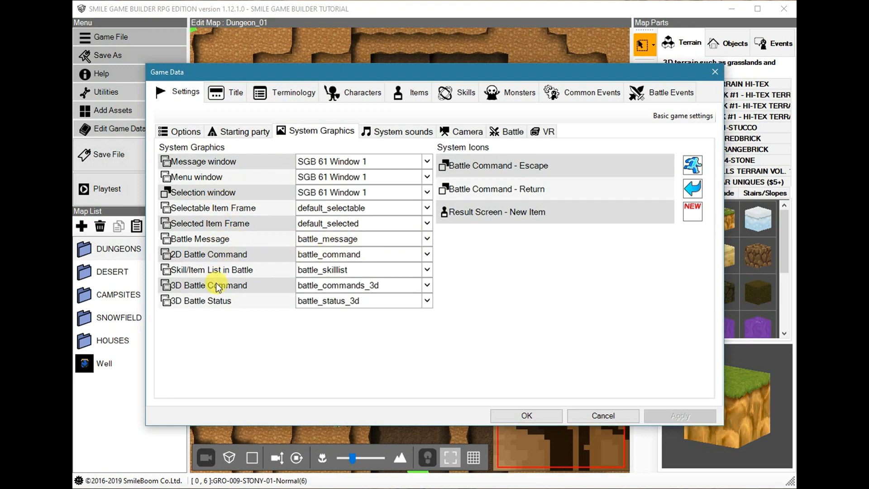
Browse window graphics for 3D Battle Command (battle_commands_3d, battle_selected) and cancel unchanged
{"action": "left_click", "coordinate": [427, 285]}
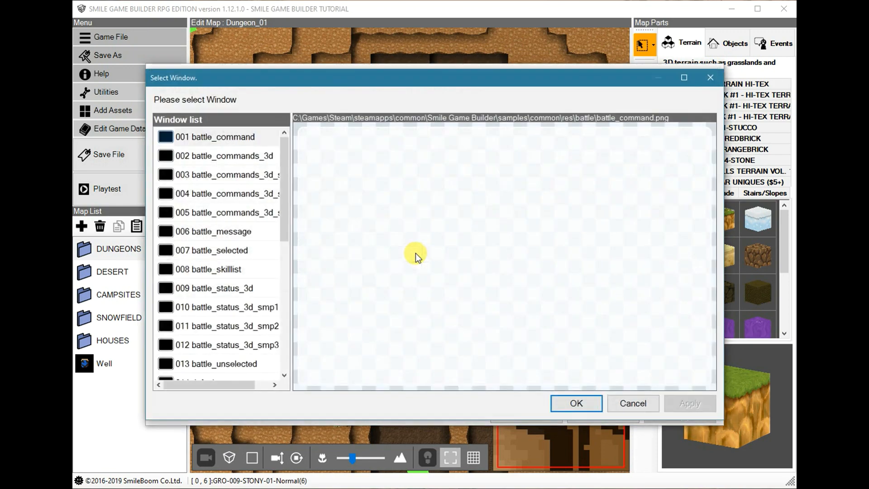
{"action": "left_click", "coordinate": [243, 156]}
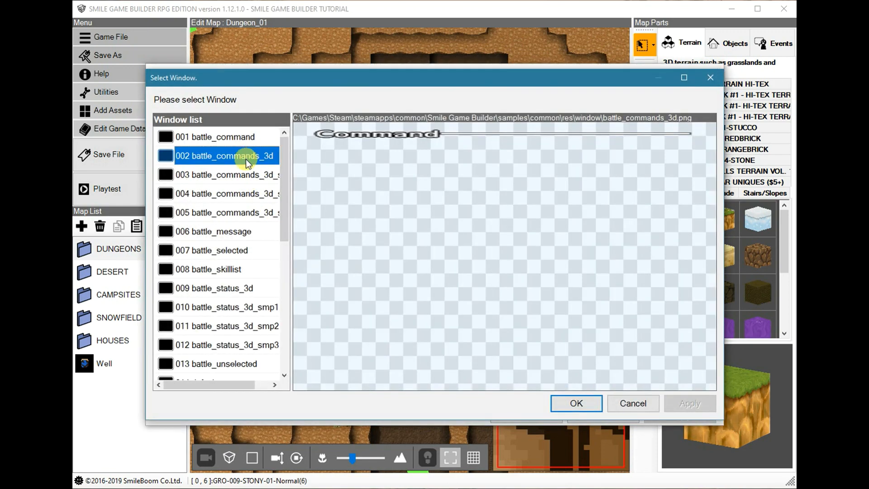
{"action": "left_click", "coordinate": [227, 175]}
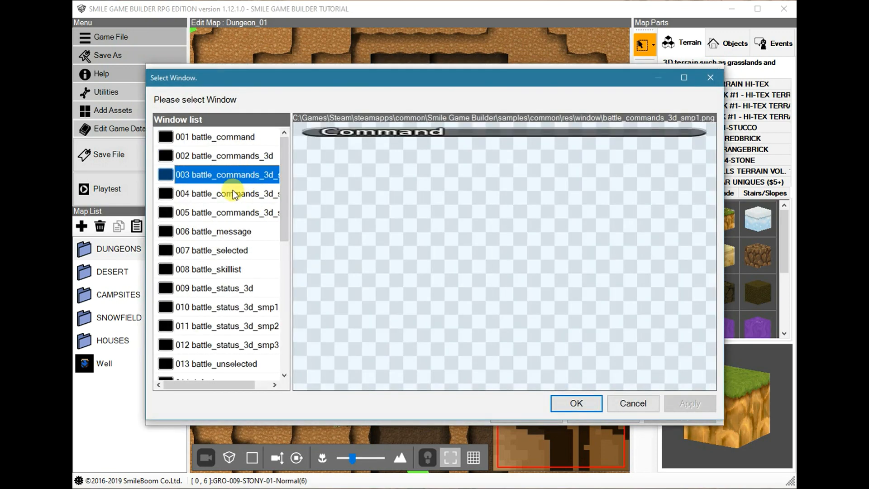
{"action": "mouse_move", "coordinate": [214, 259]}
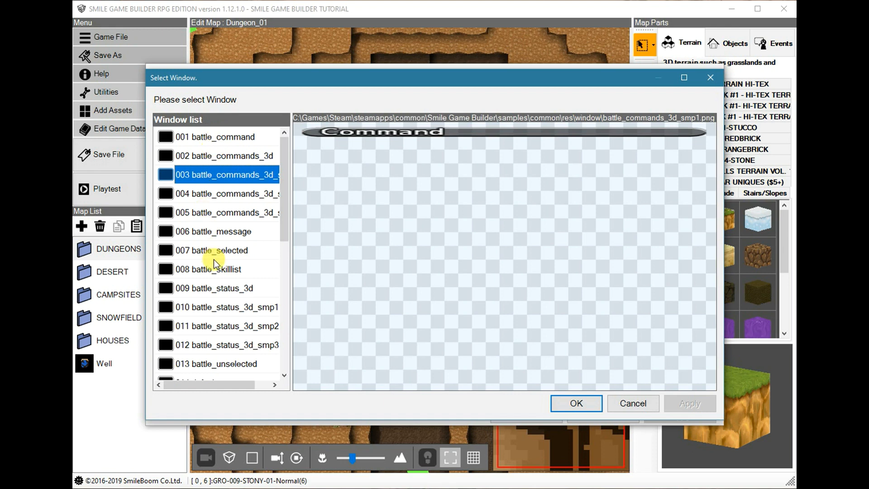
{"action": "left_click", "coordinate": [221, 250]}
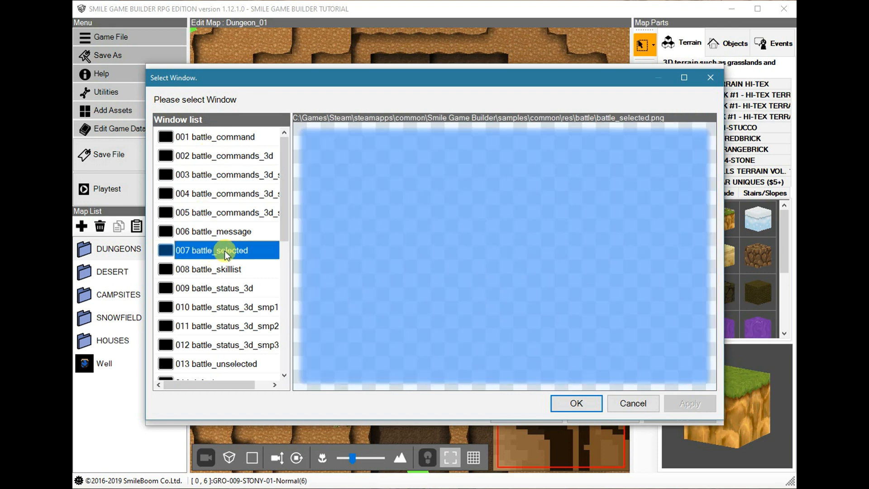
{"action": "mouse_move", "coordinate": [633, 404]}
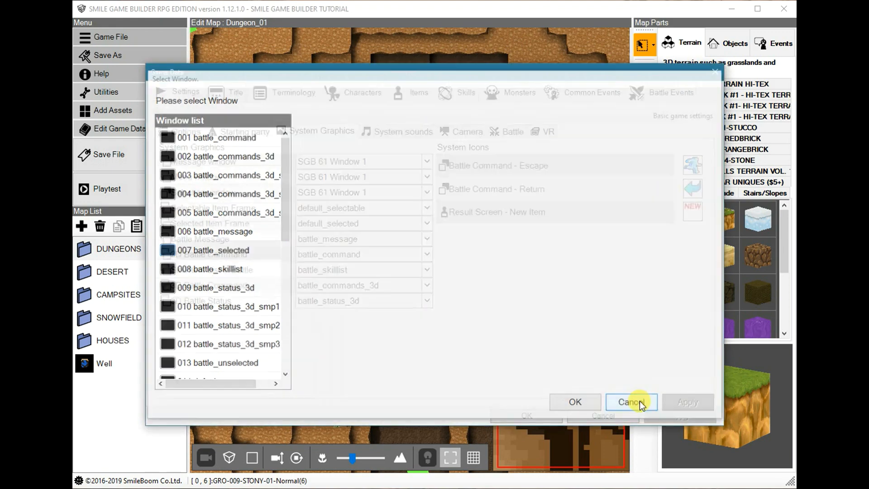
{"action": "left_click", "coordinate": [631, 402]}
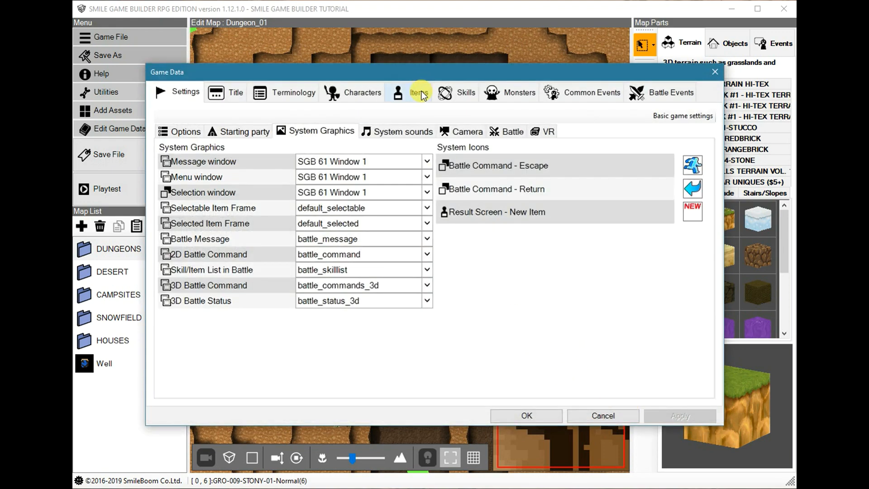
Show the Items data, dismiss the Consumables common event picker, and switch to the Weapons list
{"action": "left_click", "coordinate": [419, 92]}
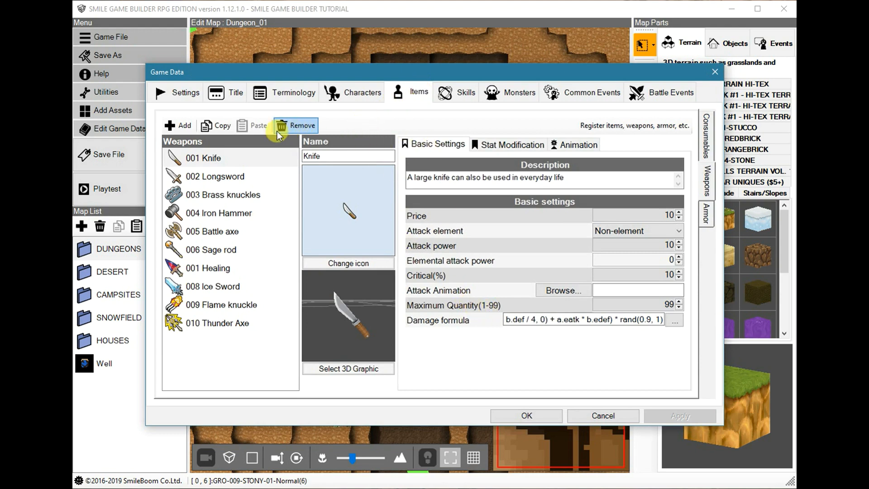
{"action": "left_click", "coordinate": [706, 134]}
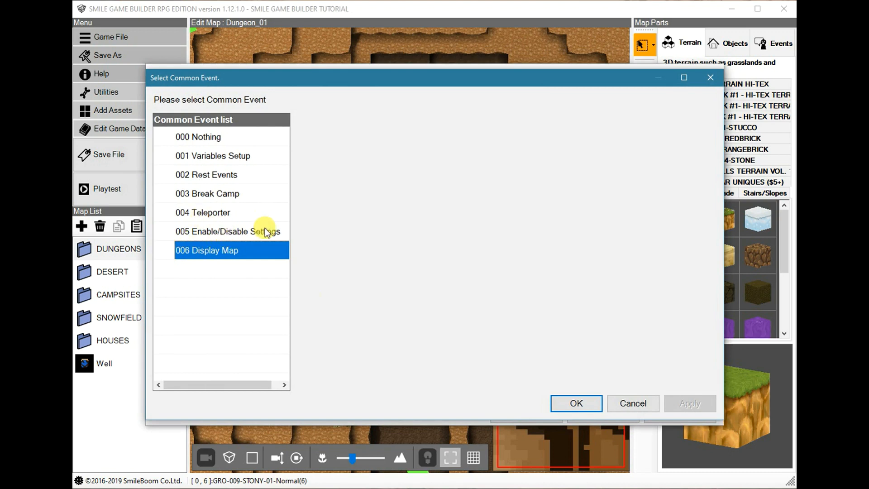
{"action": "mouse_move", "coordinate": [639, 418]}
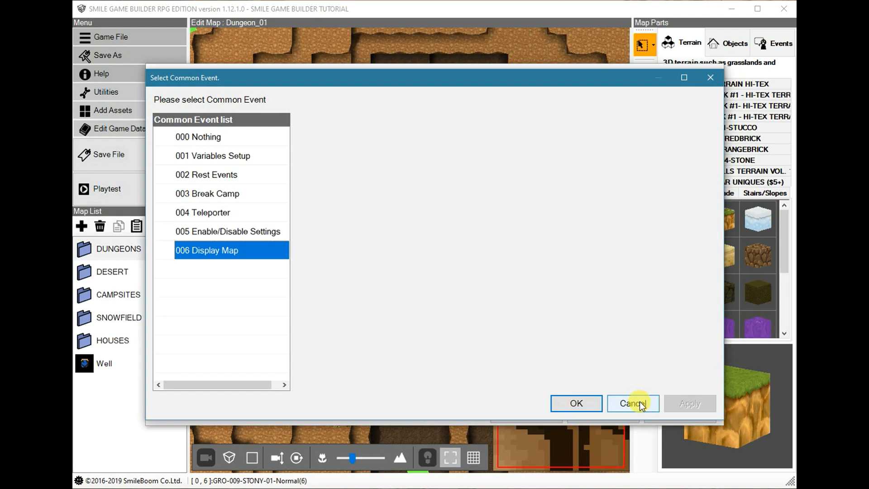
{"action": "left_click", "coordinate": [633, 404]}
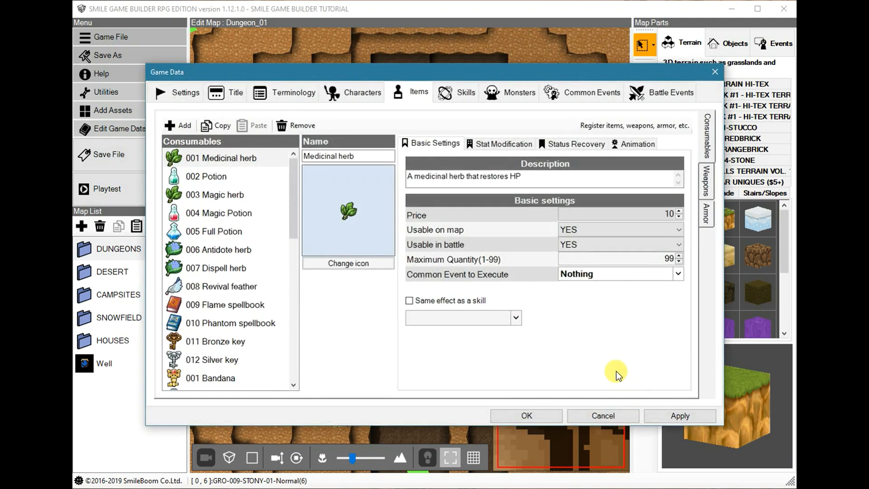
{"action": "mouse_move", "coordinate": [706, 181]}
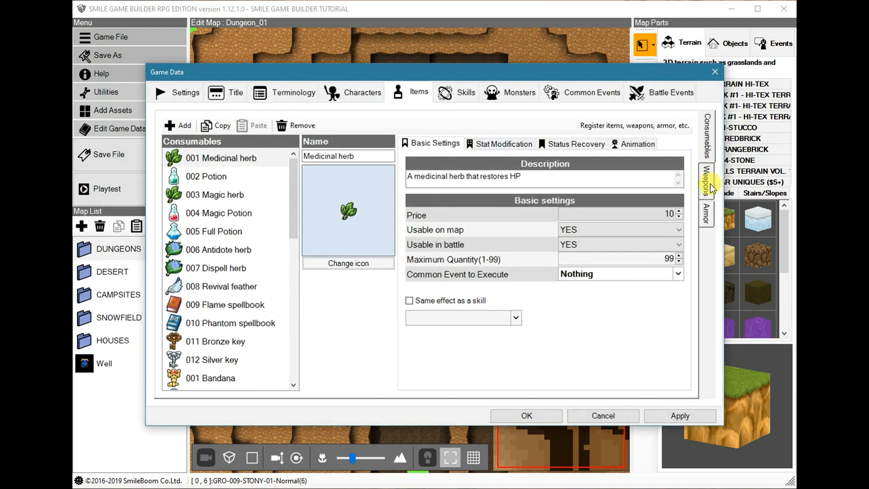
{"action": "left_click", "coordinate": [706, 179]}
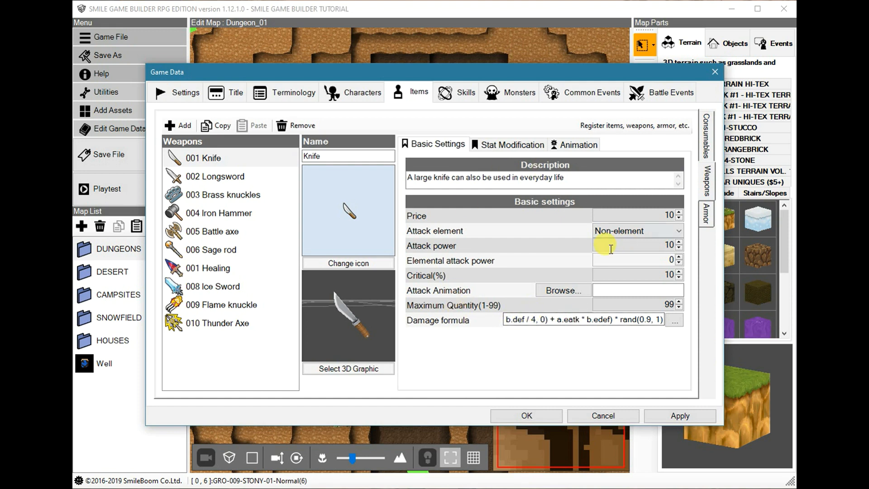
{"action": "mouse_move", "coordinate": [455, 317]}
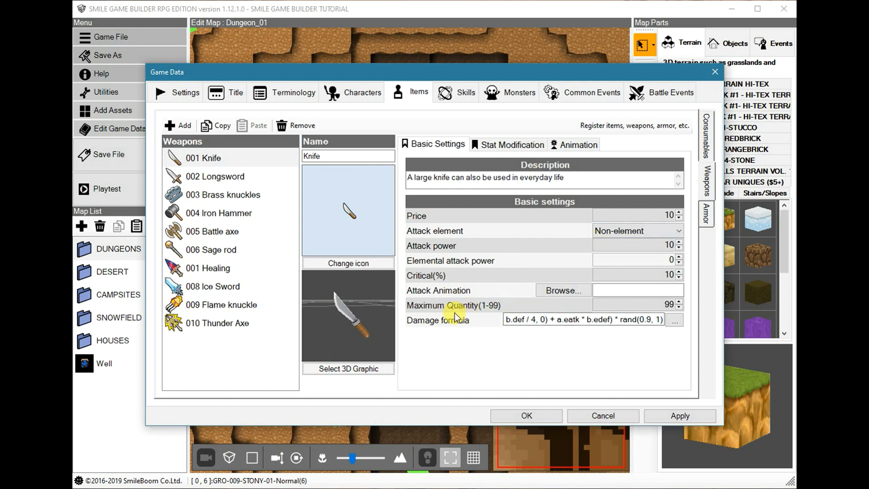
{"action": "mouse_move", "coordinate": [449, 294]}
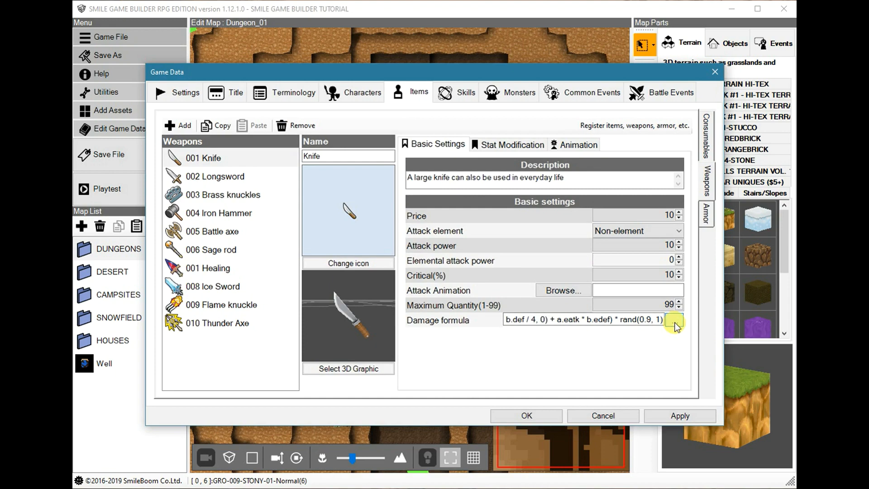
Try the Knife's damage formula editor with element defense and subtraction, then cancel unchanged
{"action": "left_click", "coordinate": [673, 320]}
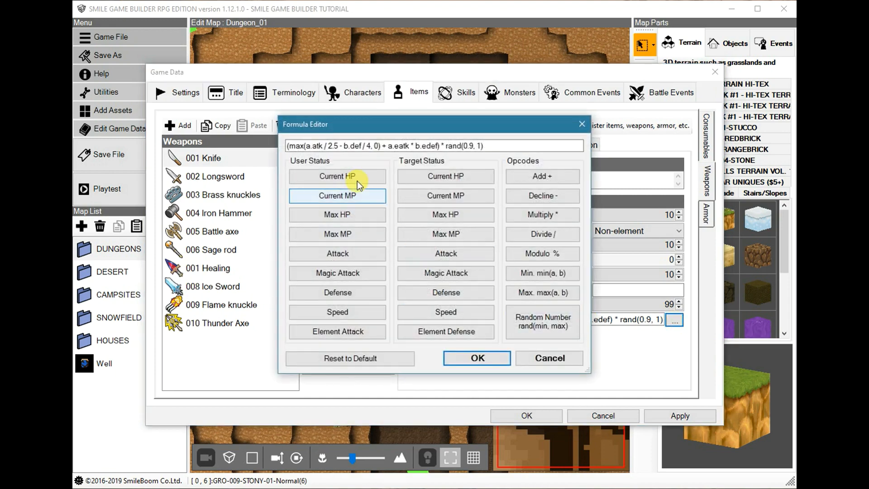
{"action": "mouse_move", "coordinate": [445, 346]}
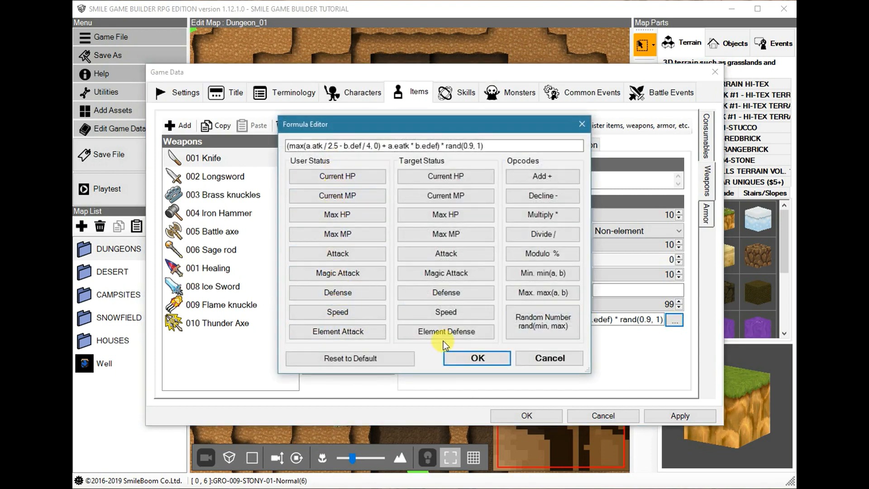
{"action": "left_click", "coordinate": [446, 331]}
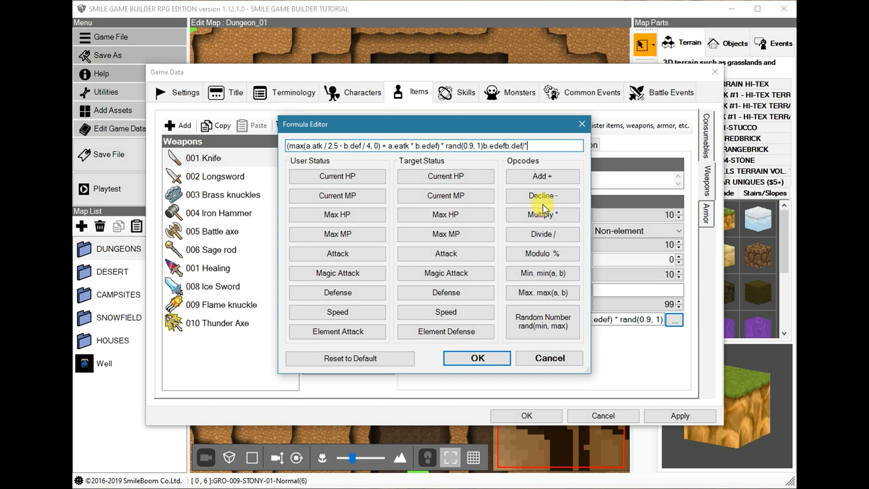
{"action": "left_click", "coordinate": [543, 196]}
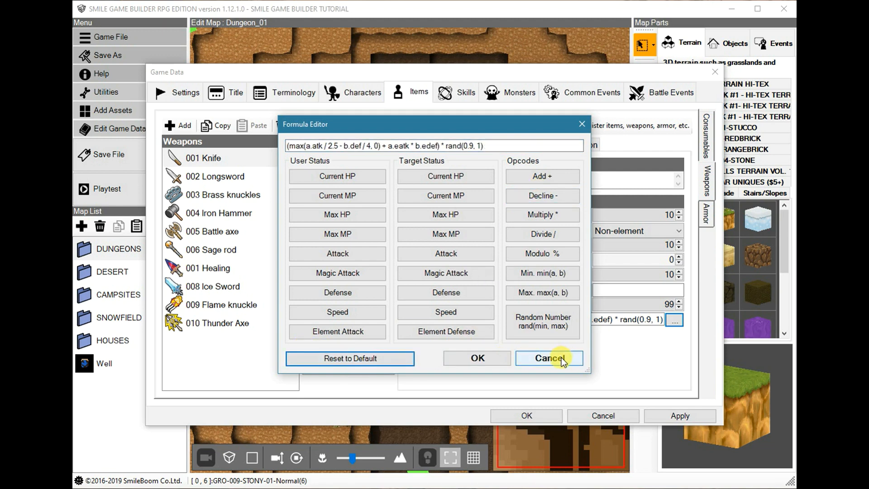
{"action": "left_click", "coordinate": [549, 359]}
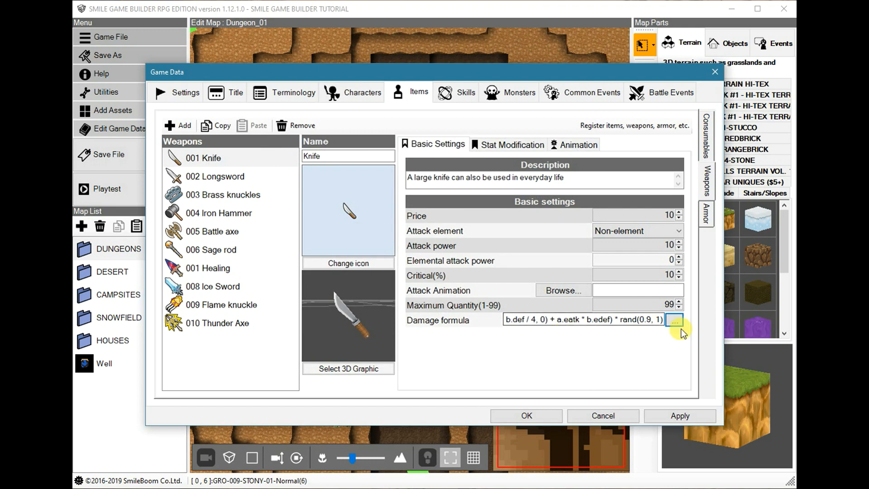
{"action": "mouse_move", "coordinate": [516, 335]}
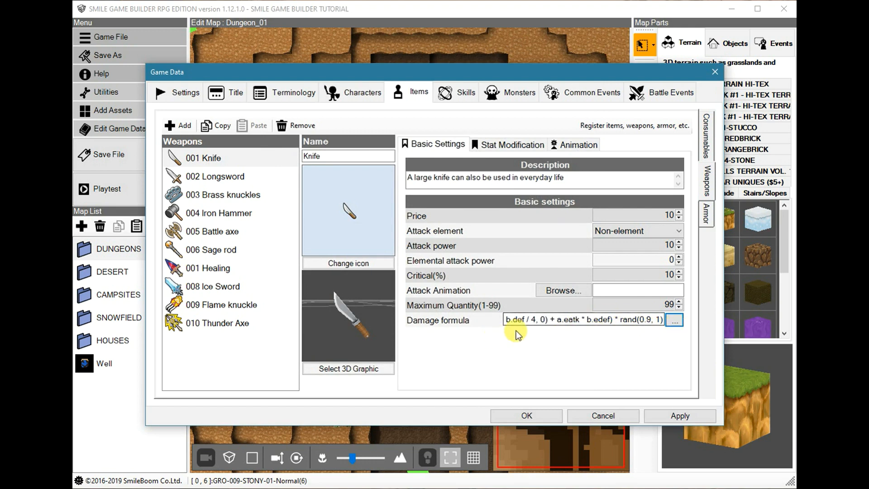
{"action": "mouse_move", "coordinate": [572, 353]}
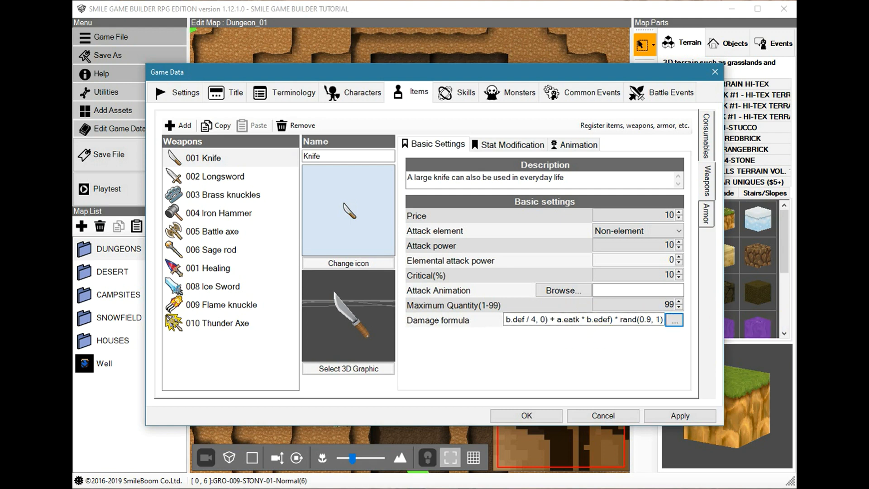
{"action": "mouse_move", "coordinate": [547, 212]}
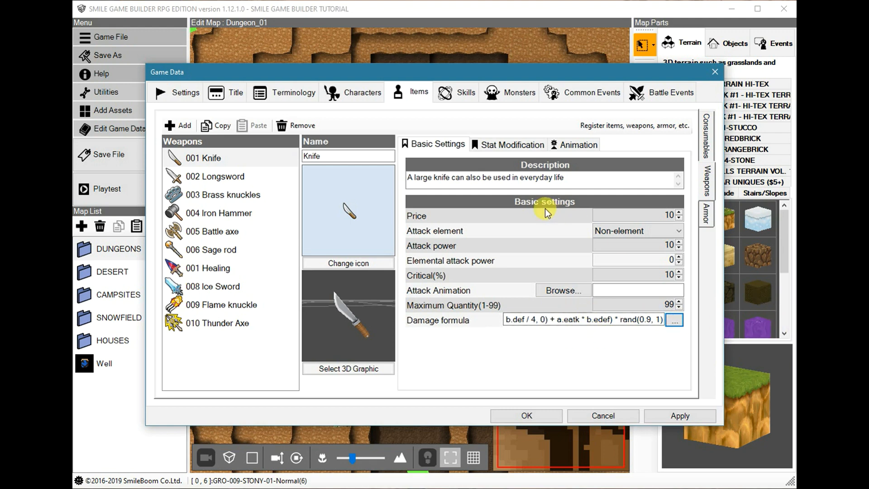
Show the Healing skill in the Skills data and bring up its common event picker
{"action": "left_click", "coordinate": [461, 92]}
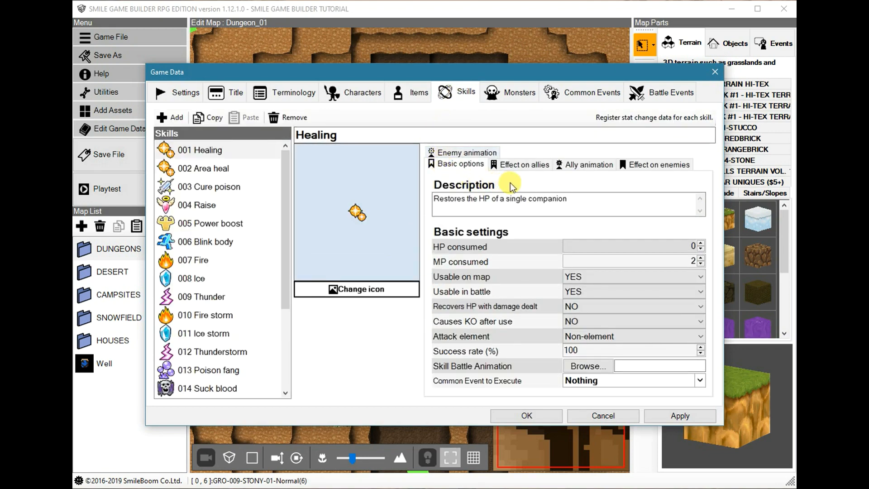
{"action": "mouse_move", "coordinate": [611, 384]}
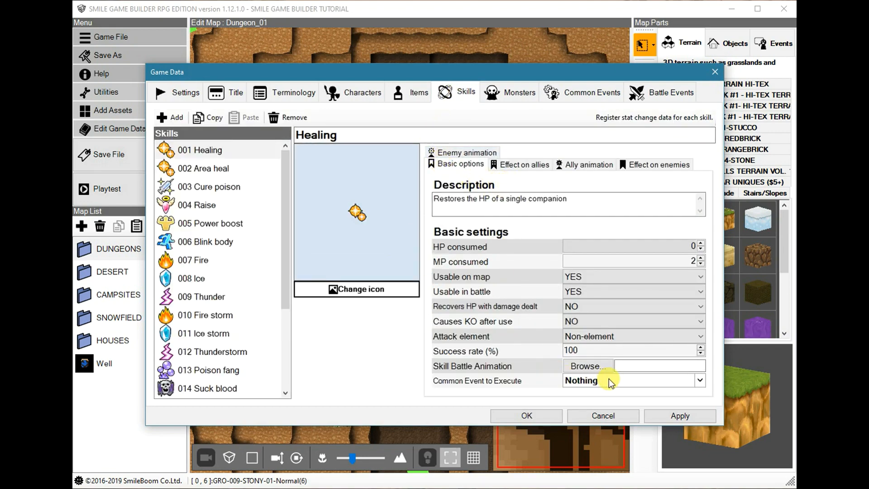
{"action": "left_click", "coordinate": [700, 380]}
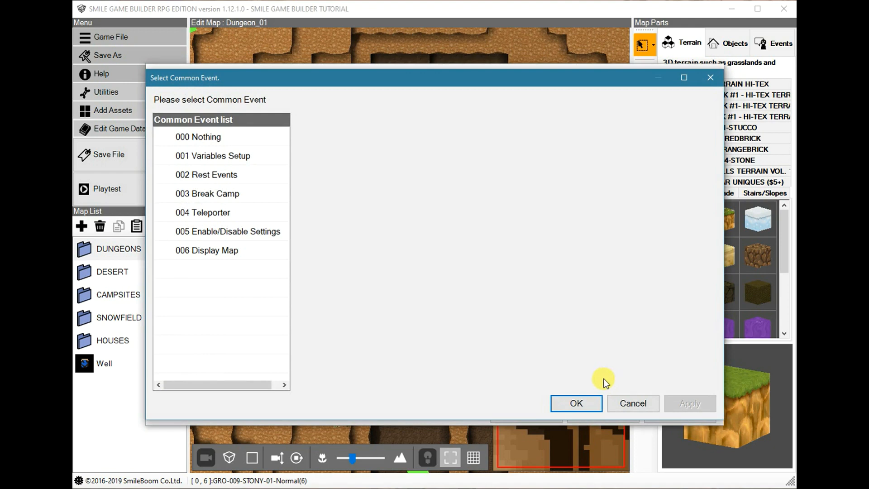
{"action": "mouse_move", "coordinate": [193, 265]}
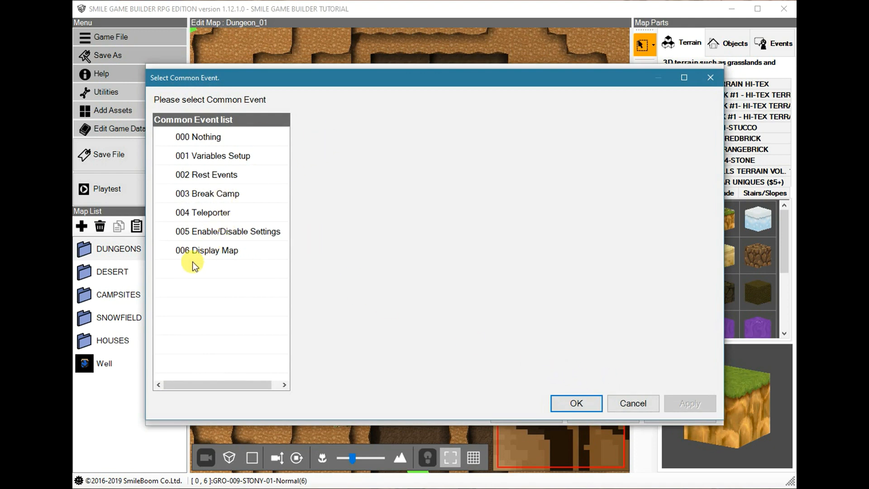
{"action": "mouse_move", "coordinate": [538, 371]}
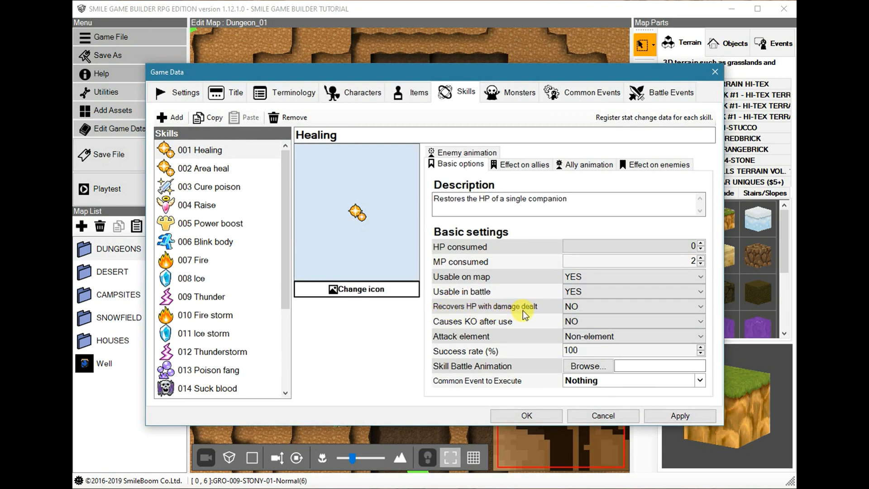
{"action": "mouse_move", "coordinate": [421, 327]}
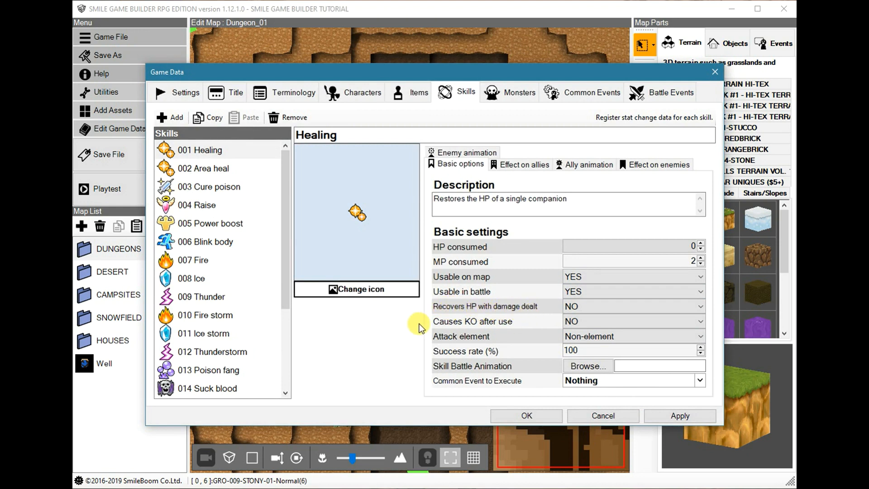
{"action": "mouse_move", "coordinate": [512, 335]}
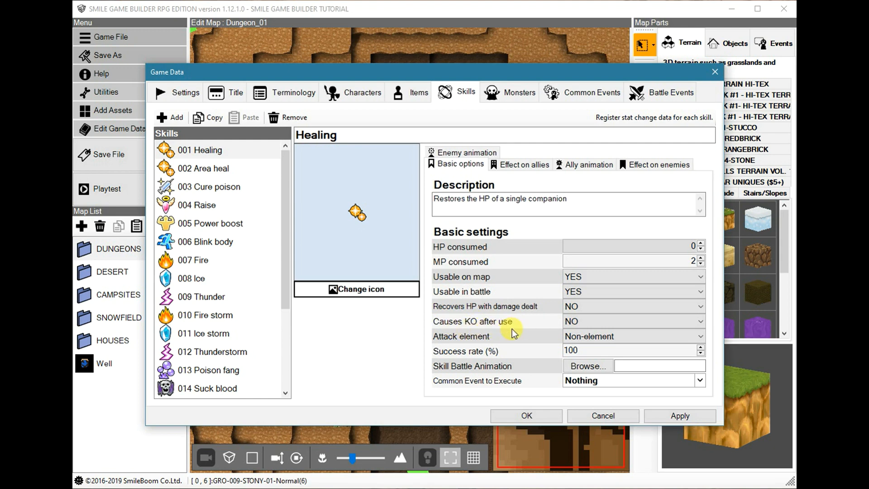
{"action": "mouse_move", "coordinate": [534, 315]}
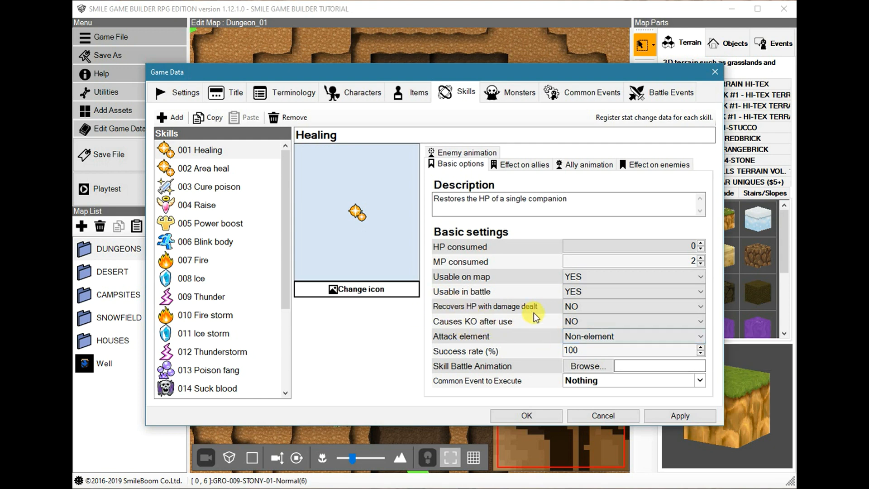
{"action": "mouse_move", "coordinate": [521, 319]}
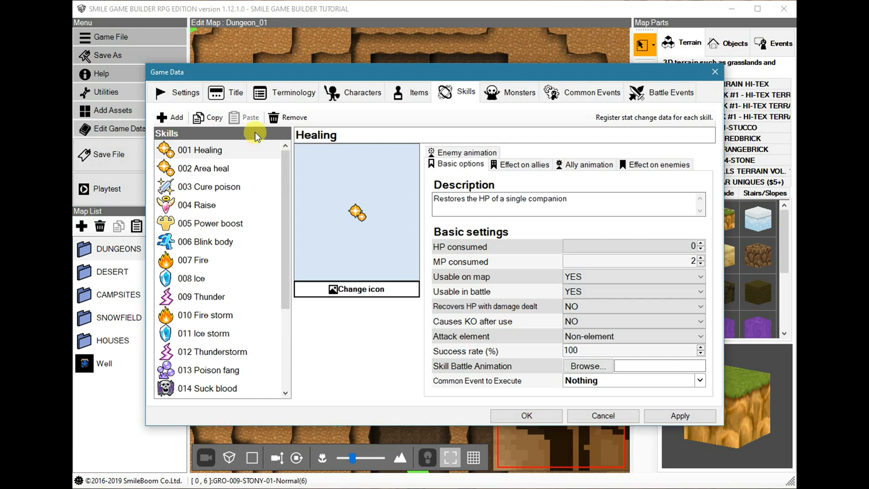
{"action": "mouse_move", "coordinate": [508, 241]}
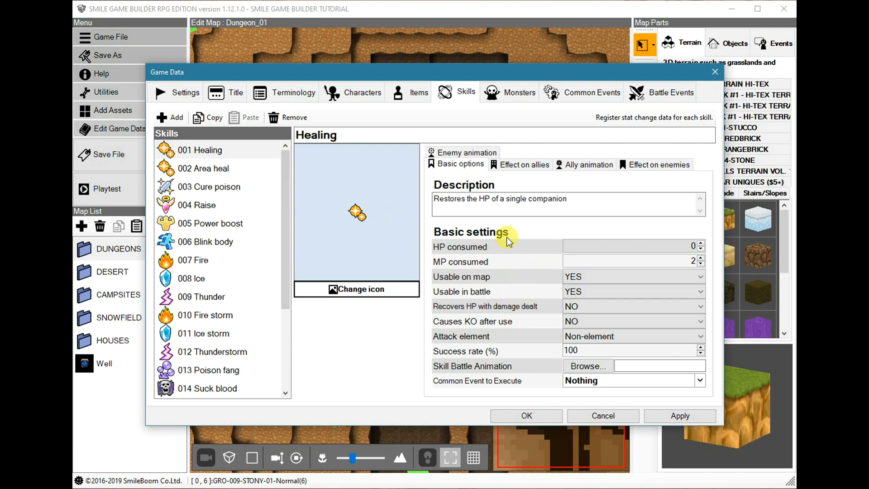
{"action": "mouse_move", "coordinate": [460, 268]}
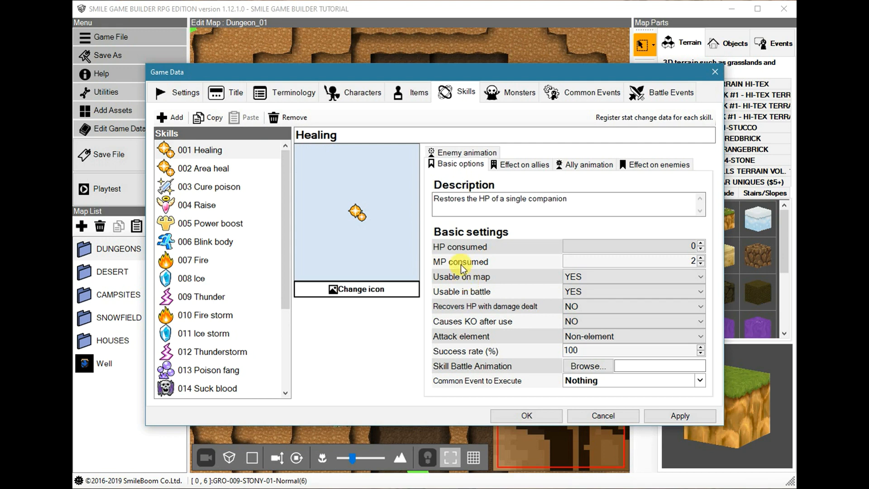
{"action": "mouse_move", "coordinate": [485, 227]}
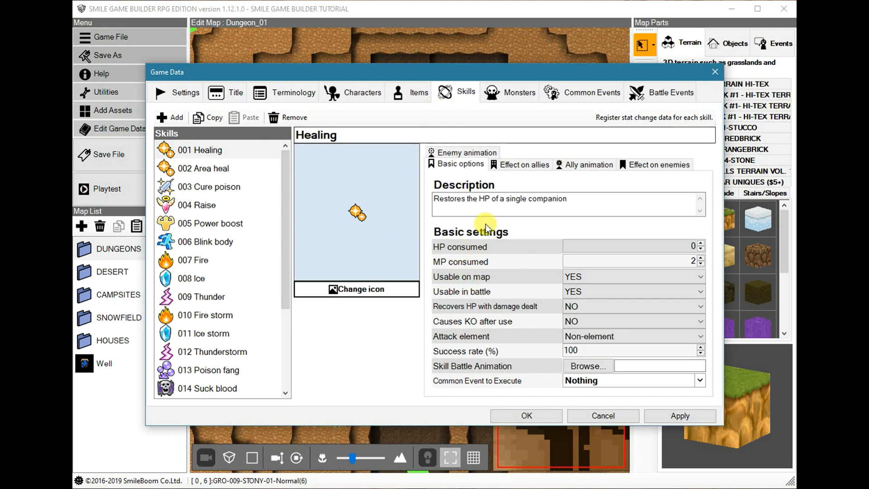
{"action": "mouse_move", "coordinate": [515, 176]}
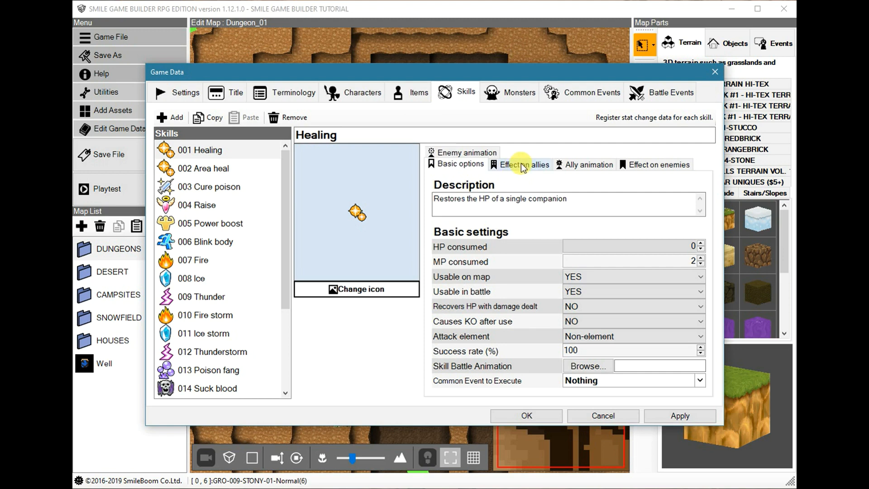
Enable the Damage HP by formula effect on enemies for Healing, then cancel the Game Data
{"action": "left_click", "coordinate": [523, 164]}
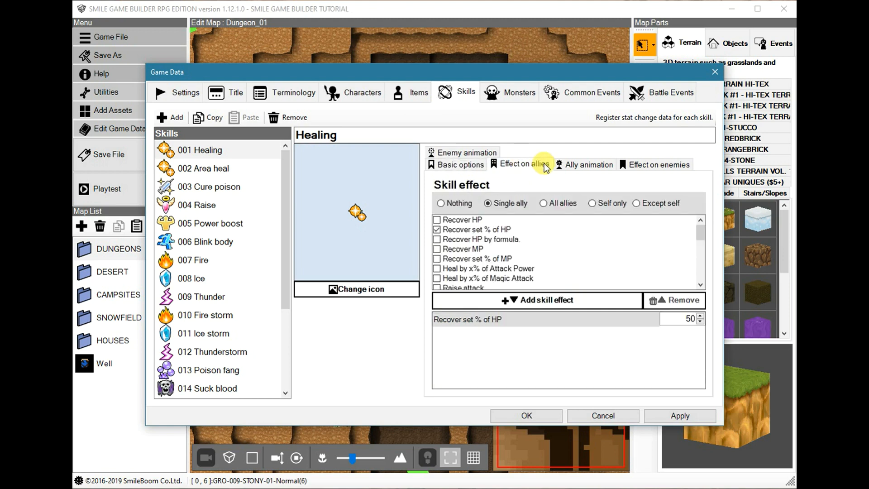
{"action": "left_click", "coordinate": [659, 164]}
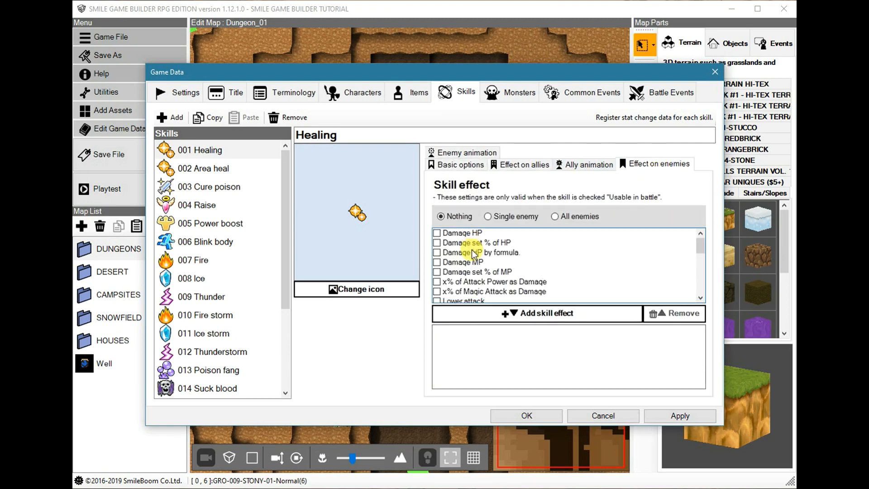
{"action": "left_click", "coordinate": [481, 251]}
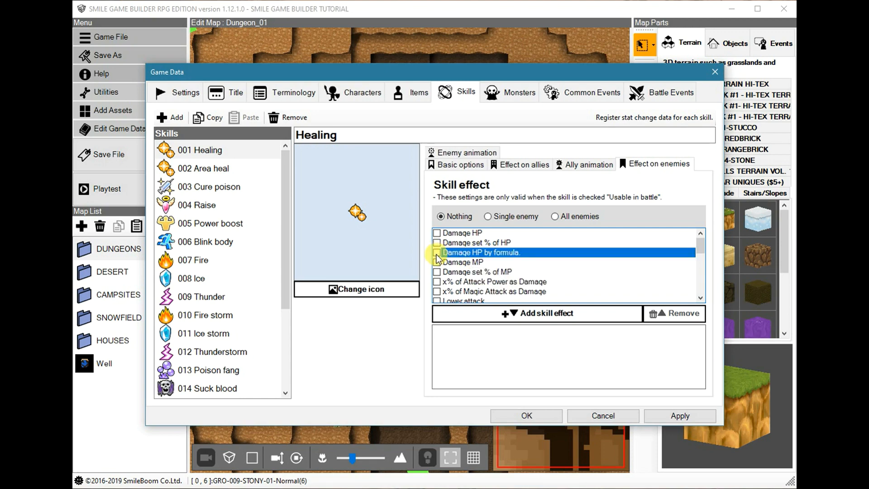
{"action": "left_click", "coordinate": [437, 252]}
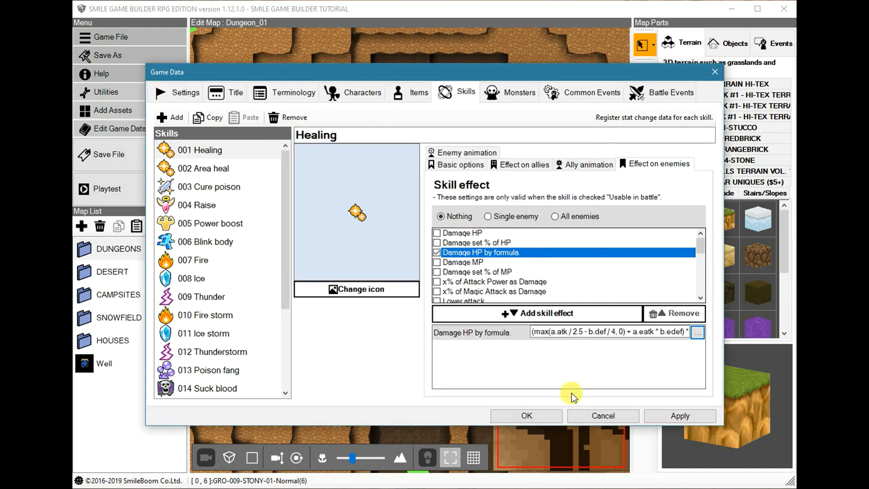
{"action": "left_click", "coordinate": [592, 93]}
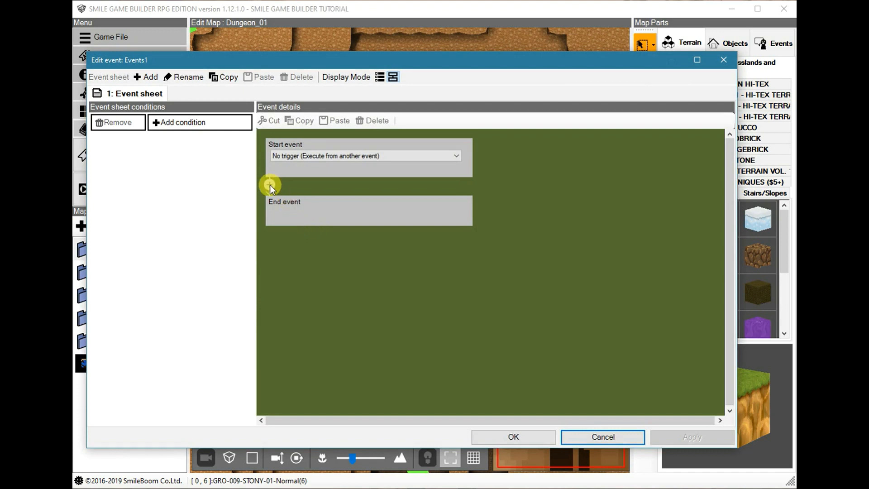
Insert a Display Text on Screen as Image command between Start and End of the event sheet
{"action": "left_click", "coordinate": [270, 185]}
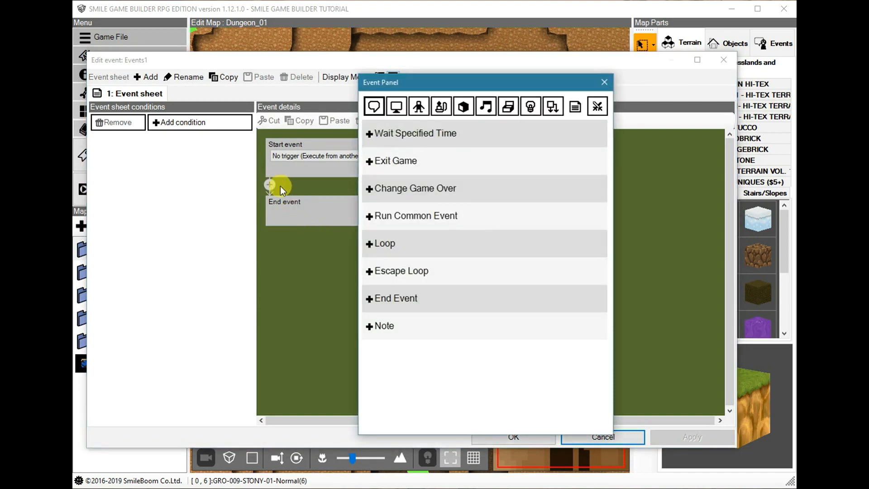
{"action": "left_click", "coordinate": [374, 106]}
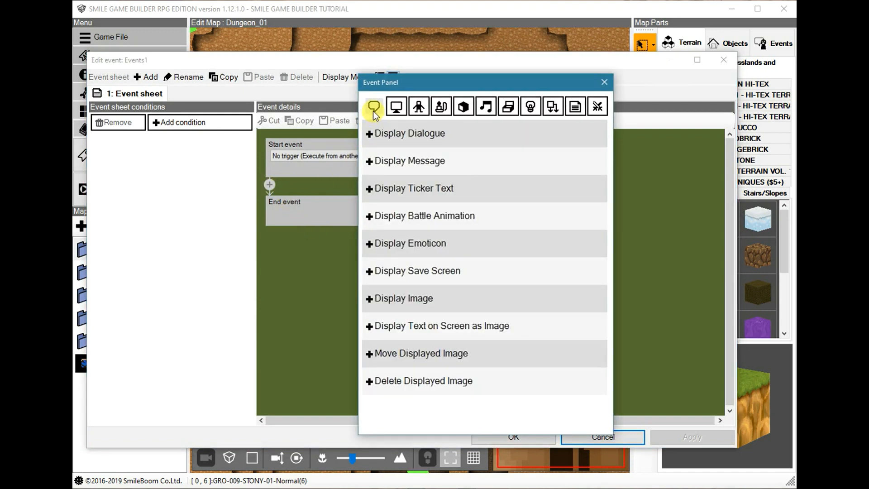
{"action": "mouse_move", "coordinate": [374, 107]}
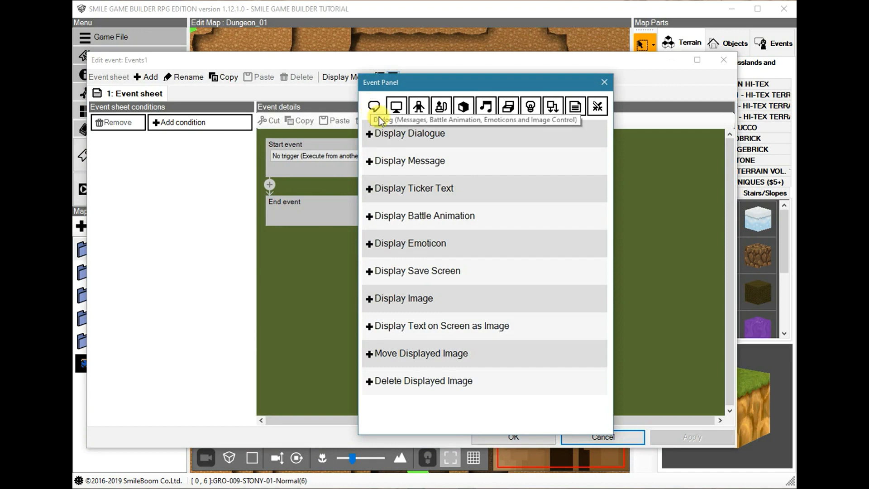
{"action": "mouse_move", "coordinate": [446, 332]}
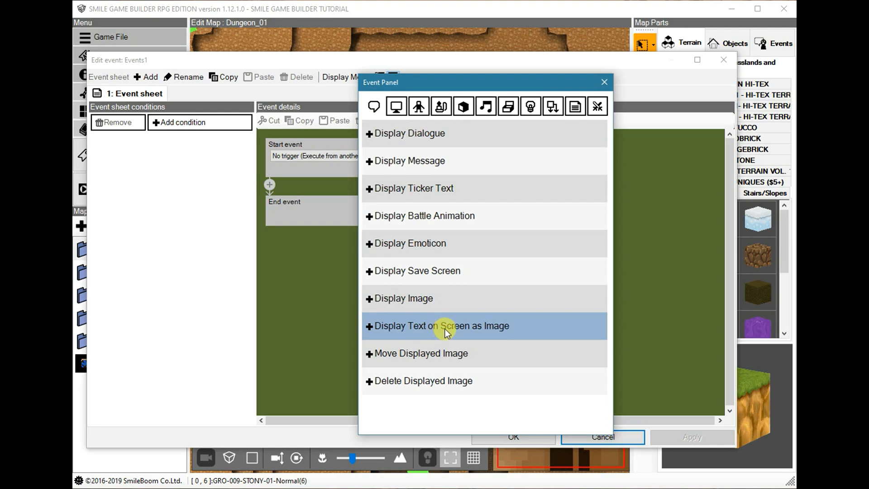
{"action": "left_click", "coordinate": [440, 326]}
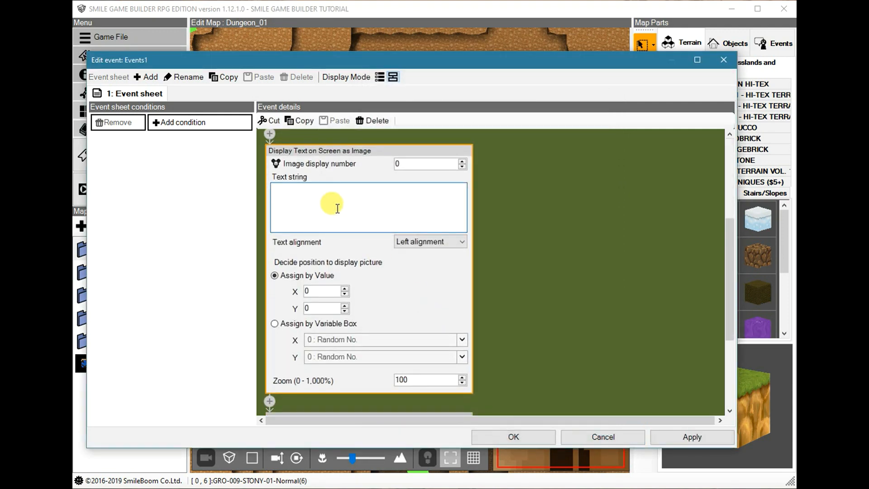
Enter "Text" as the string and position the text image's X by variable box
{"action": "type", "text": "Text string"}
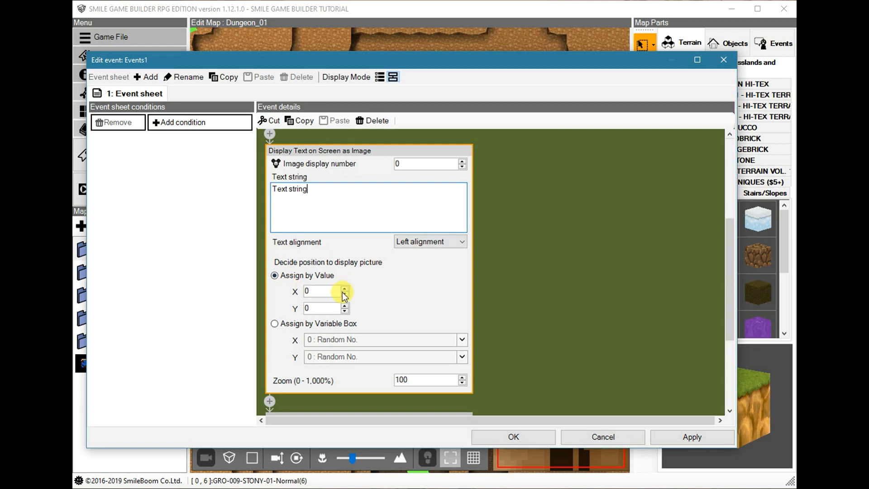
{"action": "left_click", "coordinate": [275, 323]}
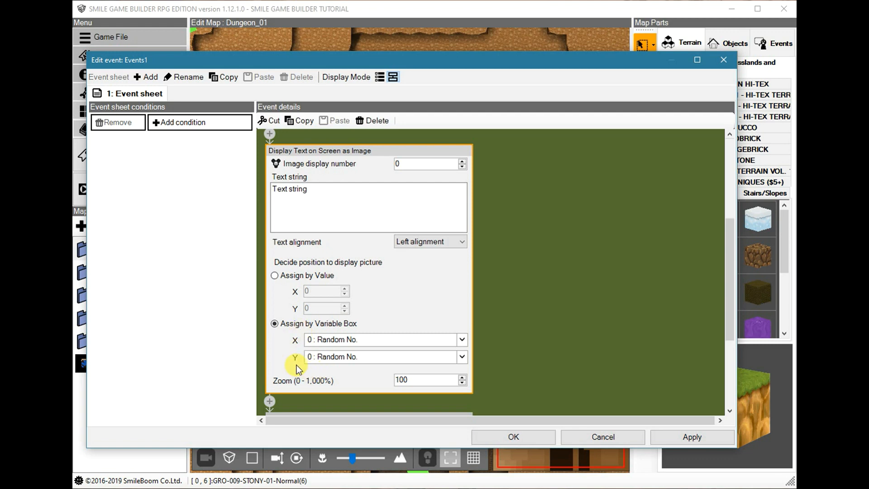
{"action": "mouse_move", "coordinate": [330, 371]}
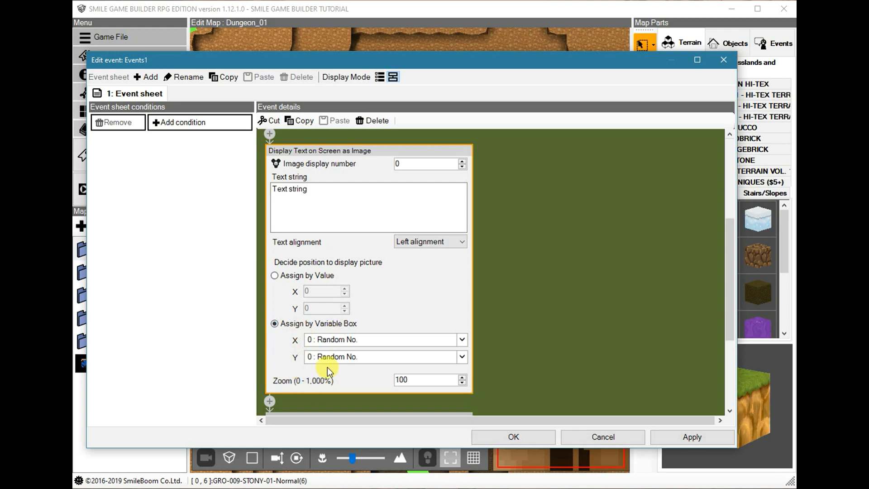
{"action": "mouse_move", "coordinate": [362, 170]}
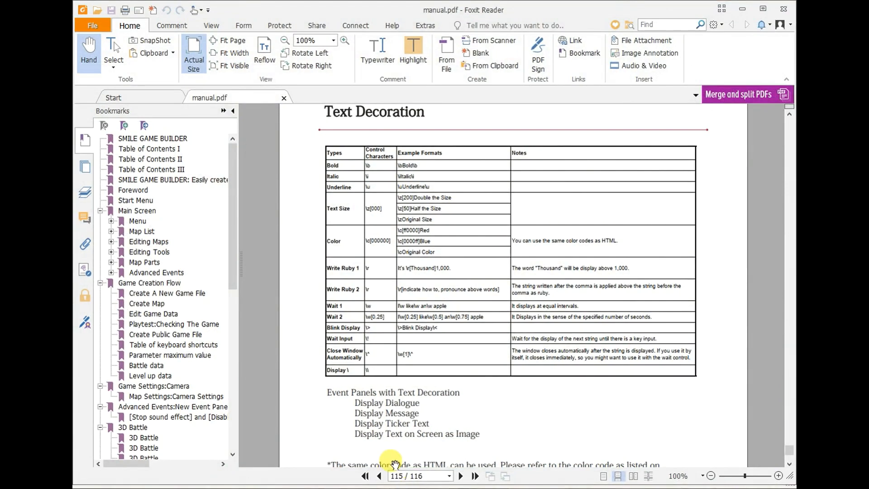
{"action": "mouse_move", "coordinate": [218, 314]}
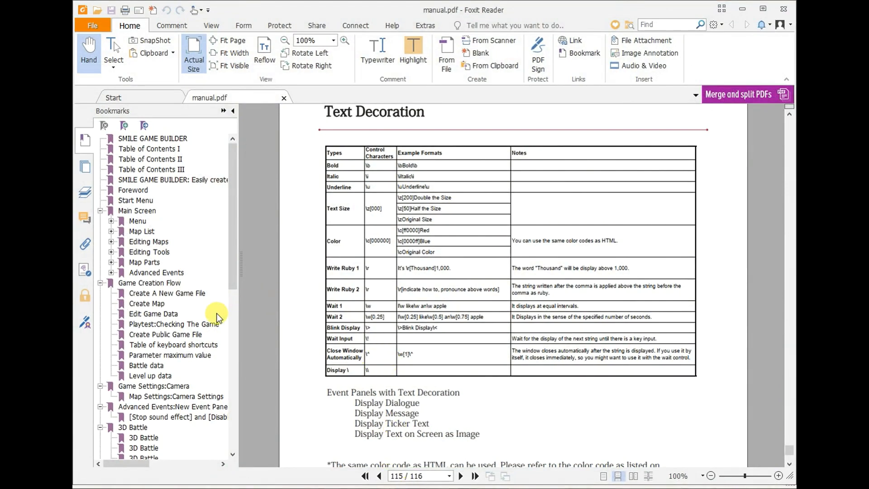
{"action": "mouse_move", "coordinate": [416, 383]}
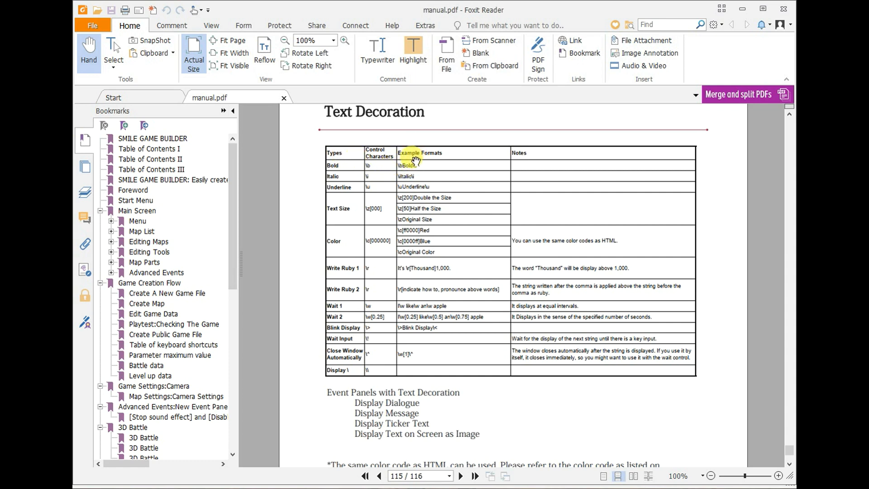
{"action": "mouse_move", "coordinate": [358, 226]}
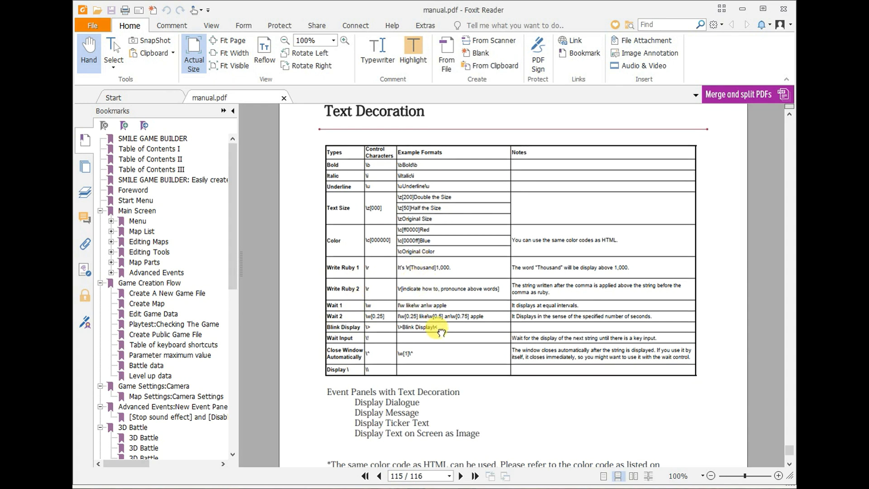
Review the manual's Text Decoration control-character table, highlighting the Blink Display row
{"action": "double_click", "coordinate": [342, 329]}
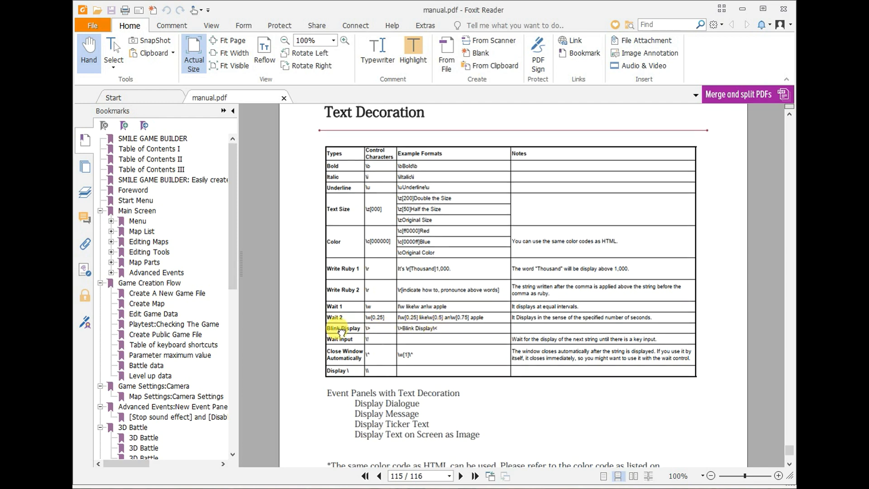
{"action": "scroll", "scroll_direction": "down", "scroll_amount": 3}
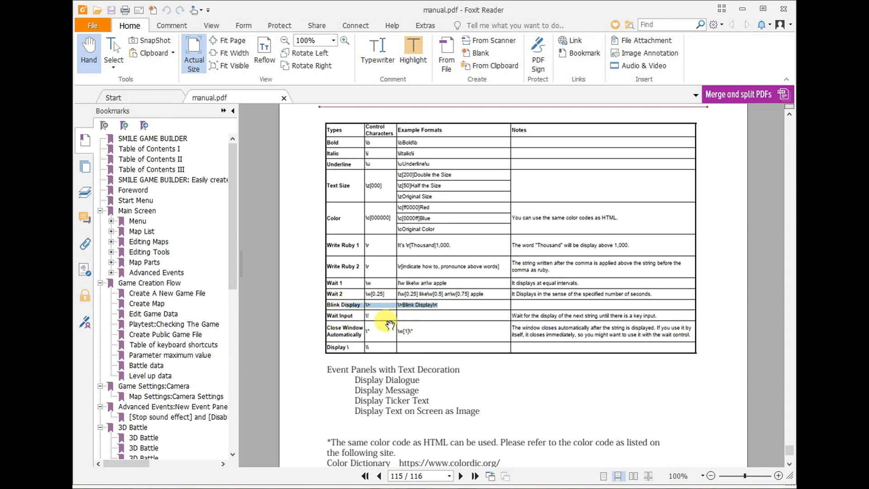
{"action": "mouse_move", "coordinate": [480, 339]}
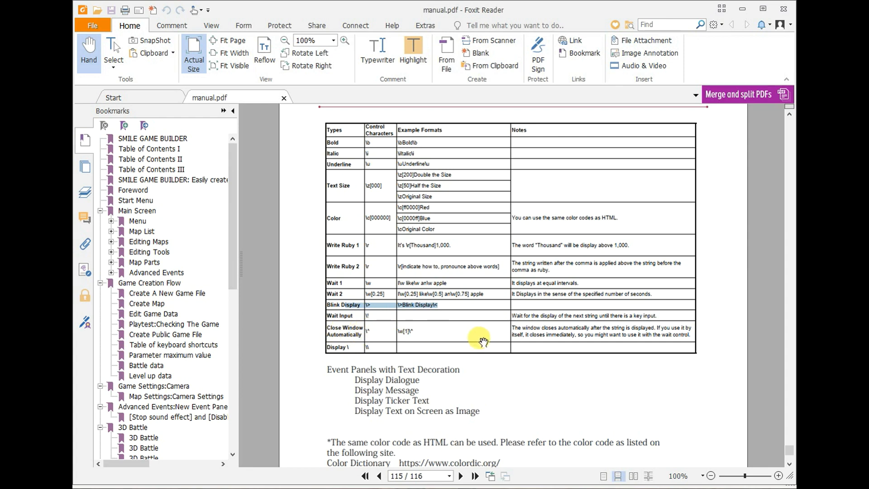
{"action": "mouse_move", "coordinate": [369, 339]}
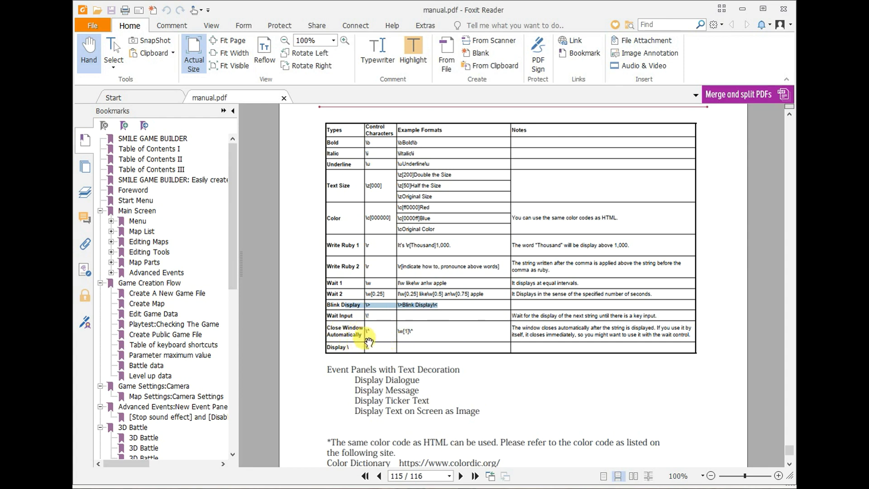
{"action": "mouse_move", "coordinate": [366, 346]}
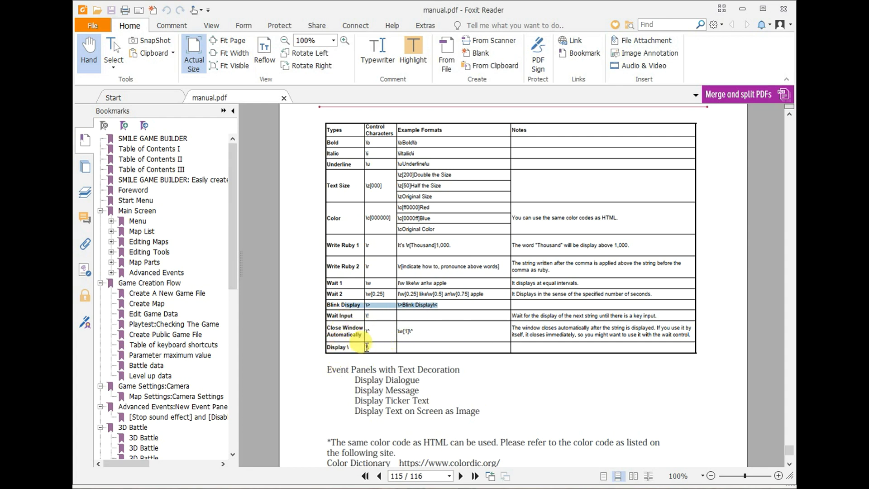
{"action": "mouse_move", "coordinate": [396, 350]}
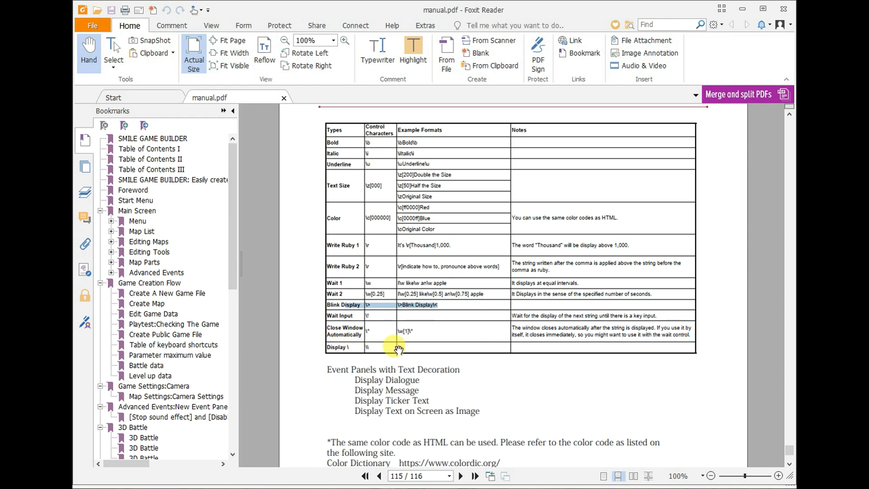
{"action": "mouse_move", "coordinate": [430, 352]}
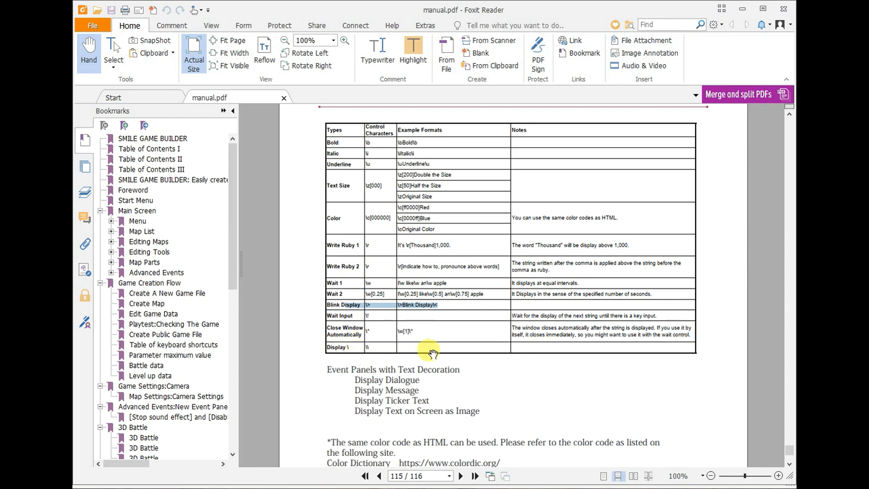
{"action": "scroll", "scroll_direction": "down", "scroll_amount": 3}
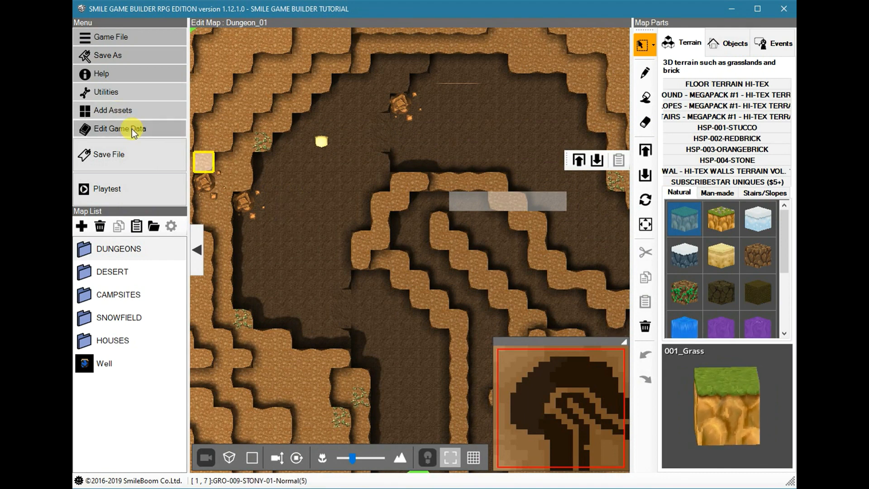
Bring up the Game Data editor's Battle Events listing Battle Turns and Wolf Call
{"action": "left_click", "coordinate": [119, 129]}
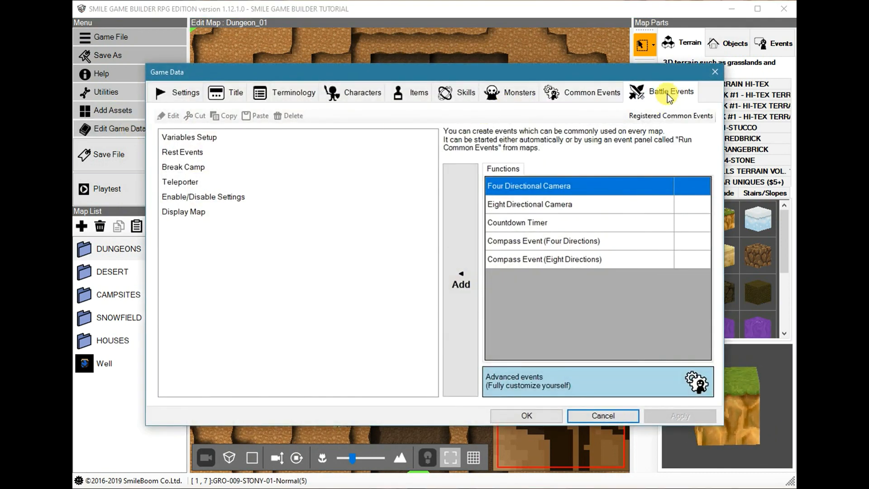
{"action": "left_click", "coordinate": [672, 91]}
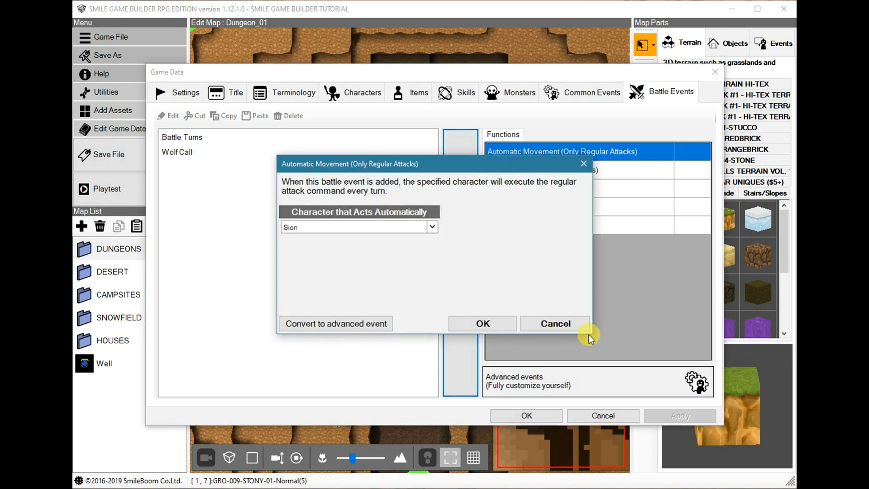
Dismiss the regular-attacks settings, inspect Automatic Movement (with Skills) for Sion, then cancel it
{"action": "left_click", "coordinate": [556, 323]}
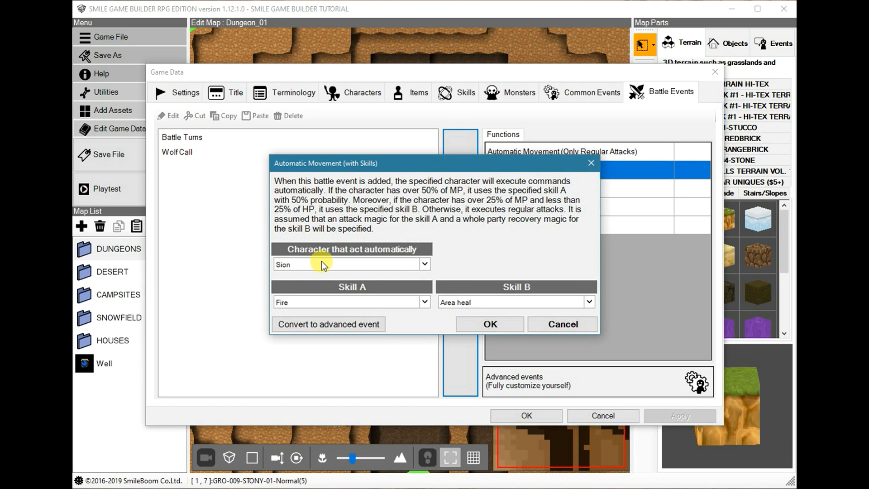
{"action": "mouse_move", "coordinate": [316, 266]}
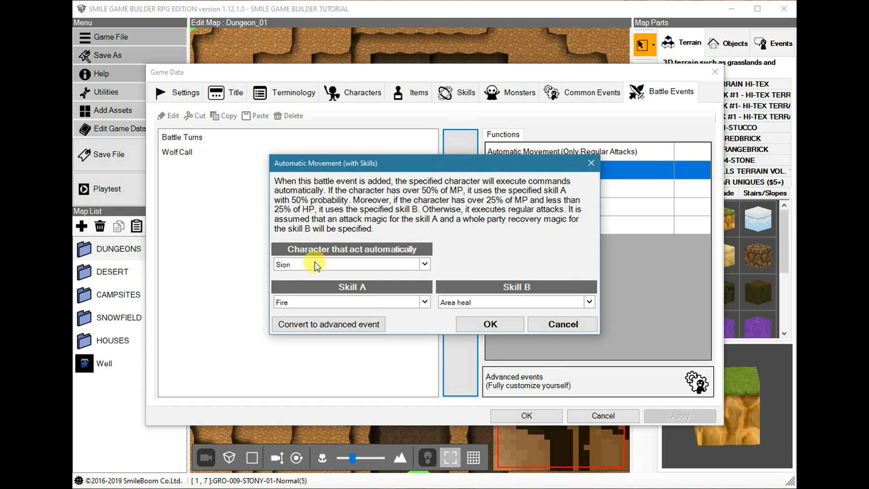
{"action": "mouse_move", "coordinate": [335, 301]}
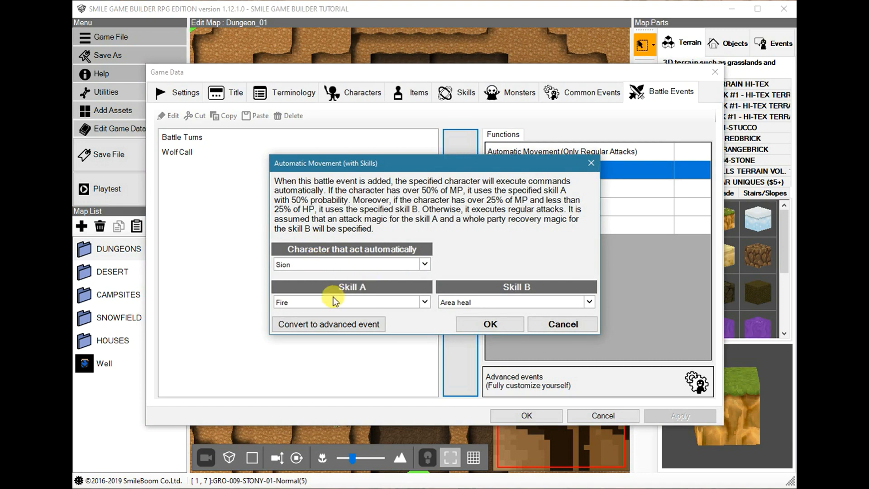
{"action": "mouse_move", "coordinate": [340, 308]}
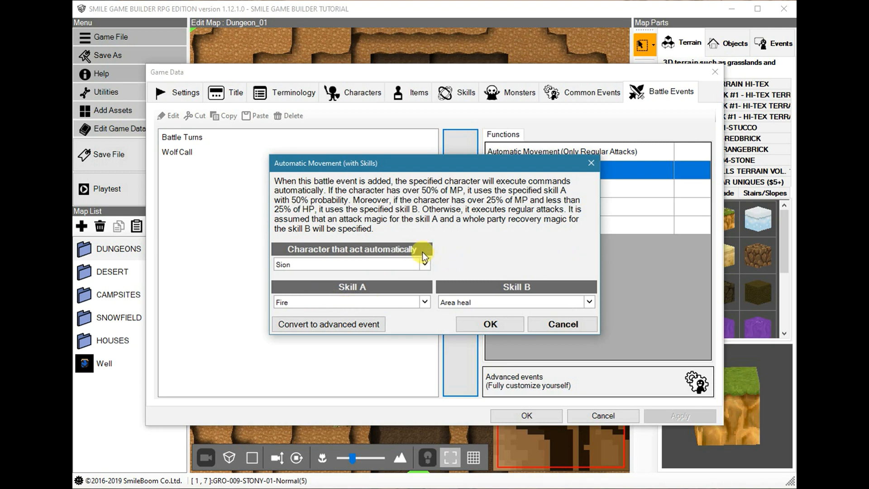
{"action": "mouse_move", "coordinate": [421, 241]}
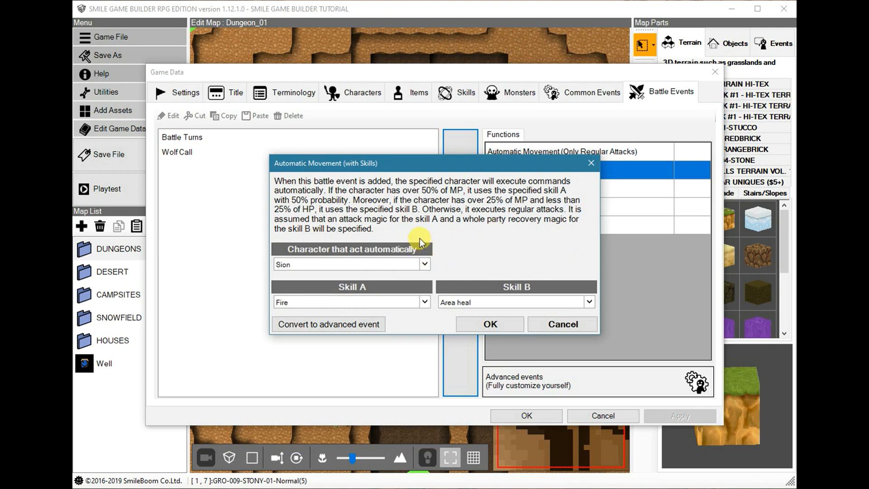
{"action": "mouse_move", "coordinate": [384, 253]}
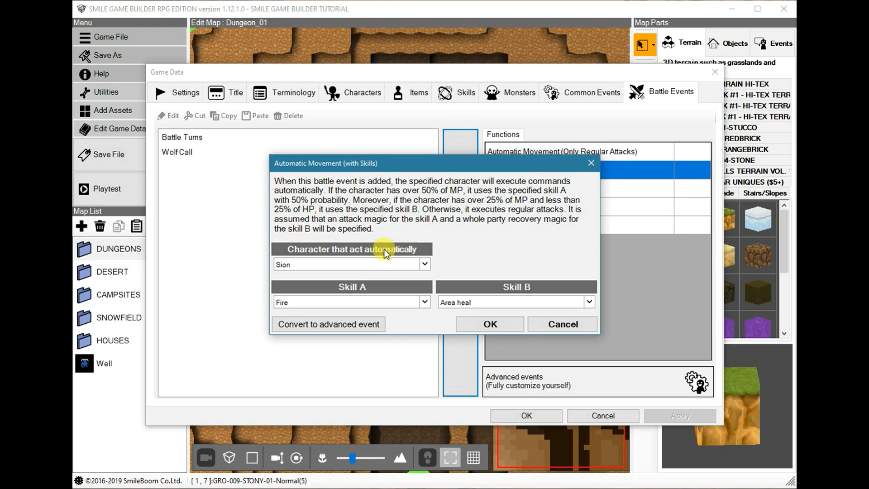
{"action": "mouse_move", "coordinate": [375, 285]}
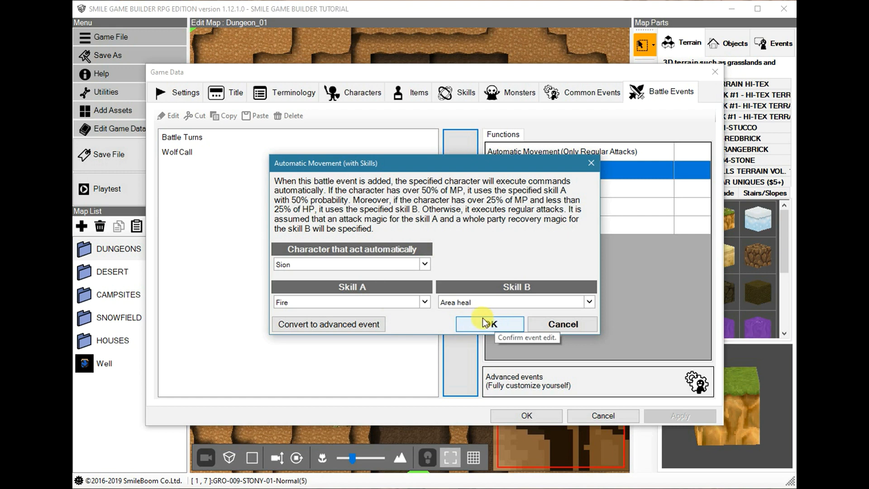
{"action": "mouse_move", "coordinate": [476, 302]}
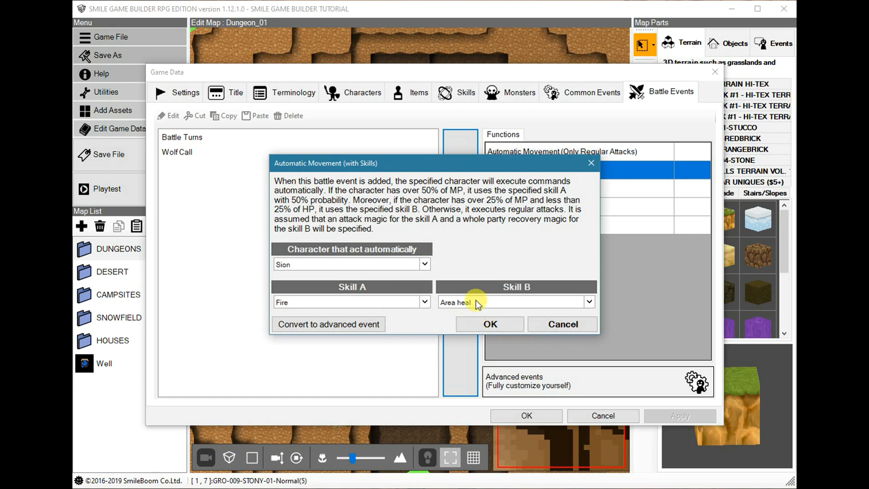
{"action": "mouse_move", "coordinate": [484, 306]}
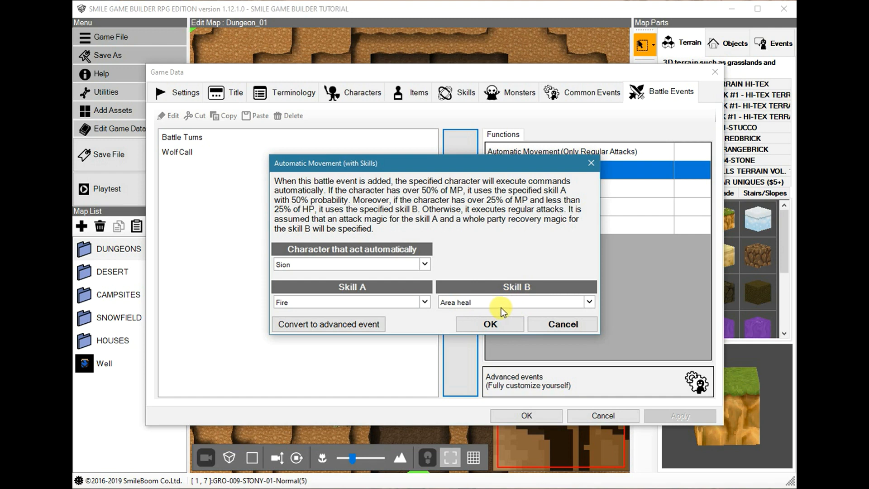
{"action": "mouse_move", "coordinate": [562, 327]}
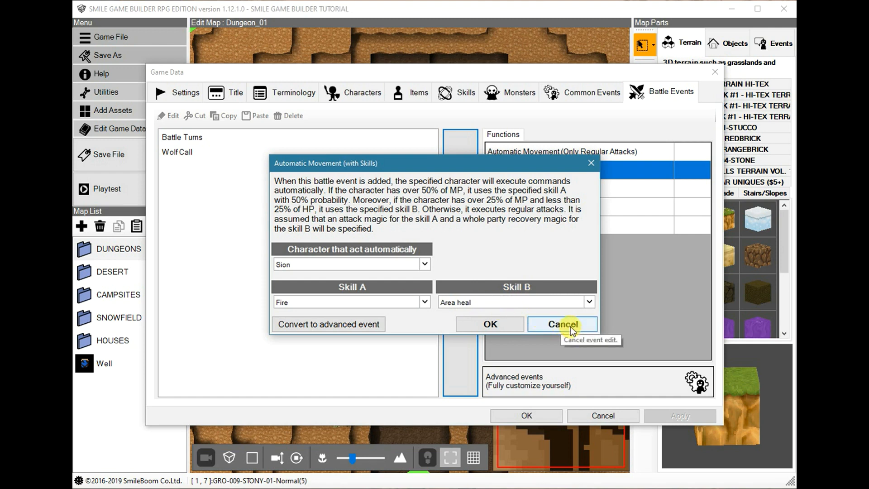
{"action": "left_click", "coordinate": [562, 324]}
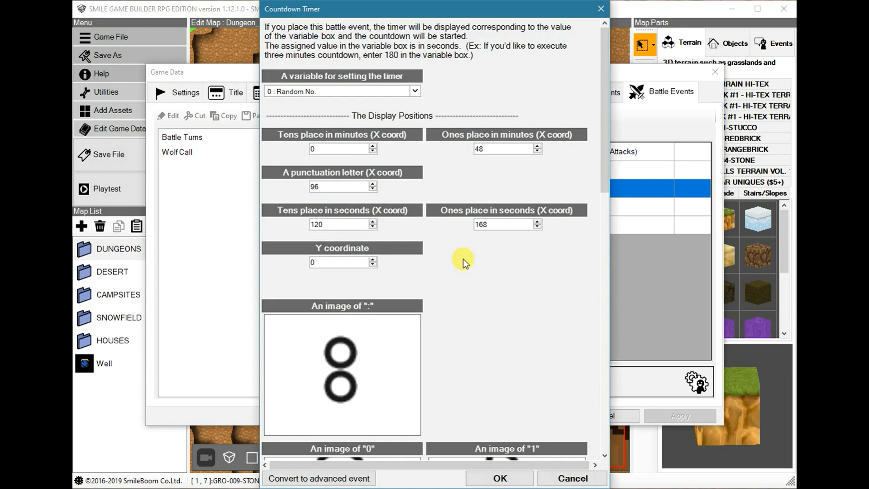
{"action": "mouse_move", "coordinate": [437, 285]}
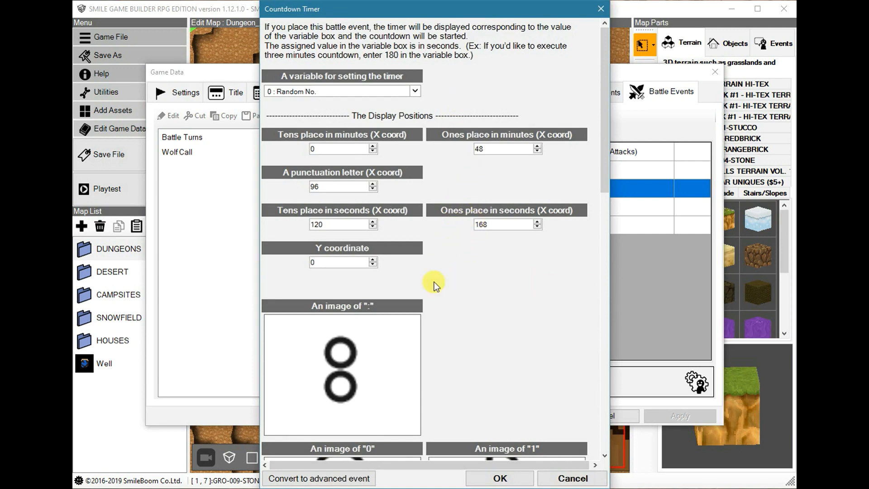
Scroll through the Countdown Timer digit images and cancel the dialog back to Battle Events
{"action": "scroll", "scroll_direction": "down", "scroll_amount": 3}
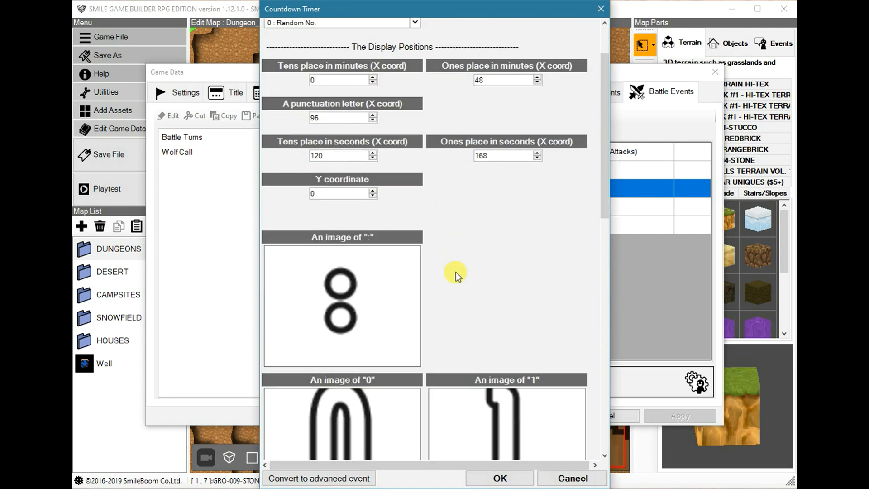
{"action": "scroll", "scroll_direction": "down", "scroll_amount": 3}
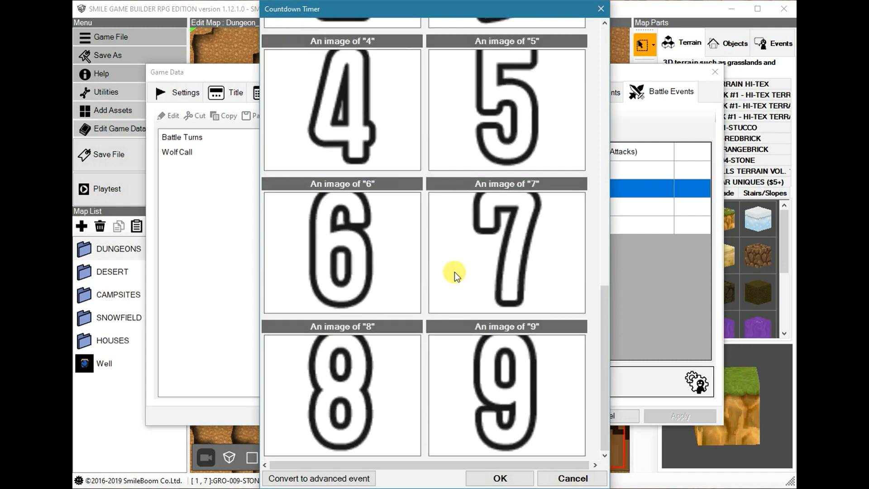
{"action": "mouse_move", "coordinate": [574, 478]}
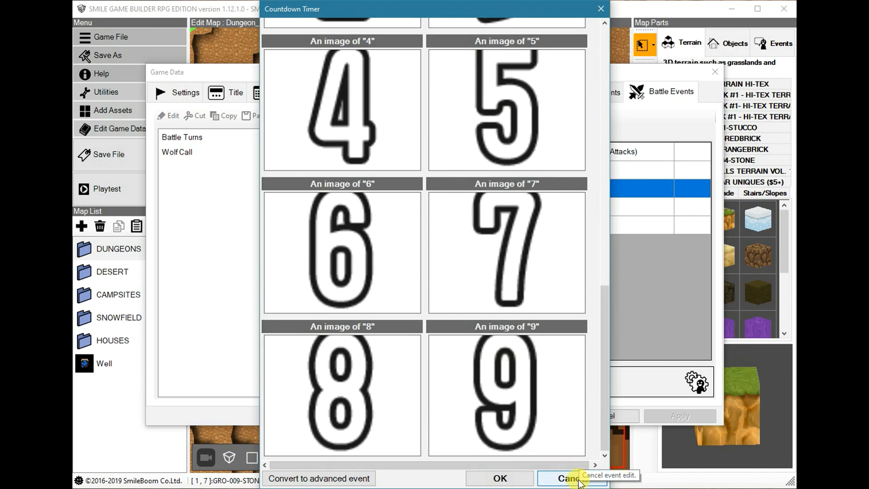
{"action": "left_click", "coordinate": [567, 478]}
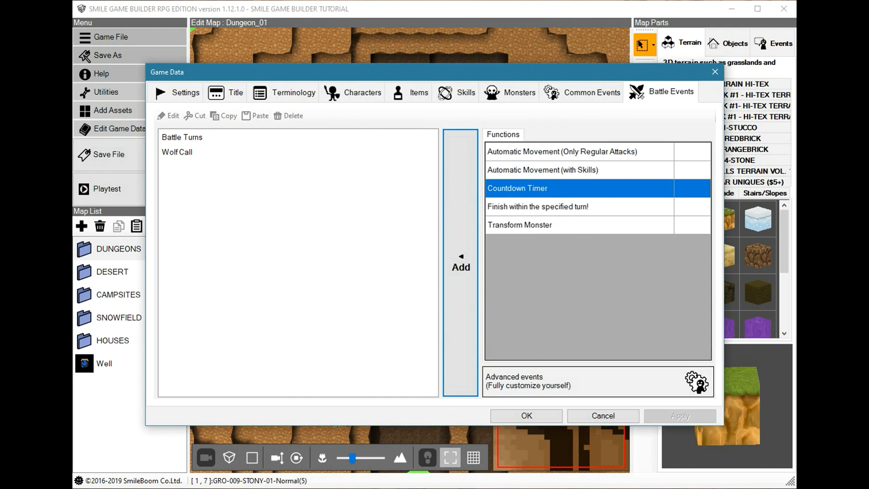
{"action": "left_click", "coordinate": [461, 268]}
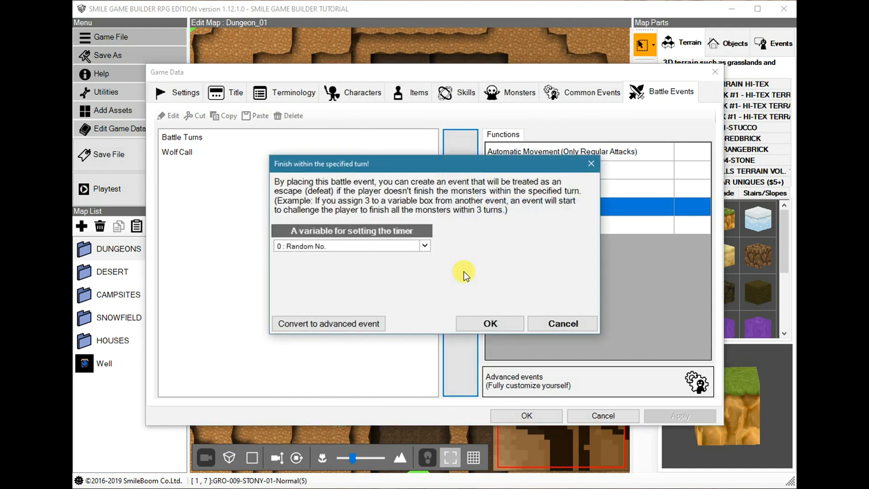
{"action": "mouse_move", "coordinate": [464, 263]}
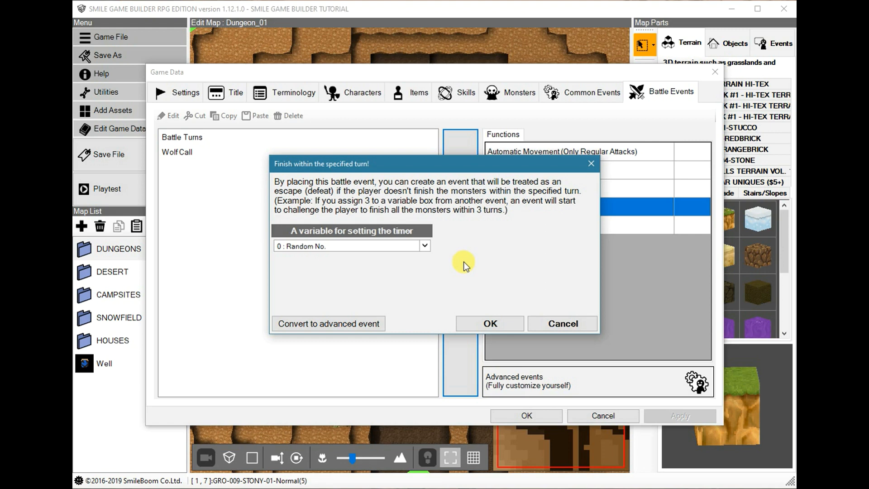
{"action": "mouse_move", "coordinate": [454, 257]}
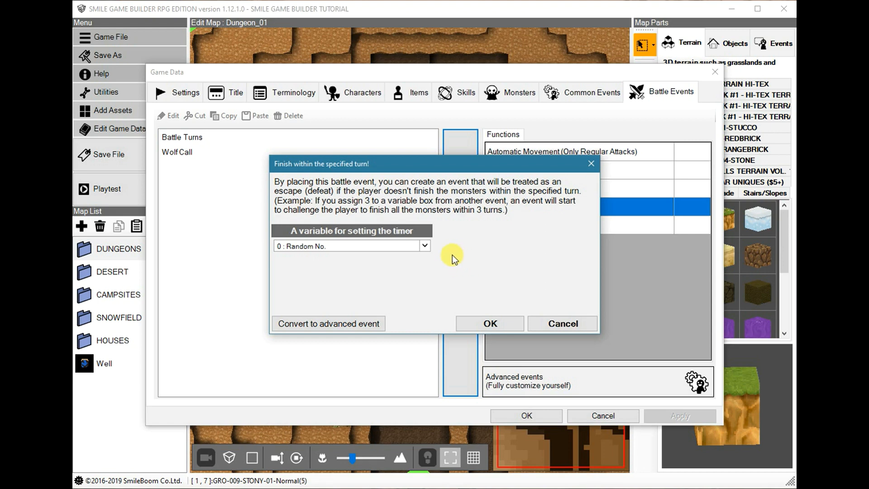
{"action": "mouse_move", "coordinate": [448, 255]}
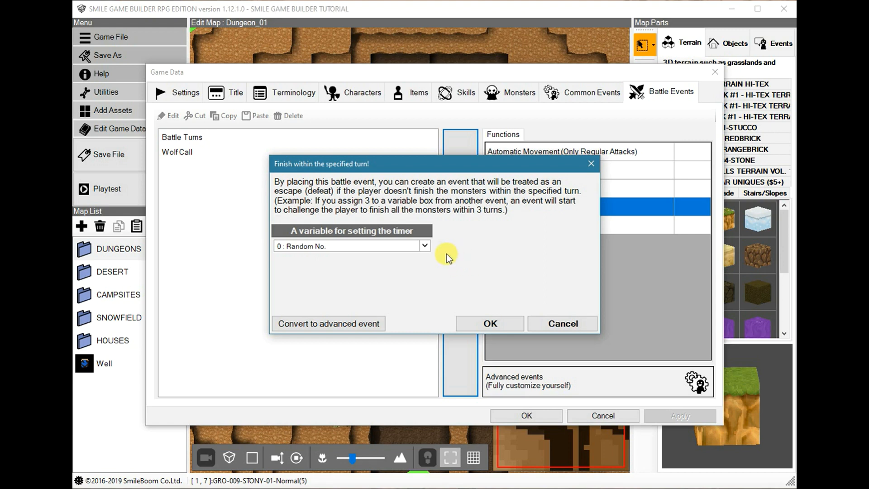
{"action": "mouse_move", "coordinate": [482, 272]}
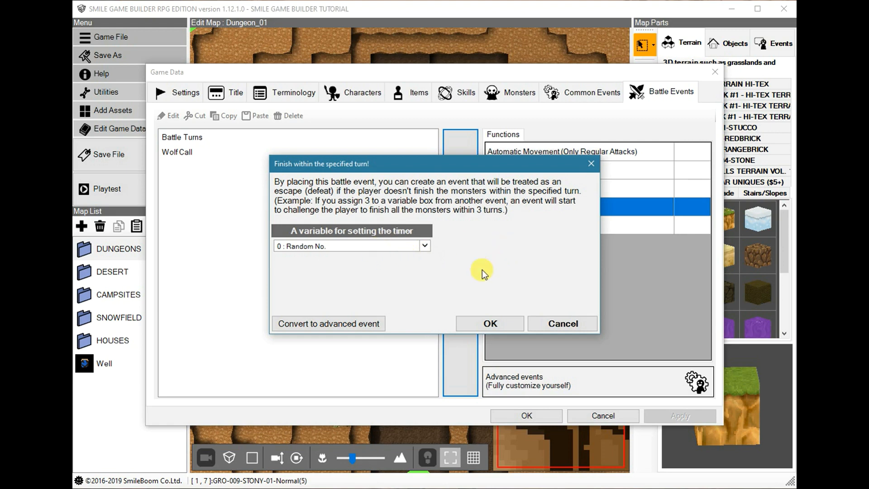
{"action": "mouse_move", "coordinate": [465, 235]}
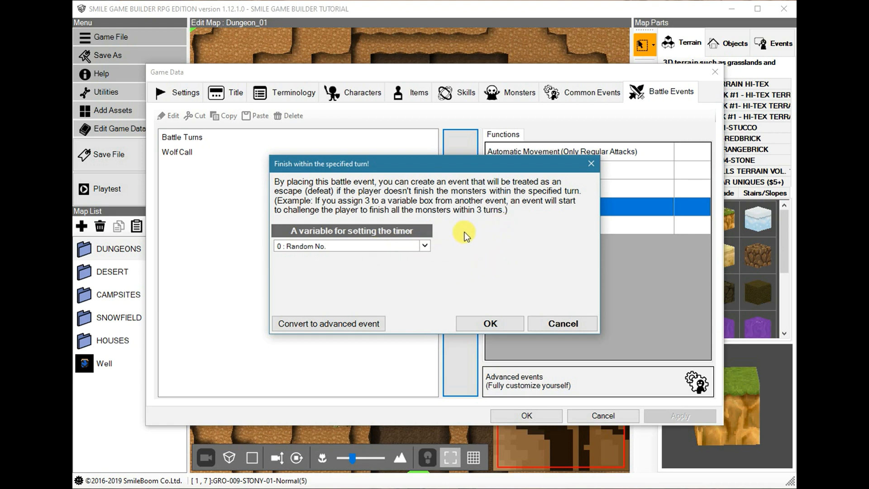
{"action": "mouse_move", "coordinate": [471, 236]}
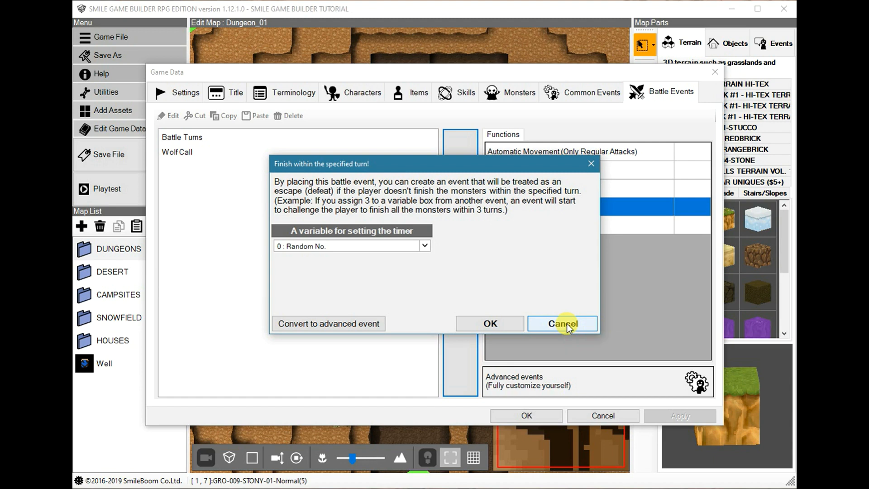
{"action": "left_click", "coordinate": [563, 323]}
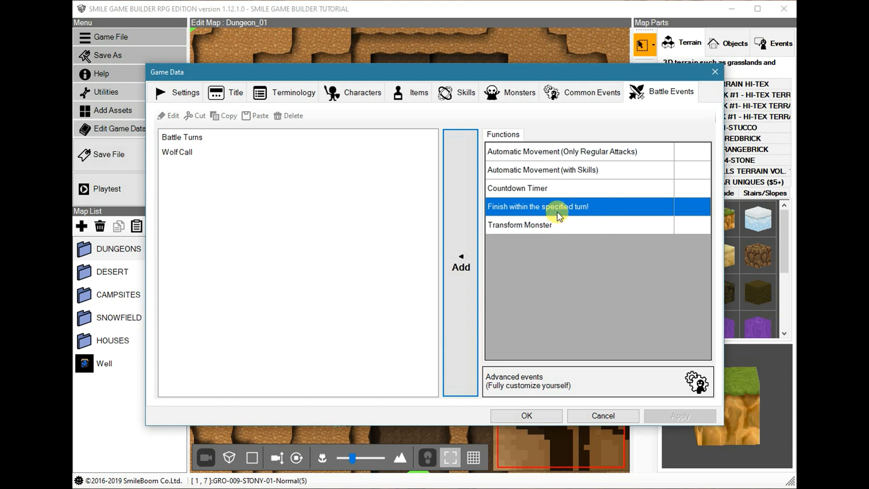
{"action": "left_click", "coordinate": [543, 225]}
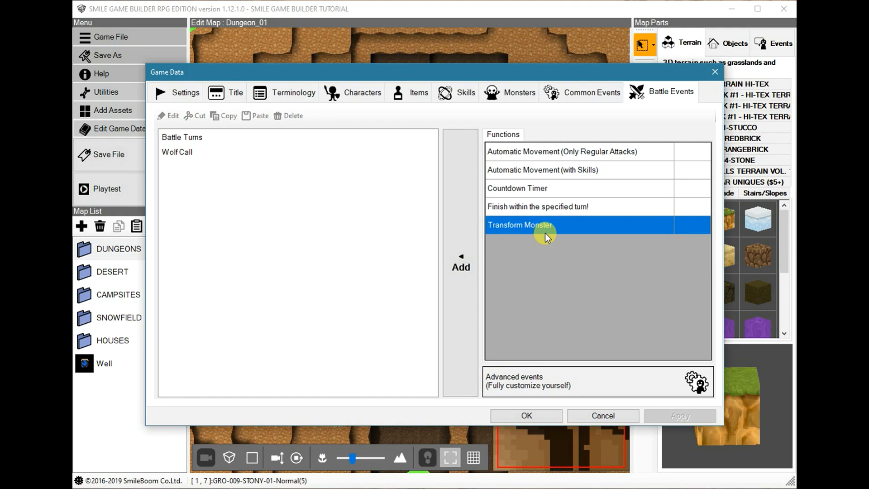
{"action": "double_click", "coordinate": [538, 225]}
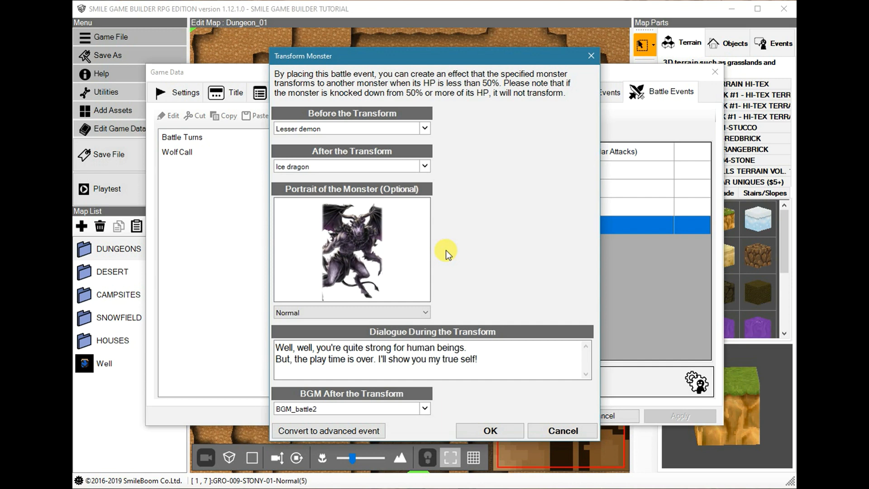
{"action": "mouse_move", "coordinate": [233, 173]}
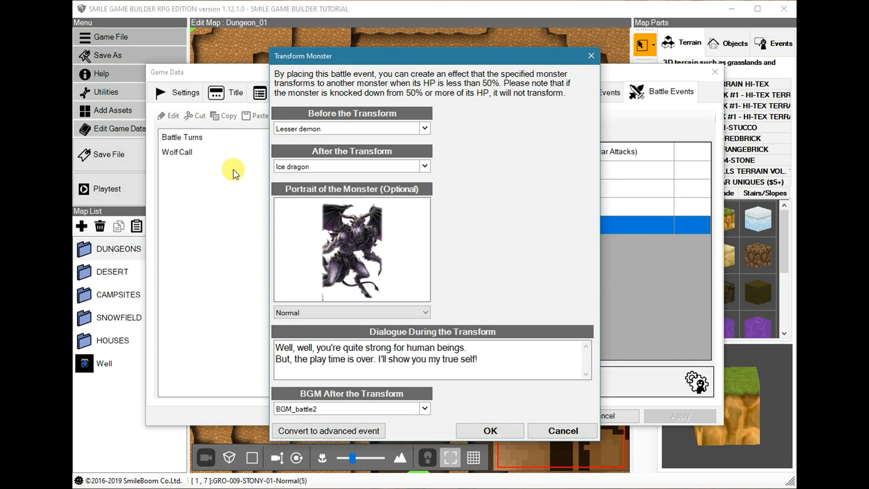
{"action": "mouse_move", "coordinate": [566, 429]}
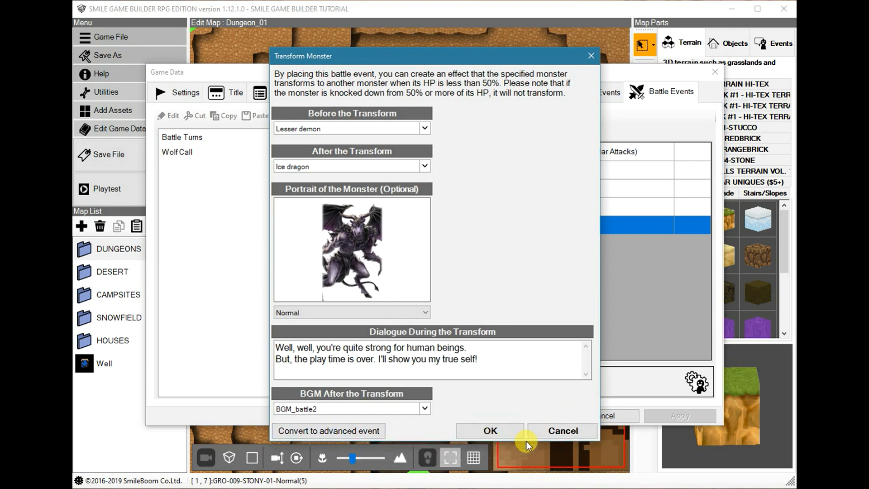
{"action": "mouse_move", "coordinate": [563, 432]}
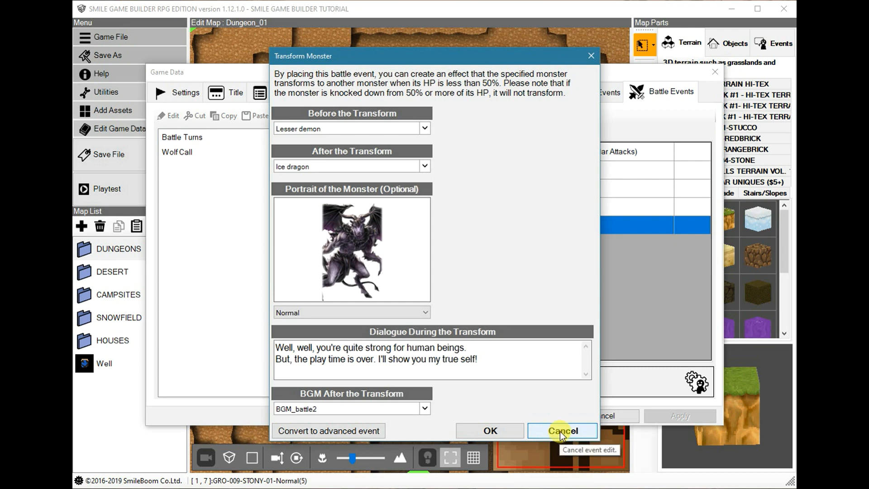
{"action": "left_click", "coordinate": [563, 431]}
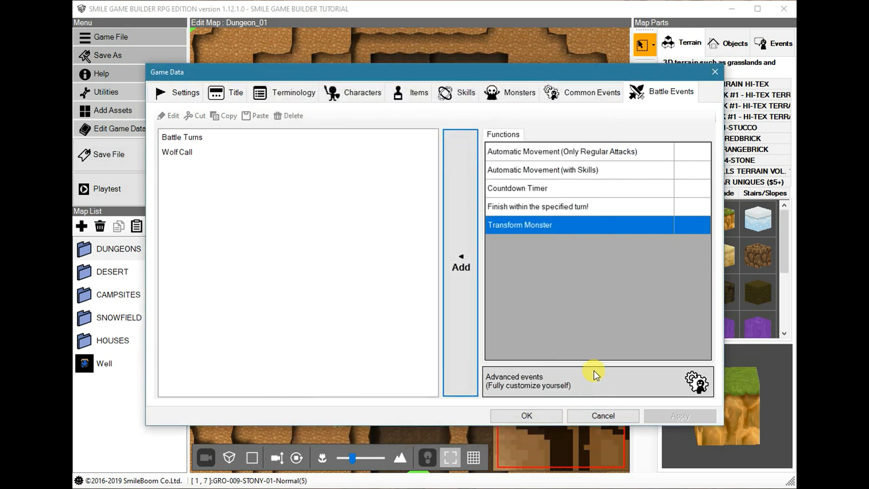
{"action": "mouse_move", "coordinate": [594, 373]}
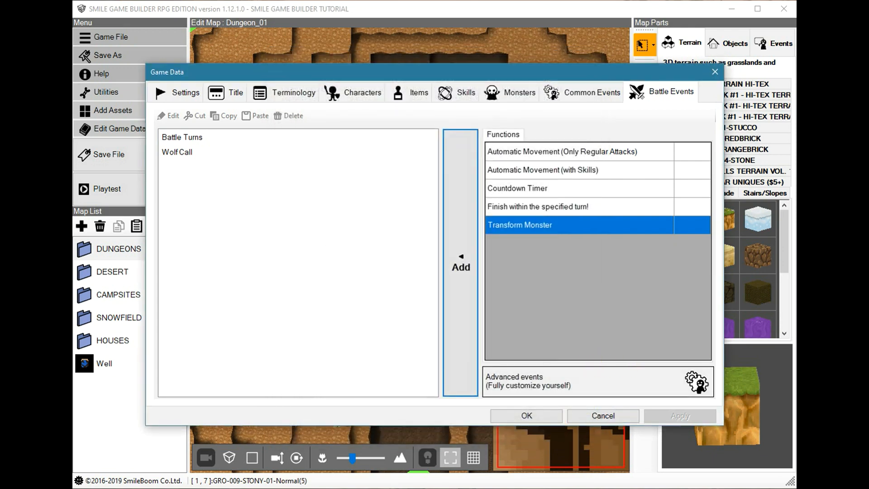
{"action": "mouse_move", "coordinate": [503, 362]}
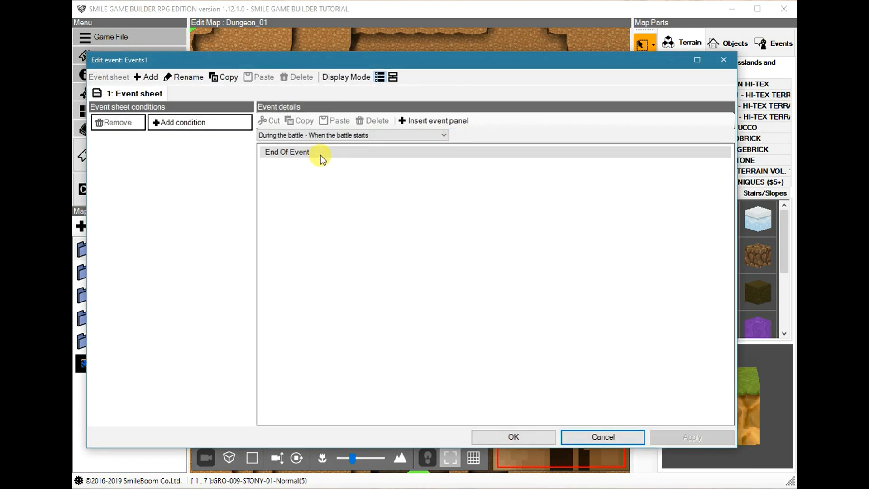
Review the trigger timing options, keep 'When the battle starts', and bring up the insert panel
{"action": "left_click", "coordinate": [442, 135]}
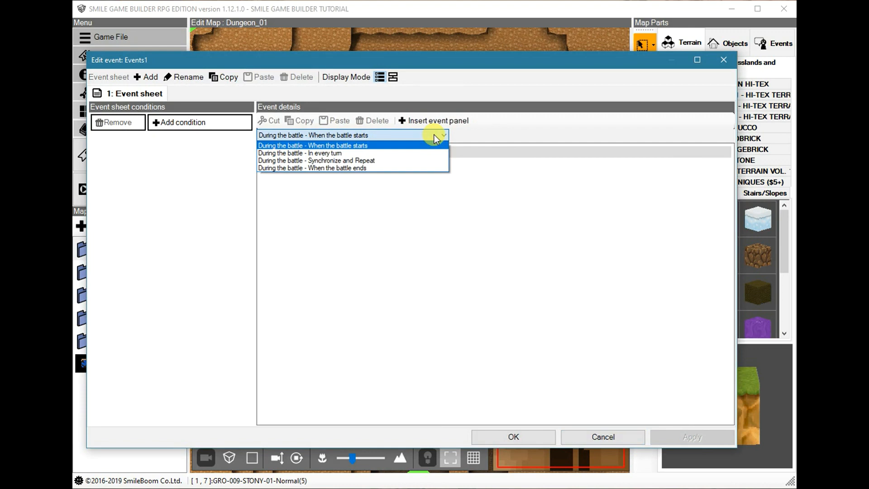
{"action": "mouse_move", "coordinate": [373, 153]}
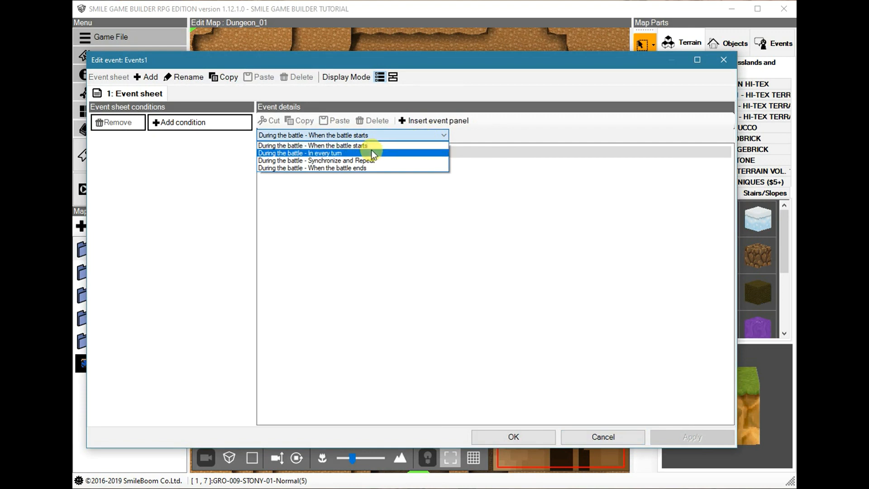
{"action": "mouse_move", "coordinate": [379, 162]}
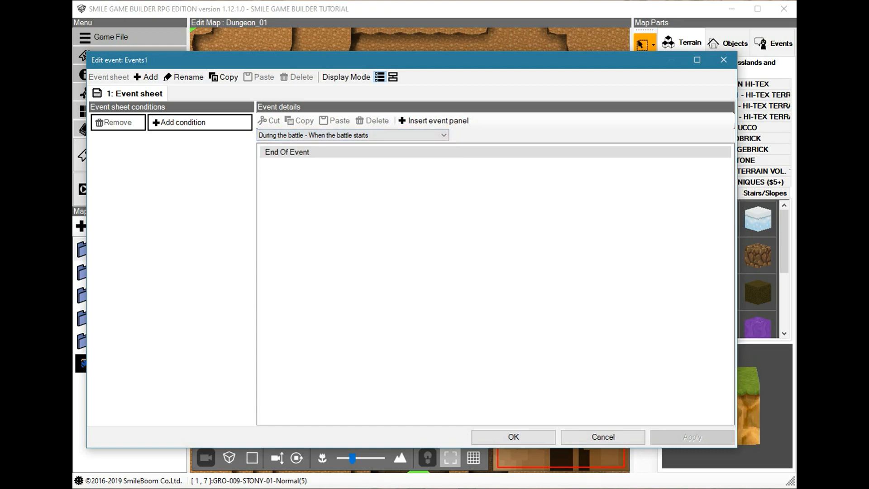
{"action": "left_click", "coordinate": [433, 120]}
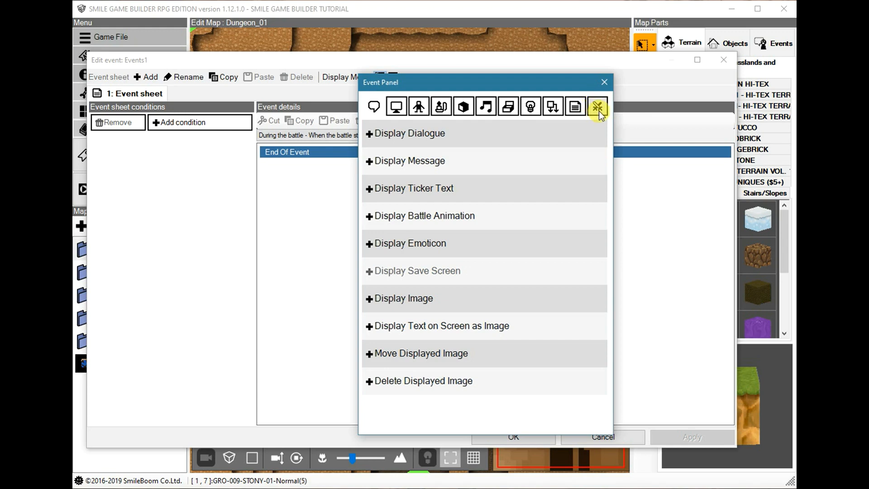
Try Display/Hide Battle Window with the window set to hidden, cancel it, and reopen the command panel
{"action": "left_click", "coordinate": [597, 107]}
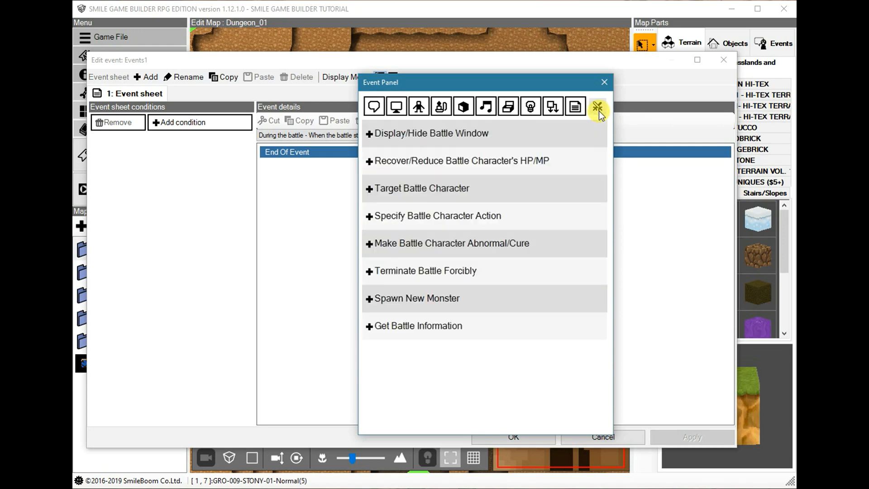
{"action": "mouse_move", "coordinate": [435, 295]}
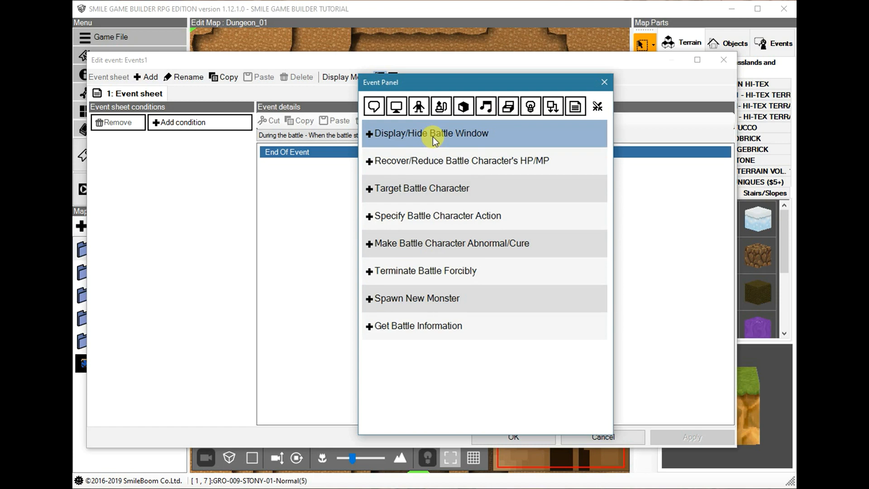
{"action": "left_click", "coordinate": [432, 134]}
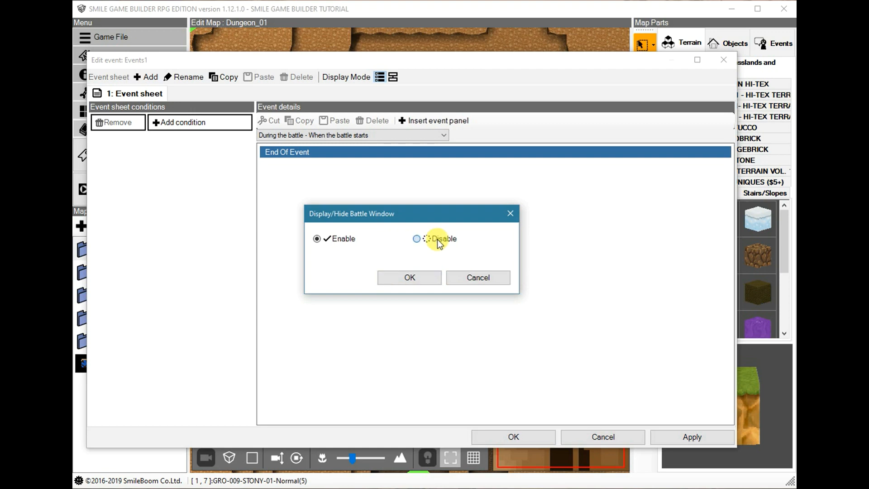
{"action": "left_click", "coordinate": [416, 239]}
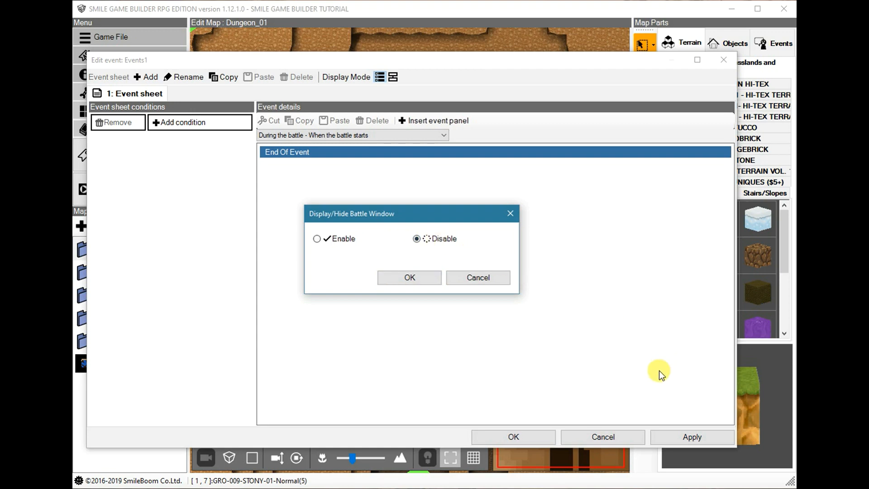
{"action": "mouse_move", "coordinate": [506, 402]}
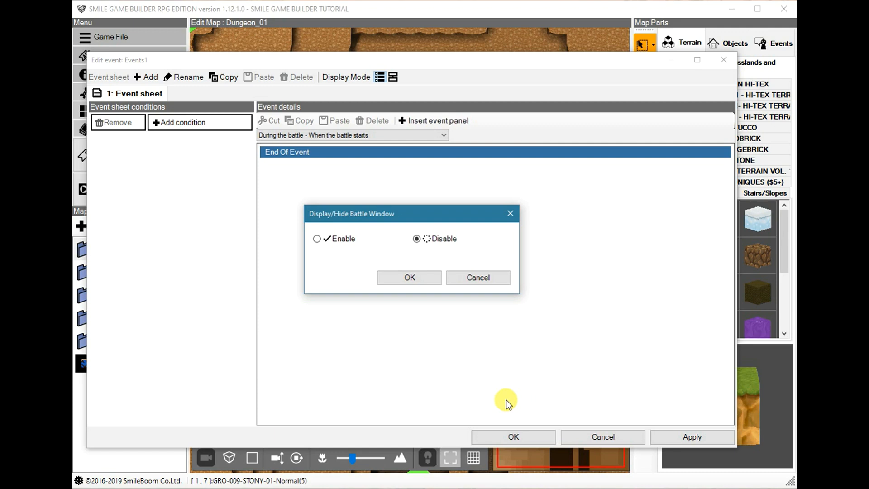
{"action": "mouse_move", "coordinate": [491, 279]}
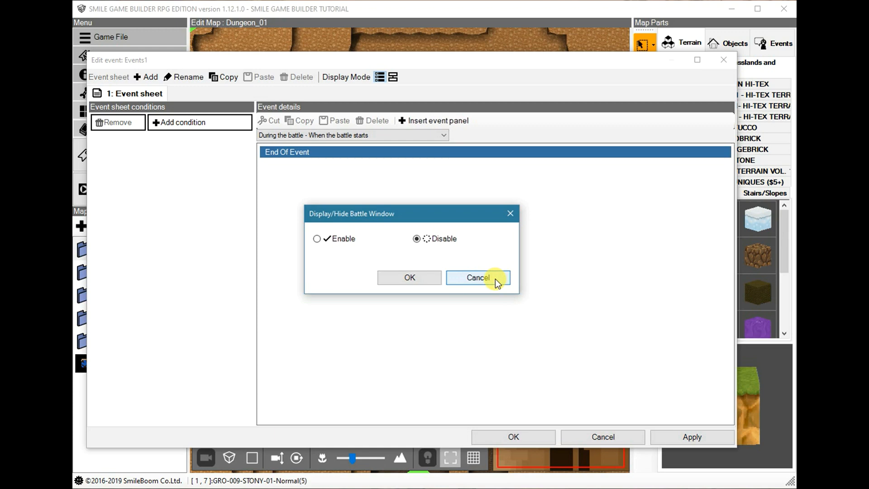
{"action": "left_click", "coordinate": [478, 278]}
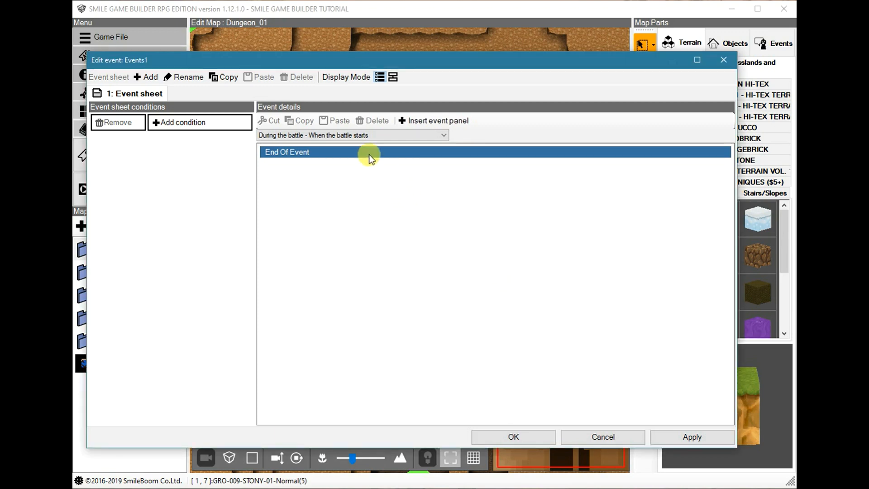
{"action": "left_click", "coordinate": [433, 121]}
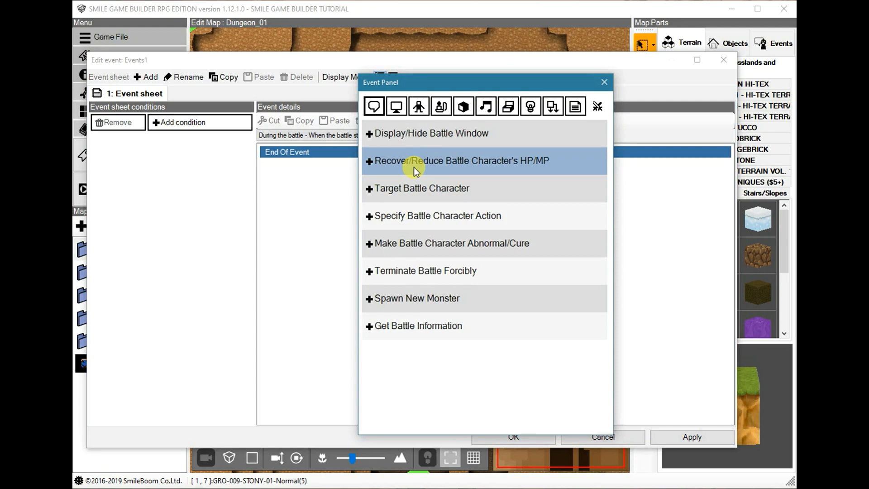
Browse the Recover/Reduce Battle Character's HP/MP settings twice and cancel without adding the command
{"action": "left_click", "coordinate": [464, 161]}
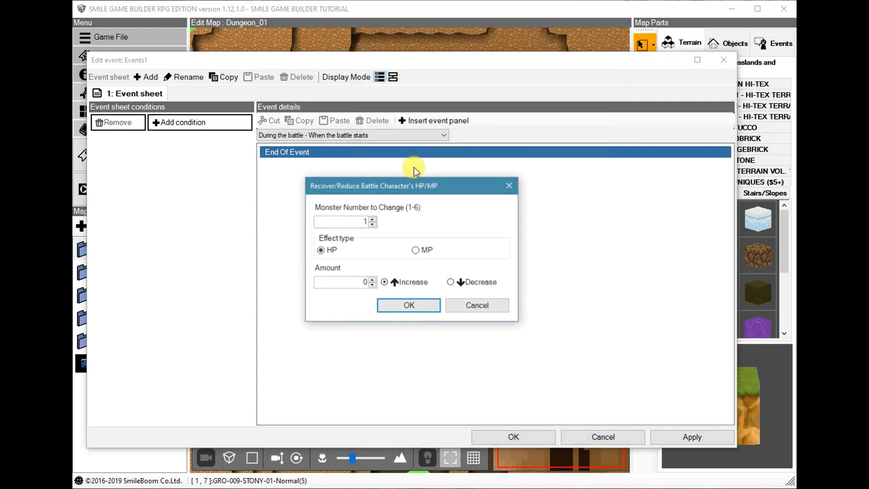
{"action": "mouse_move", "coordinate": [348, 221]}
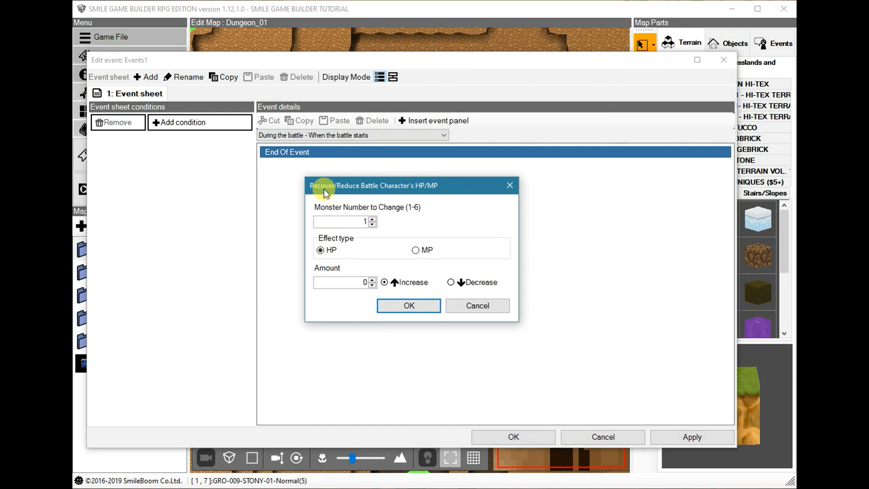
{"action": "mouse_move", "coordinate": [366, 195]}
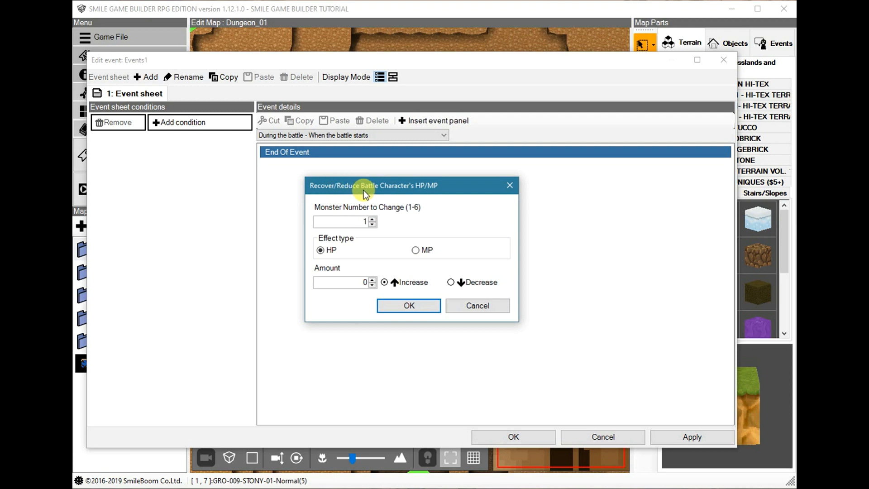
{"action": "mouse_move", "coordinate": [445, 190]}
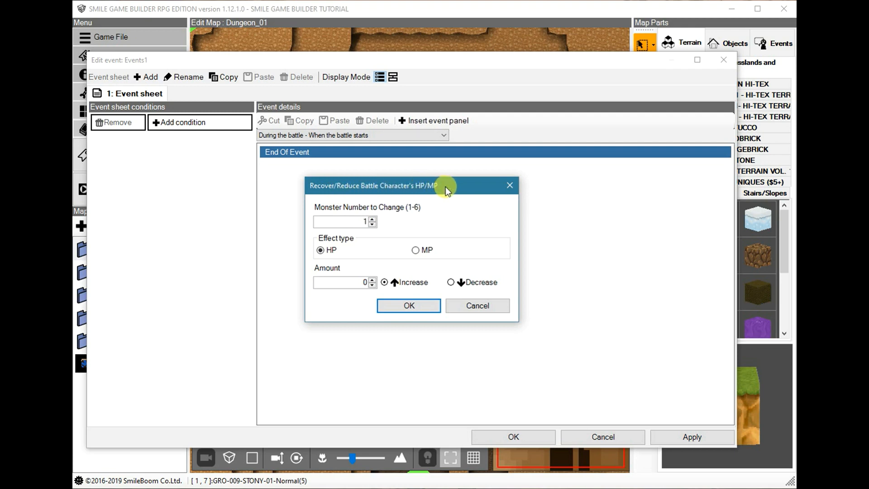
{"action": "mouse_move", "coordinate": [440, 236]}
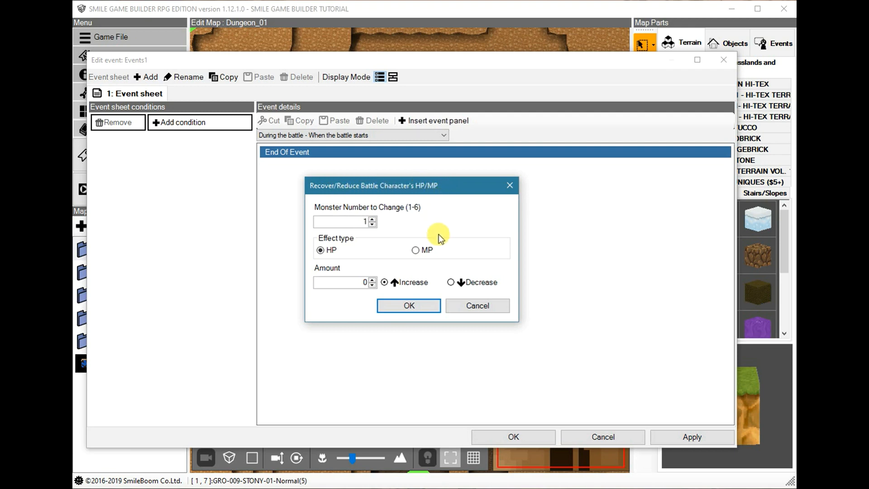
{"action": "mouse_move", "coordinate": [414, 264]}
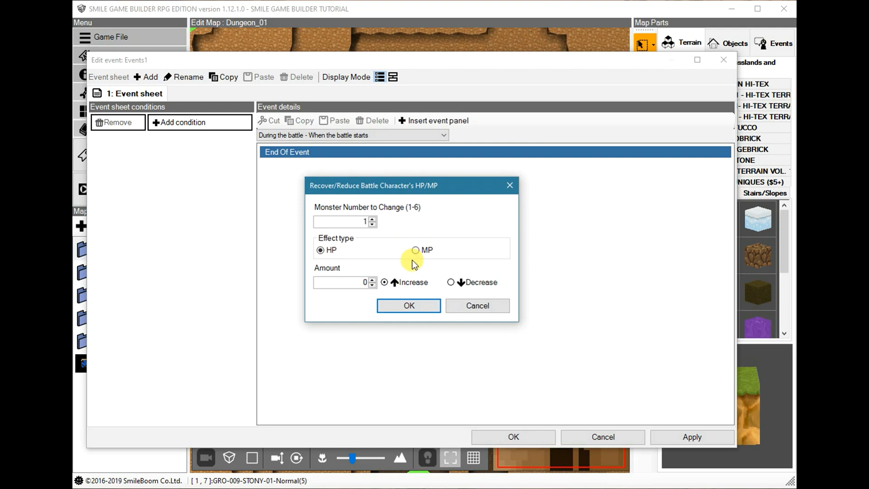
{"action": "mouse_move", "coordinate": [382, 261]}
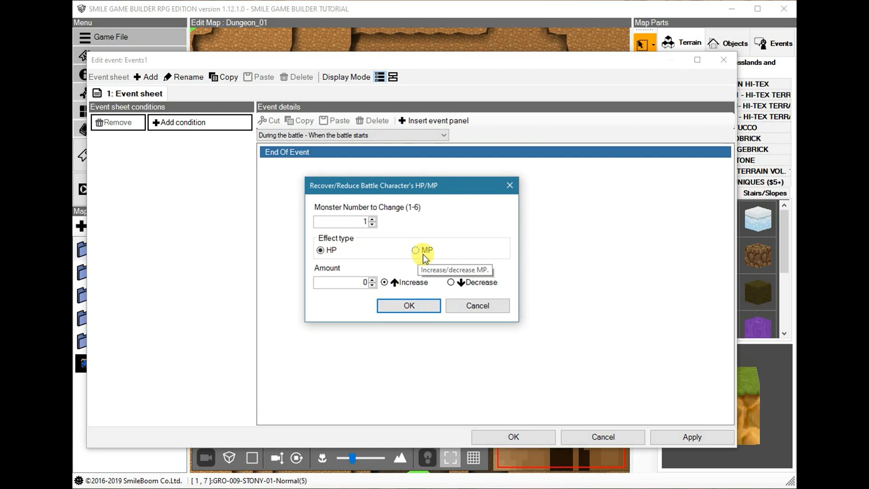
{"action": "mouse_move", "coordinate": [360, 259]}
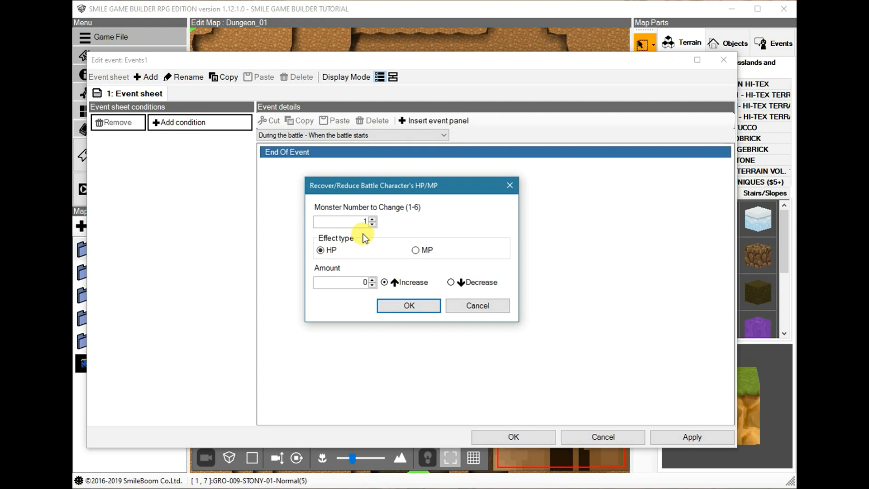
{"action": "mouse_move", "coordinate": [329, 209]}
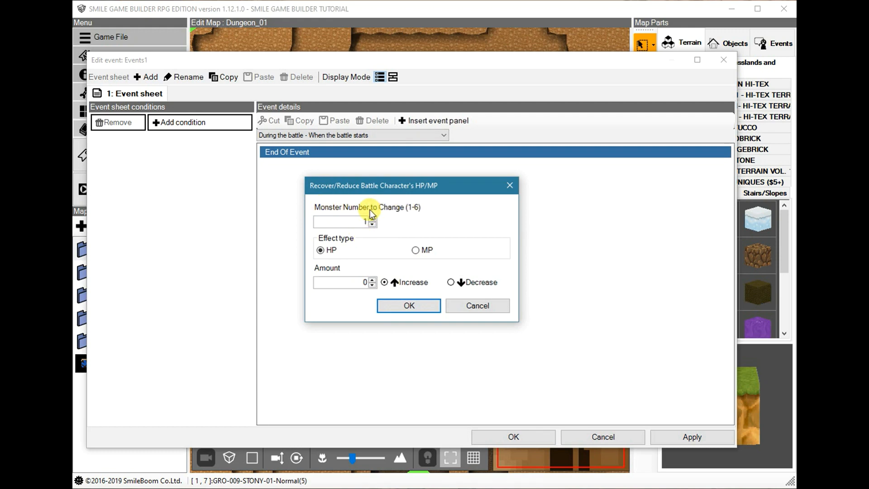
{"action": "mouse_move", "coordinate": [381, 219]}
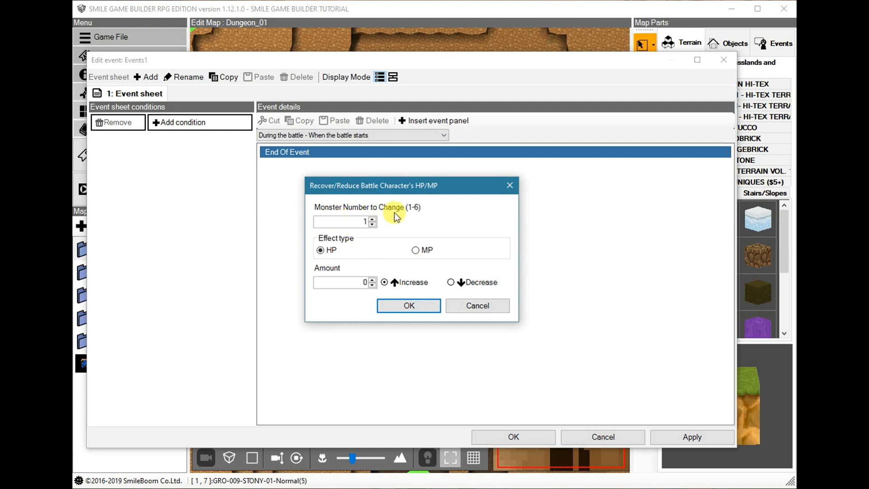
{"action": "mouse_move", "coordinate": [474, 223]}
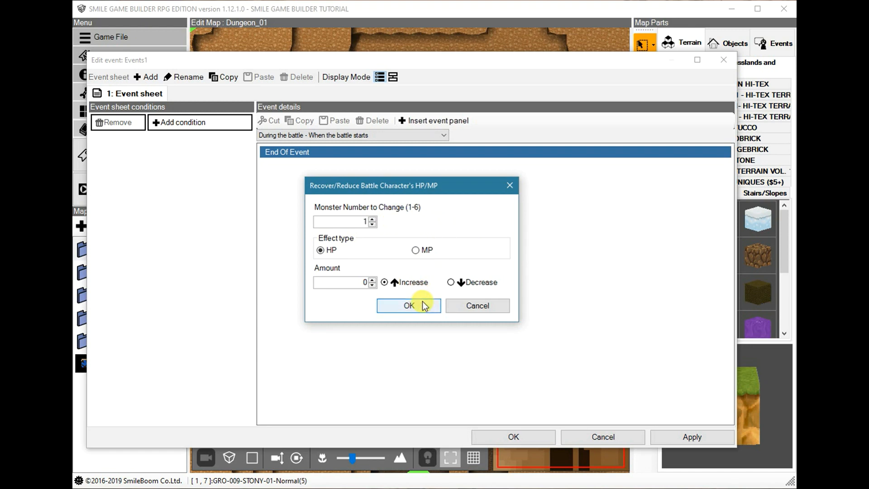
{"action": "left_click", "coordinate": [409, 306]}
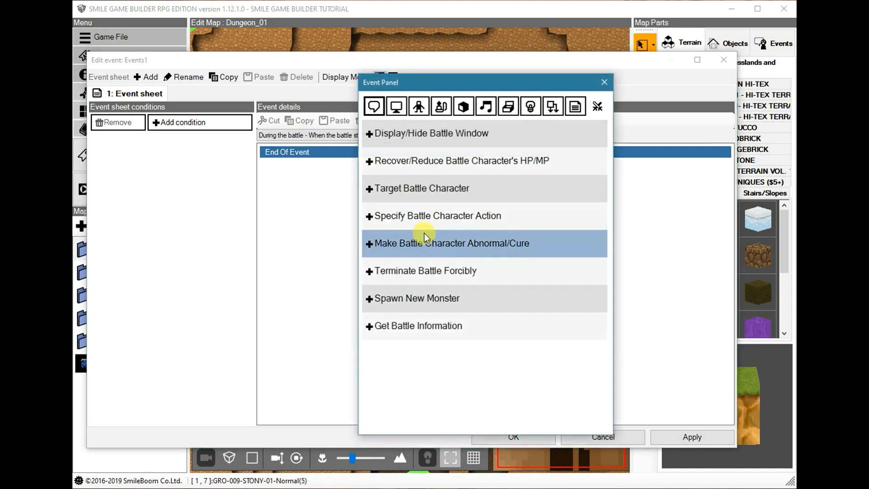
{"action": "left_click", "coordinate": [463, 161]}
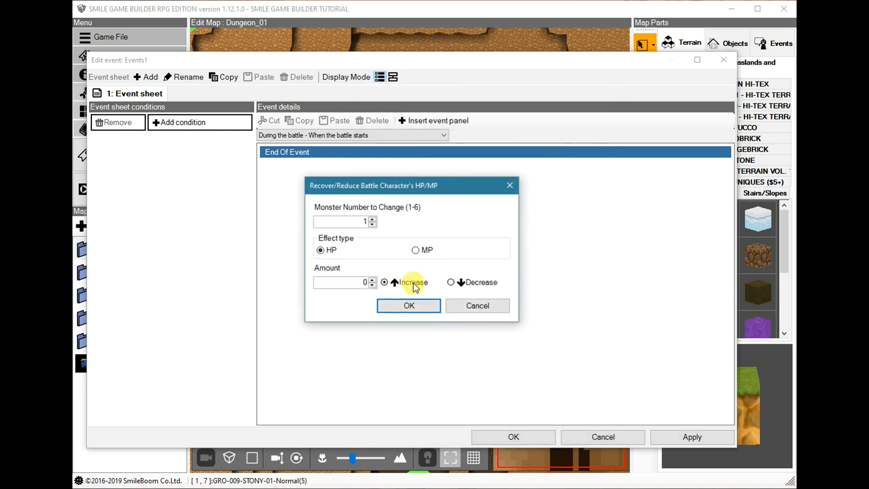
{"action": "mouse_move", "coordinate": [415, 286]}
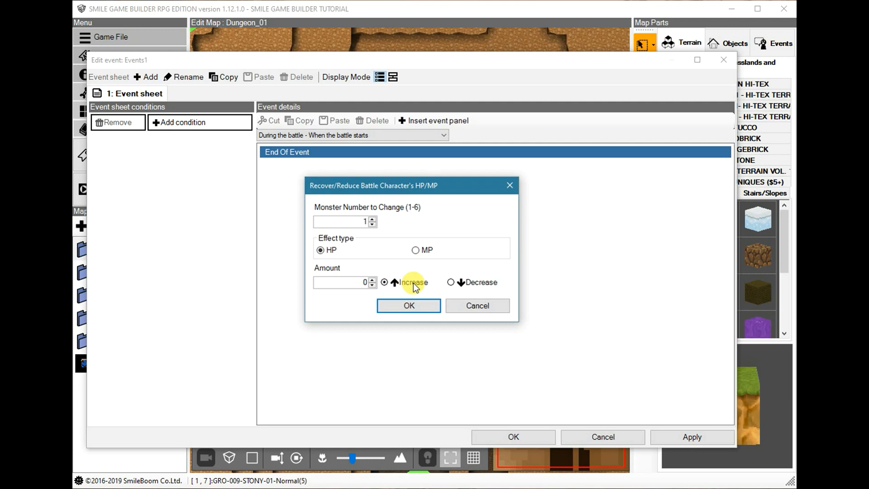
{"action": "mouse_move", "coordinate": [461, 308]}
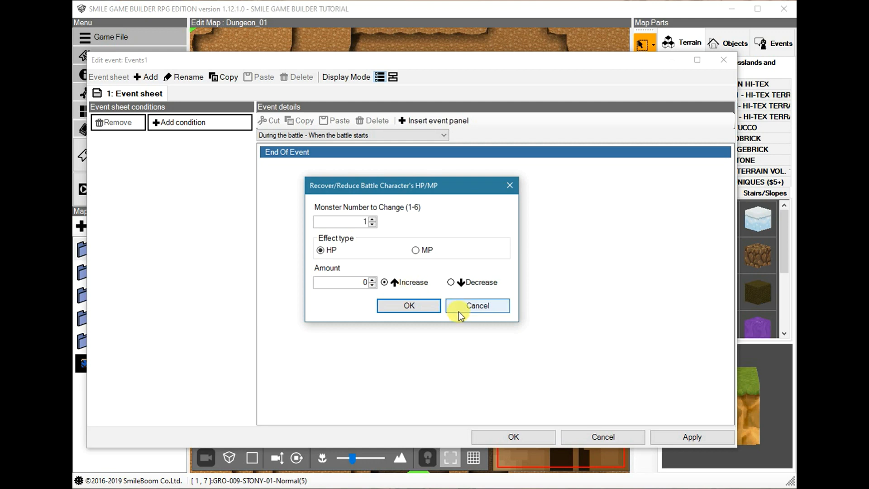
{"action": "left_click", "coordinate": [478, 306]}
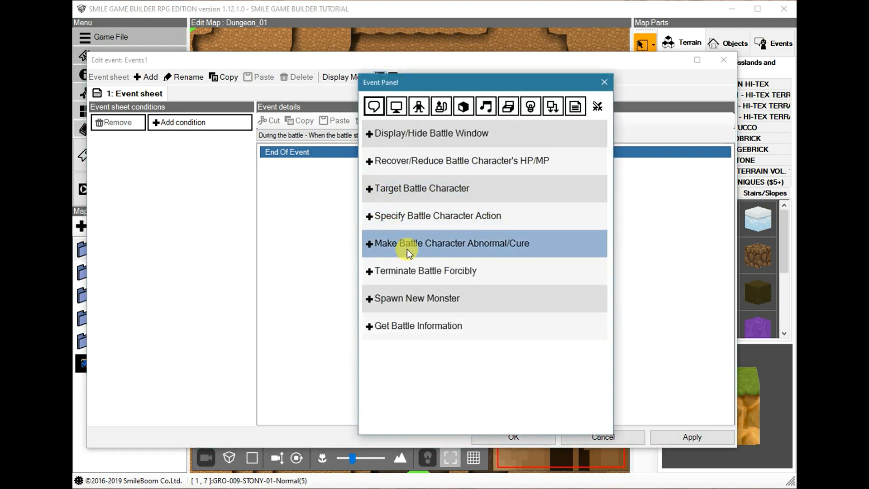
{"action": "left_click", "coordinate": [447, 243]}
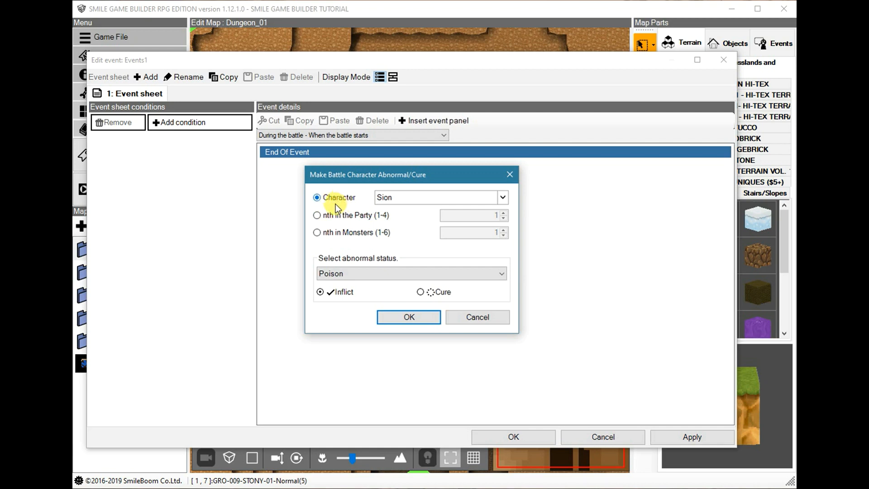
{"action": "mouse_move", "coordinate": [380, 223]}
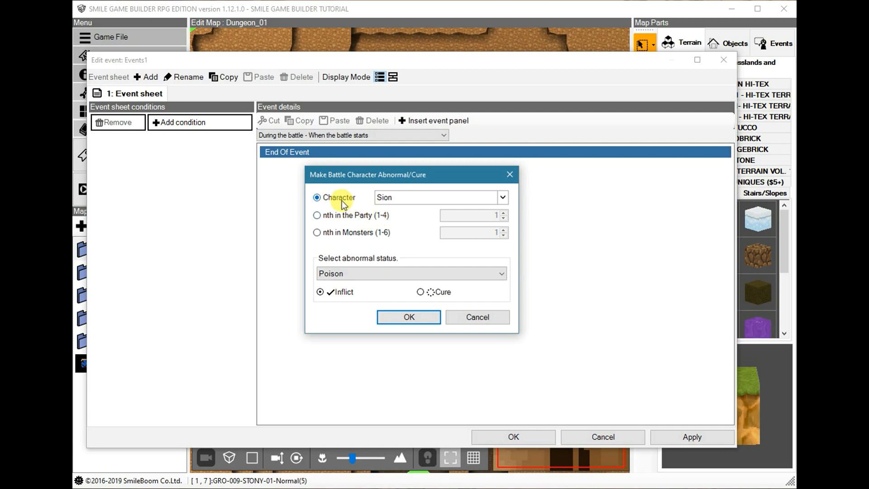
{"action": "left_click", "coordinate": [317, 216]}
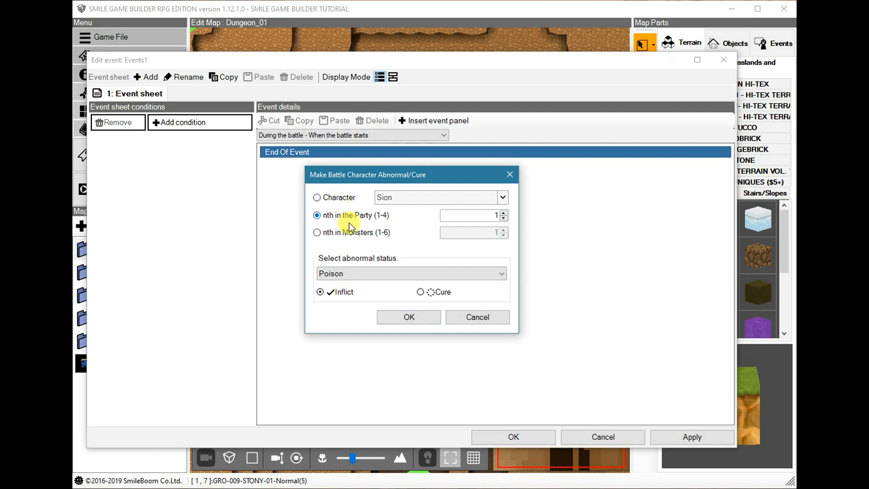
{"action": "left_click", "coordinate": [317, 232]}
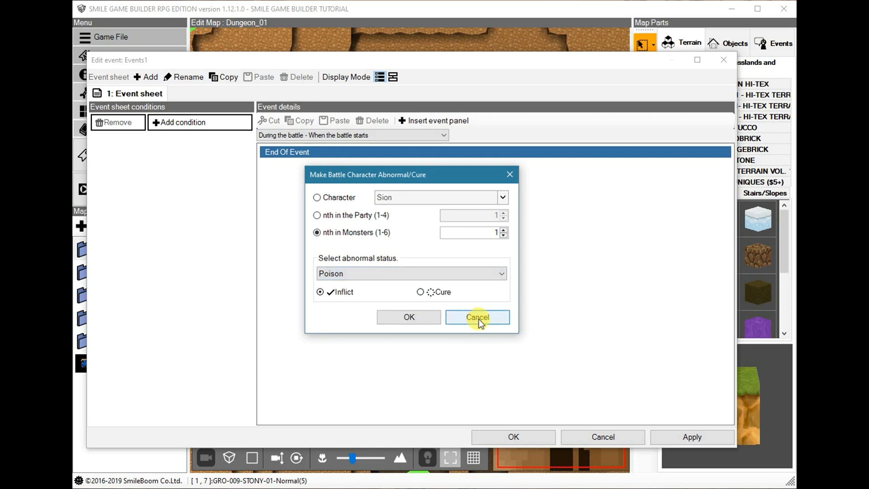
{"action": "left_click", "coordinate": [479, 317]}
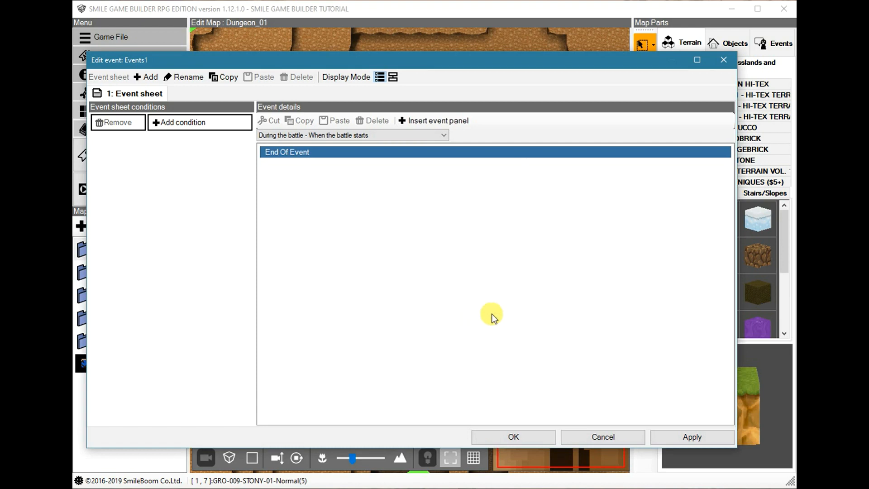
Check Terminate Battle Forcibly has no settings, close it, and reopen the battle command panel
{"action": "left_click", "coordinate": [437, 120]}
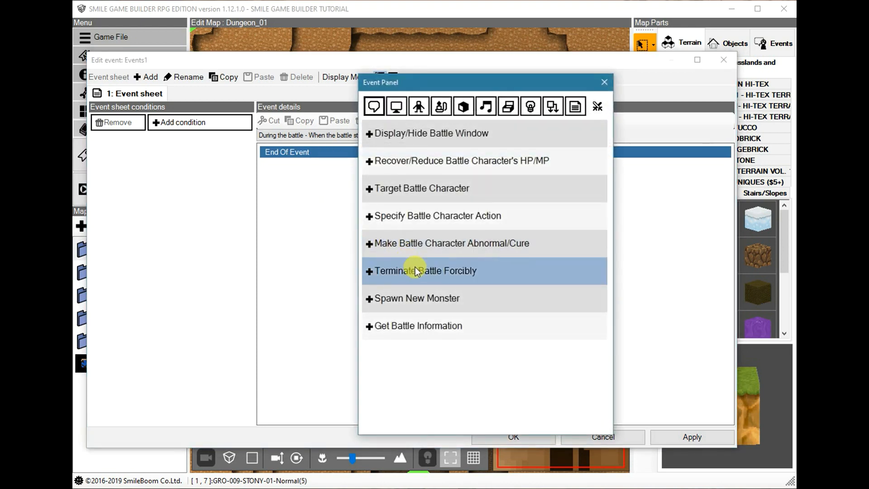
{"action": "left_click", "coordinate": [416, 271]}
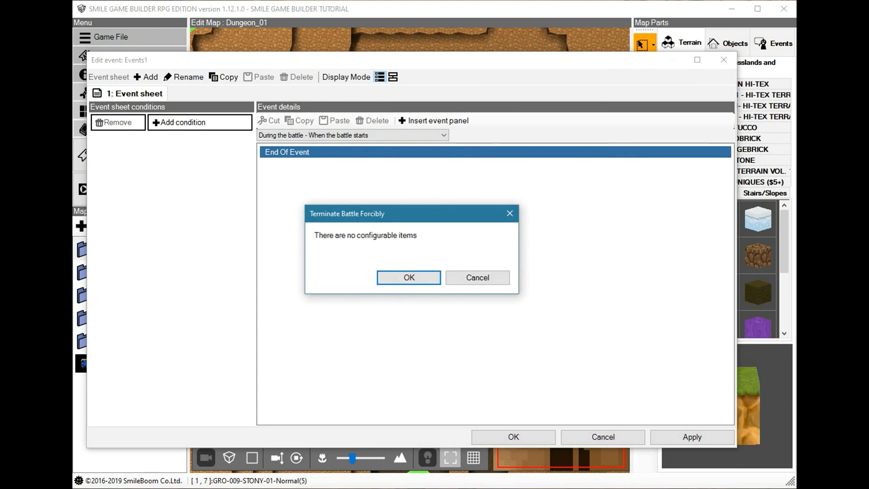
{"action": "left_click", "coordinate": [409, 278]}
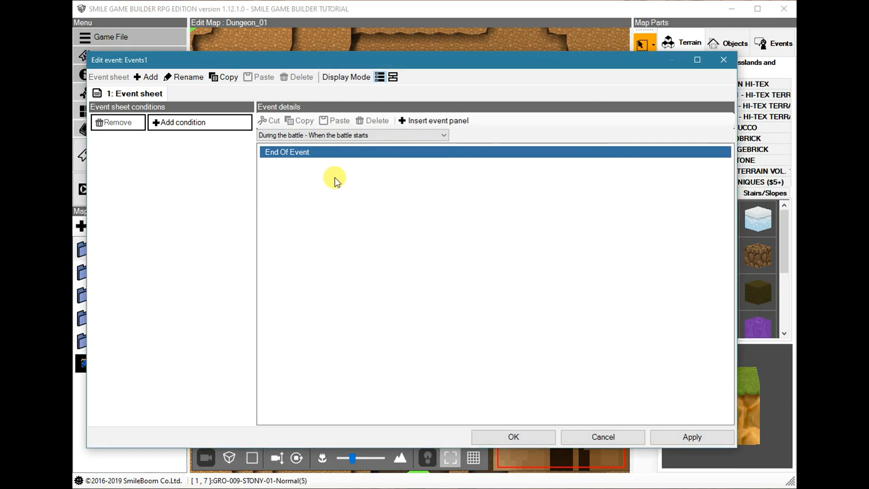
{"action": "left_click", "coordinate": [437, 120]}
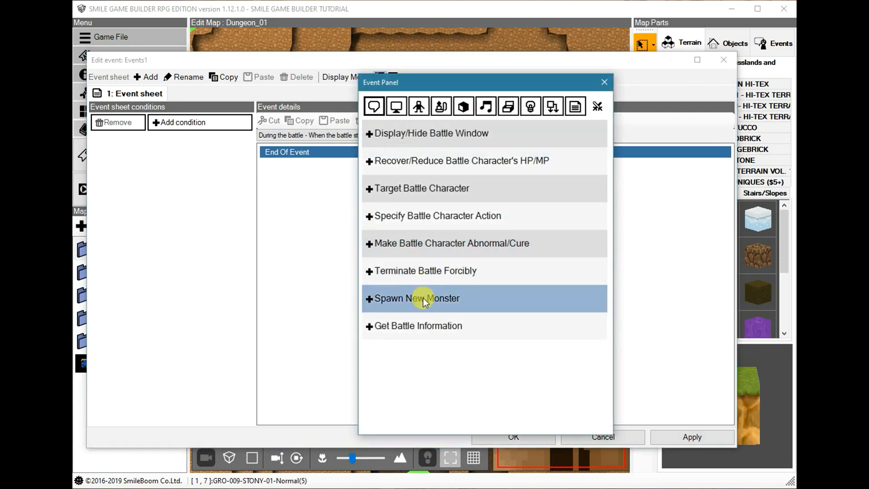
Set a custom spawn position for the Slime in Monster Position Editor, then cancel Spawn New Monster
{"action": "left_click", "coordinate": [417, 299]}
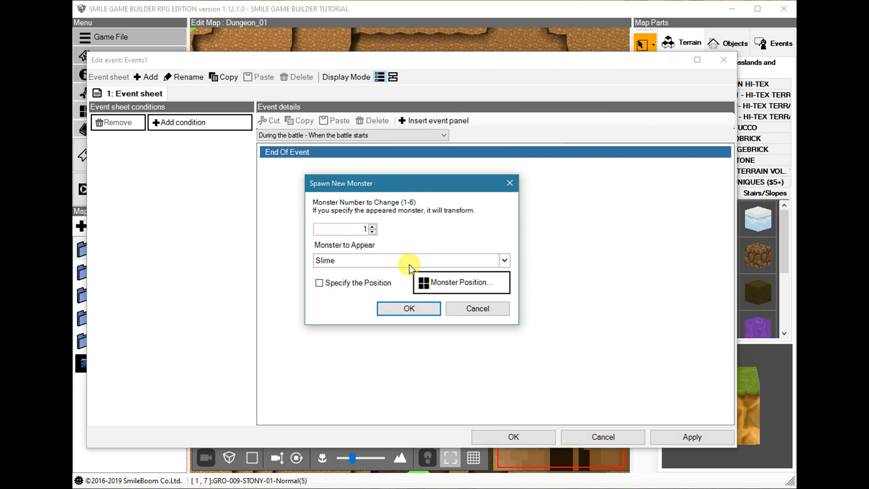
{"action": "mouse_move", "coordinate": [366, 241]}
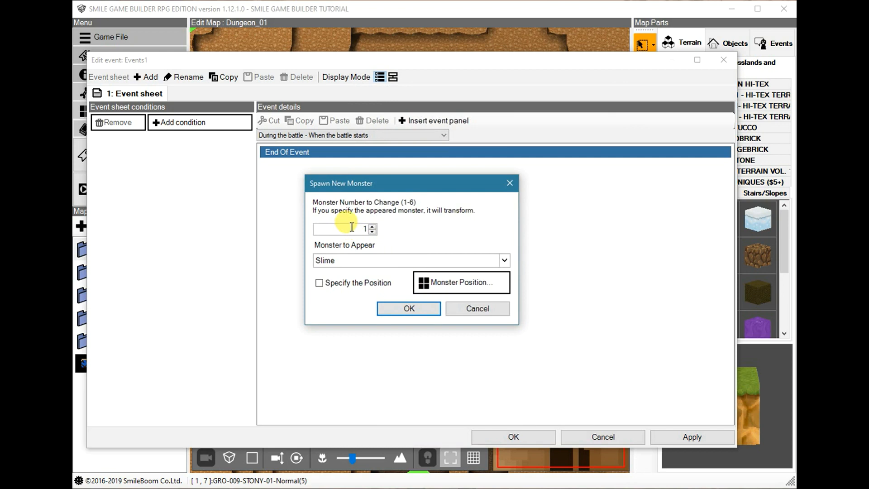
{"action": "mouse_move", "coordinate": [352, 233]}
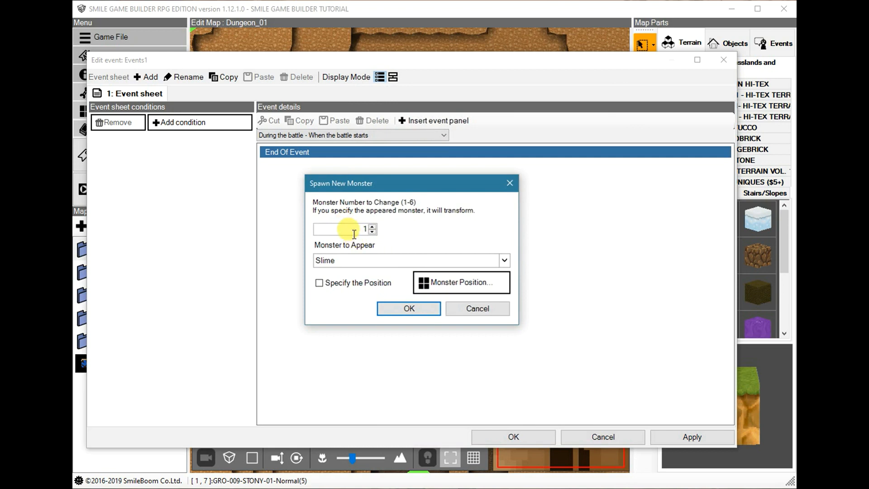
{"action": "mouse_move", "coordinate": [402, 267]}
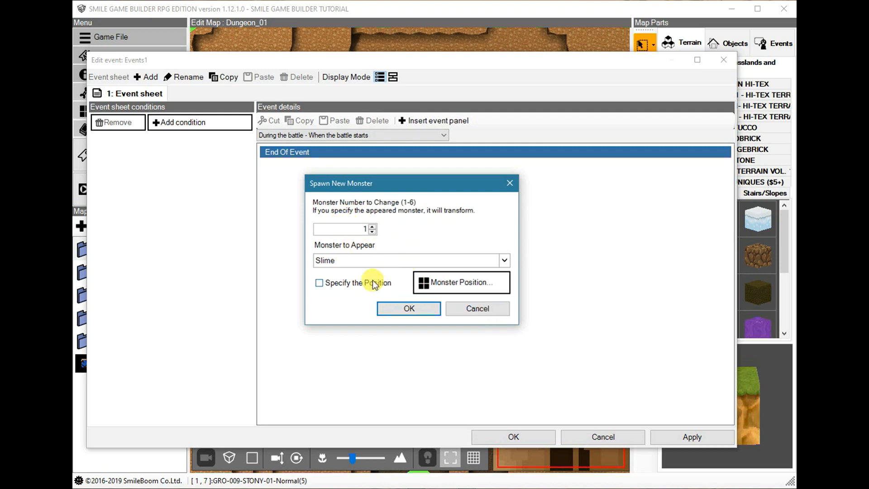
{"action": "left_click", "coordinate": [462, 283]}
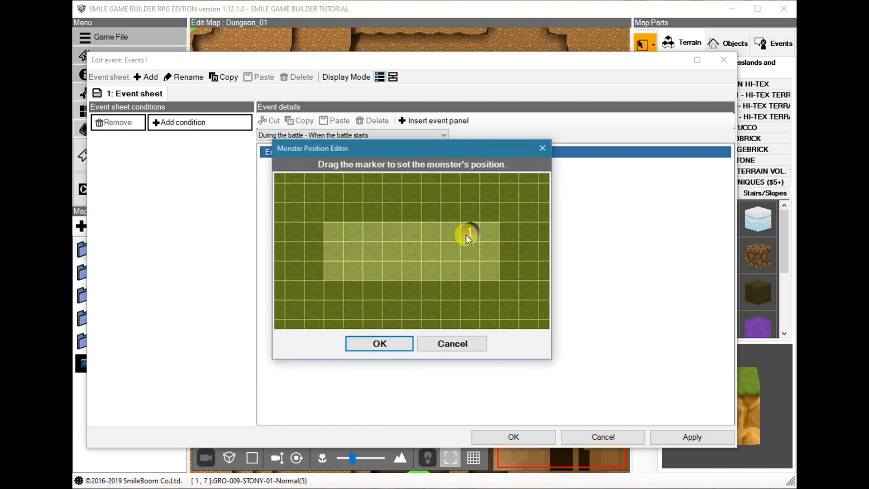
{"action": "left_click_drag", "start_coordinate": [468, 233], "coordinate": [347, 253]}
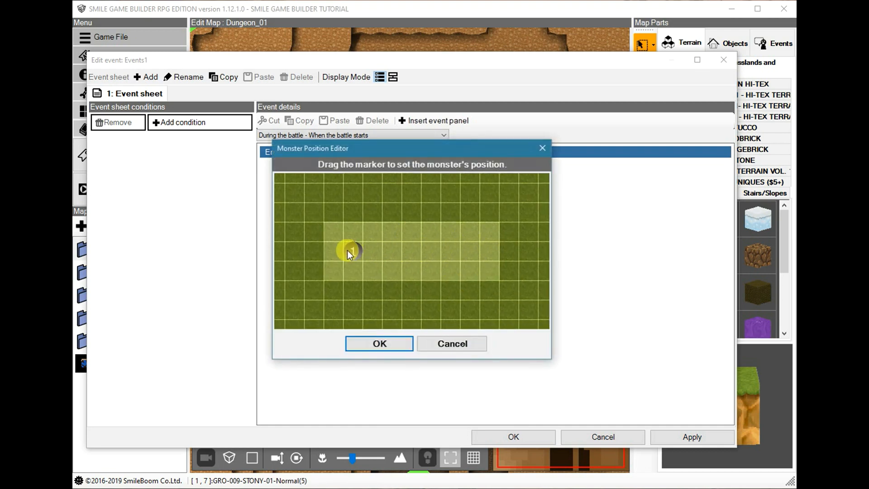
{"action": "left_click_drag", "start_coordinate": [348, 251], "coordinate": [358, 275]}
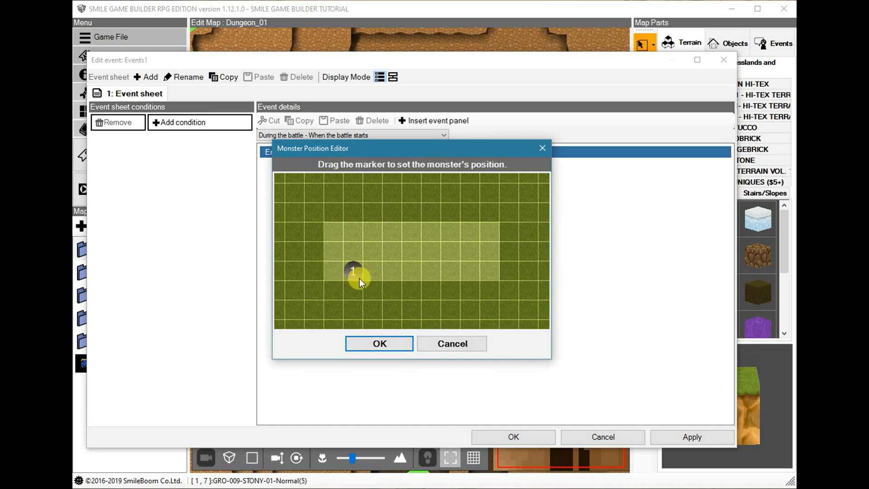
{"action": "left_click", "coordinate": [378, 343]}
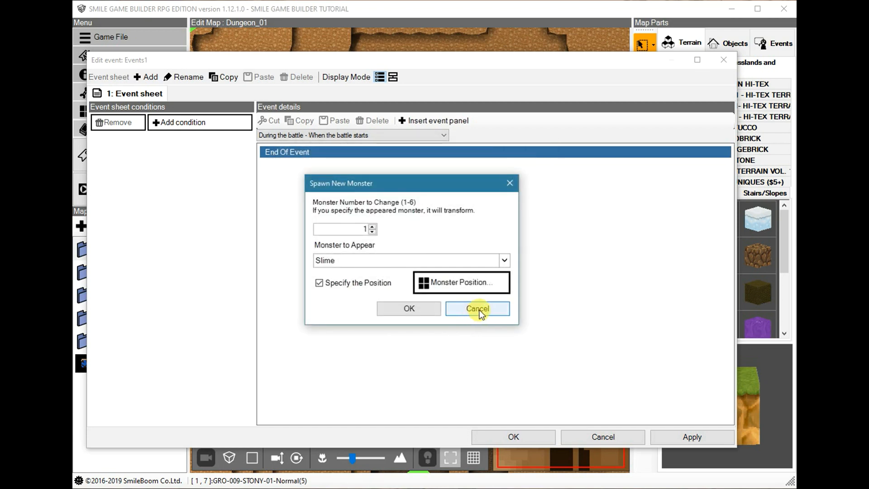
{"action": "left_click", "coordinate": [478, 308]}
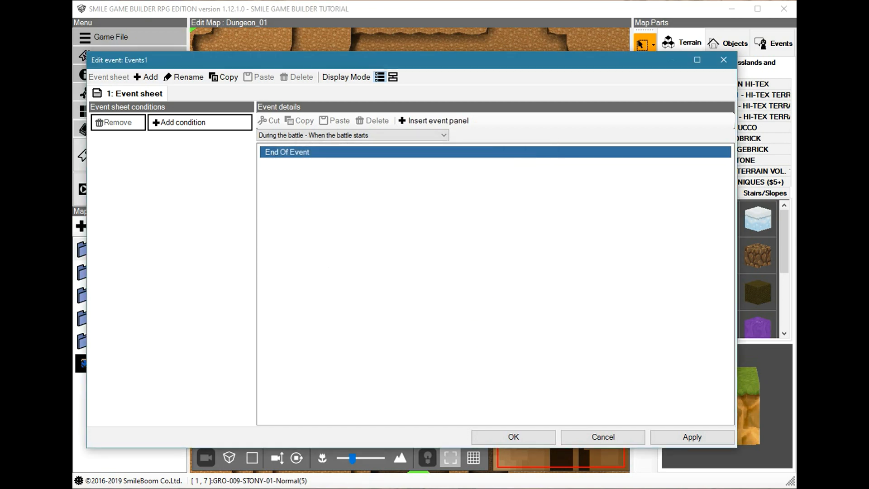
Set Get Battle Information to Target Number of Last Used Skill with Assign, then cancel the command
{"action": "left_click", "coordinate": [438, 121]}
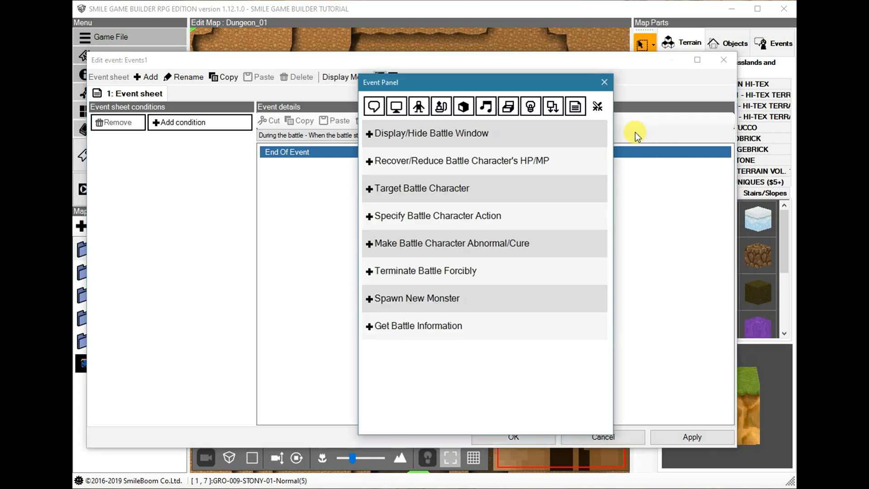
{"action": "left_click", "coordinate": [605, 82]}
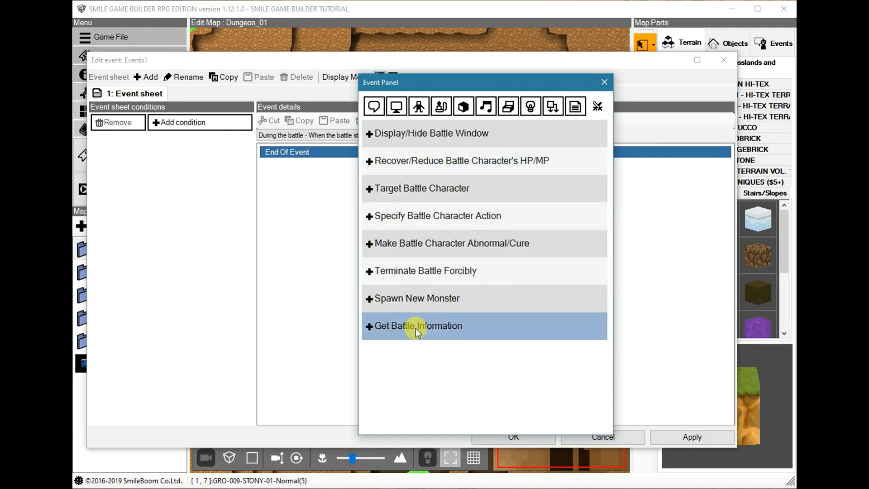
{"action": "left_click", "coordinate": [418, 325]}
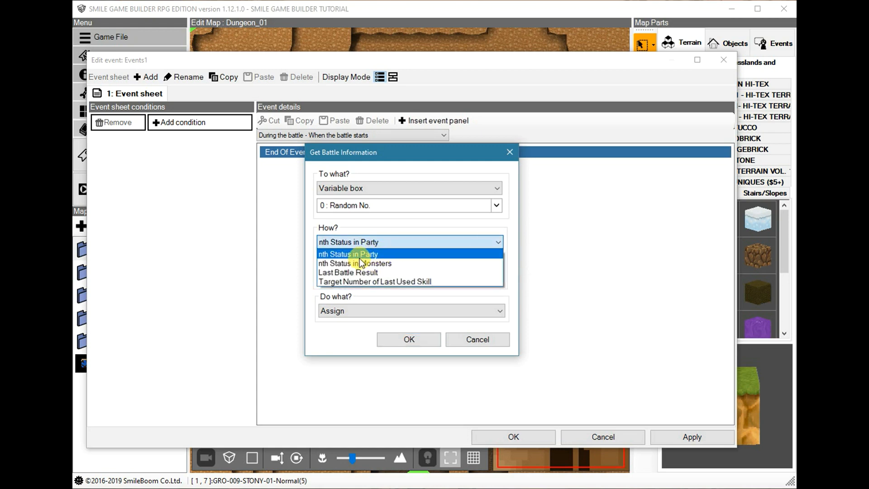
{"action": "mouse_move", "coordinate": [356, 266]}
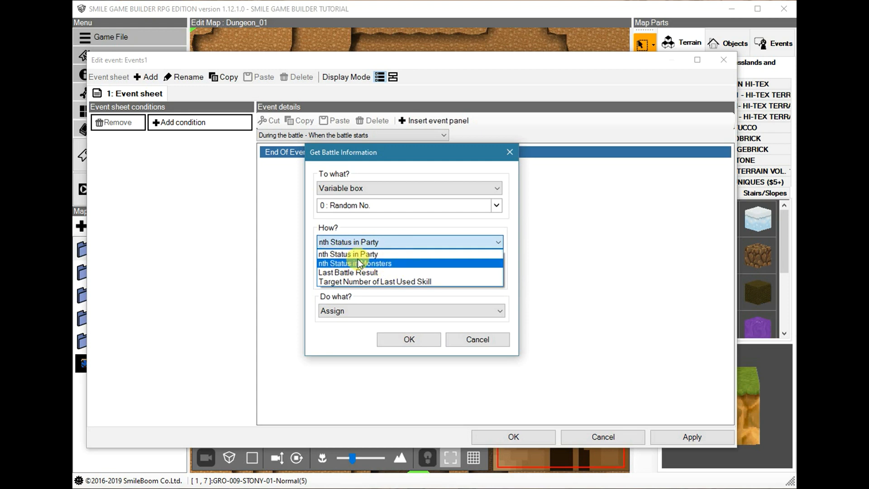
{"action": "mouse_move", "coordinate": [371, 254]}
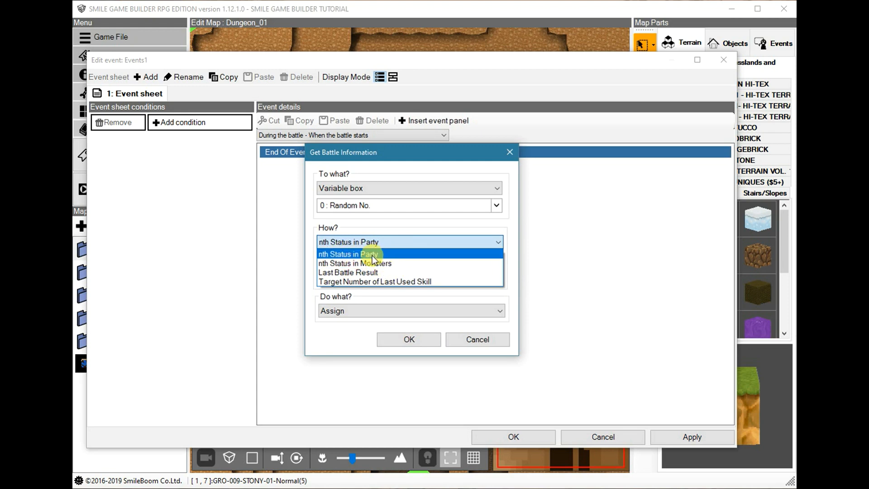
{"action": "mouse_move", "coordinate": [391, 265]}
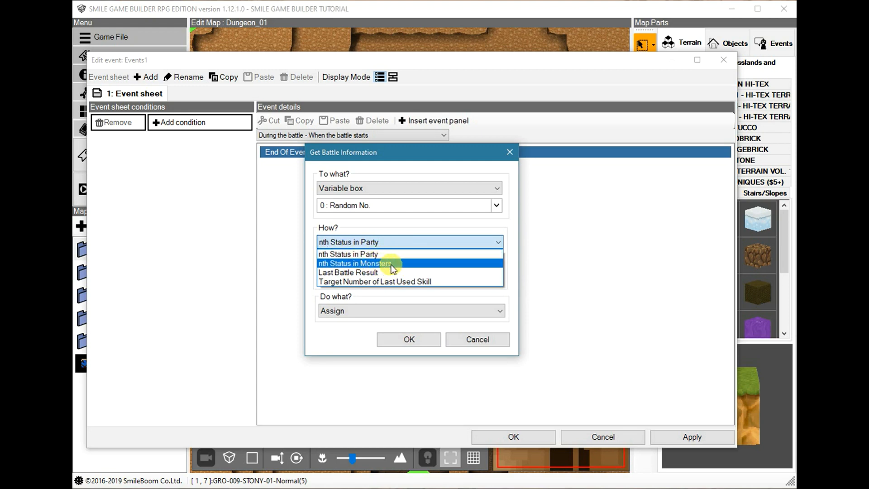
{"action": "mouse_move", "coordinate": [435, 282]}
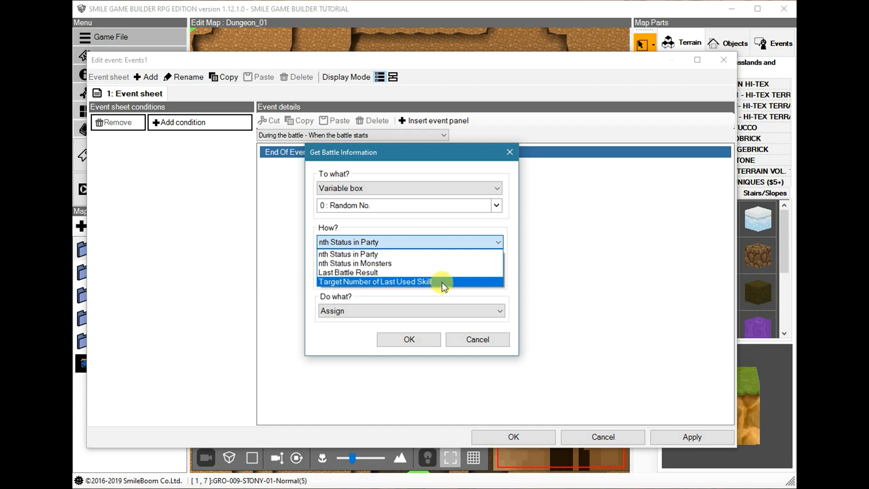
{"action": "left_click", "coordinate": [393, 282]}
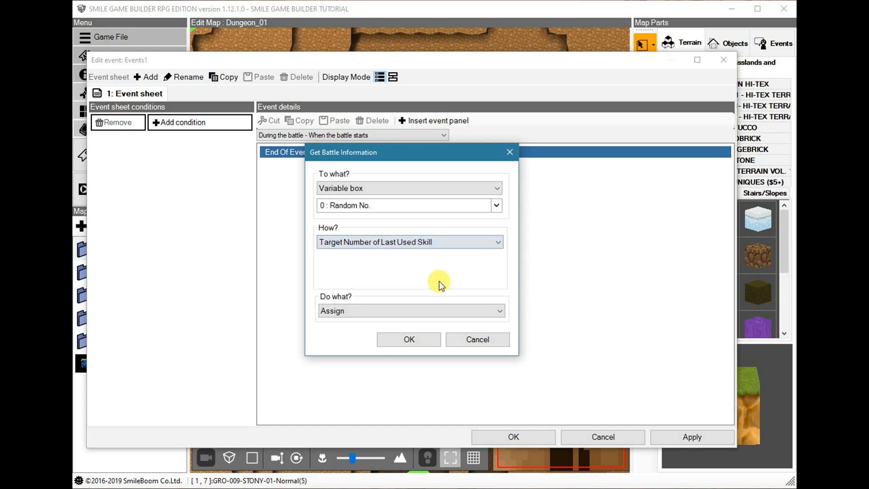
{"action": "left_click", "coordinate": [408, 310]}
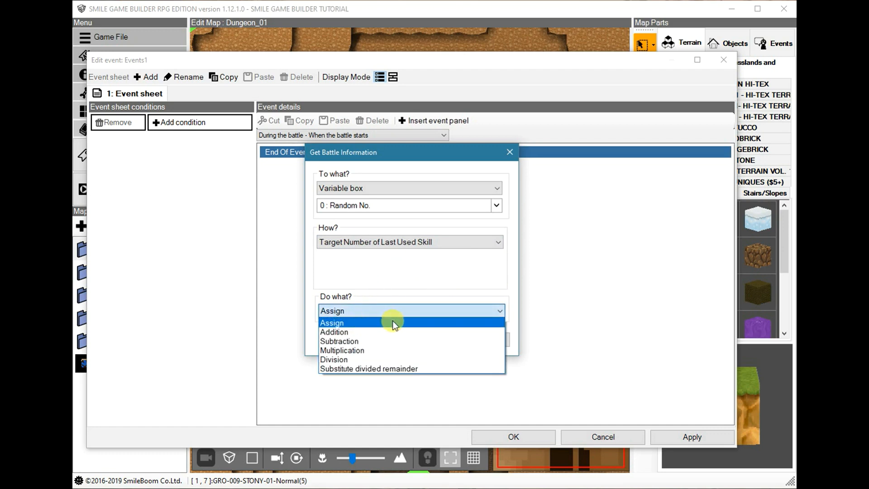
{"action": "left_click", "coordinate": [349, 322]}
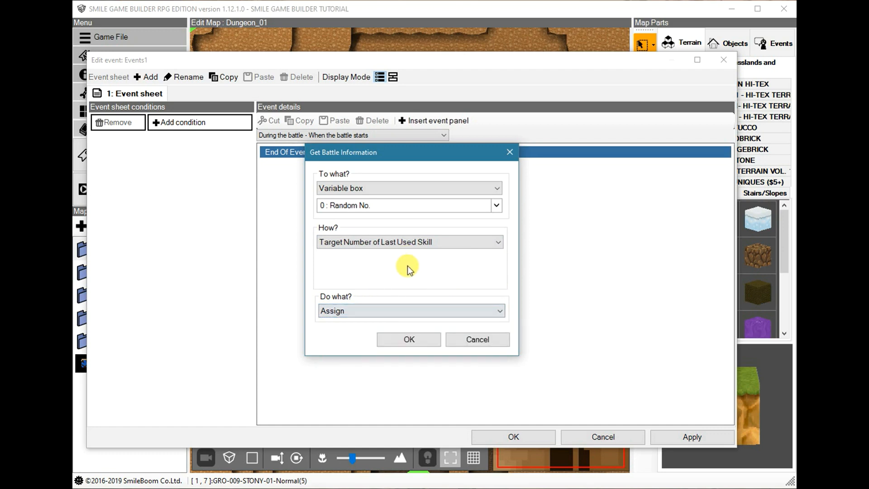
{"action": "mouse_move", "coordinate": [490, 344]}
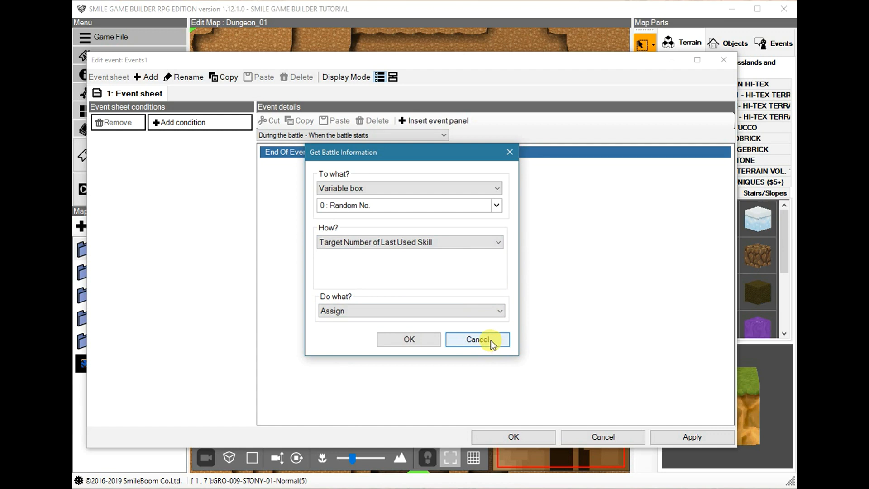
{"action": "left_click", "coordinate": [478, 340]}
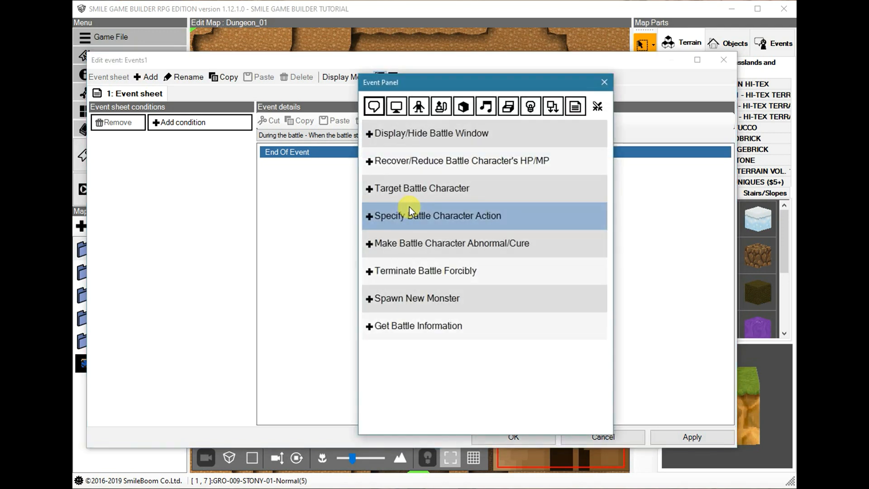
{"action": "mouse_move", "coordinate": [419, 106]}
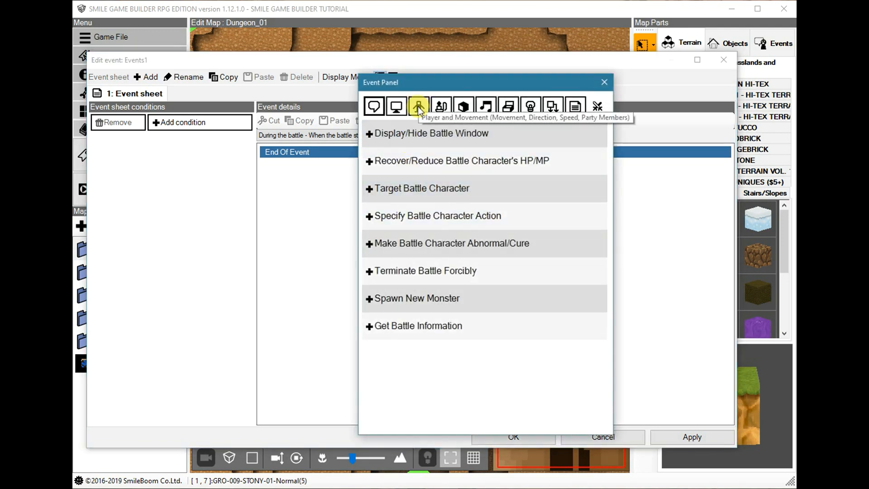
Review Change Equipment for Sion's weapon in the player panels and cancel it
{"action": "left_click", "coordinate": [419, 107]}
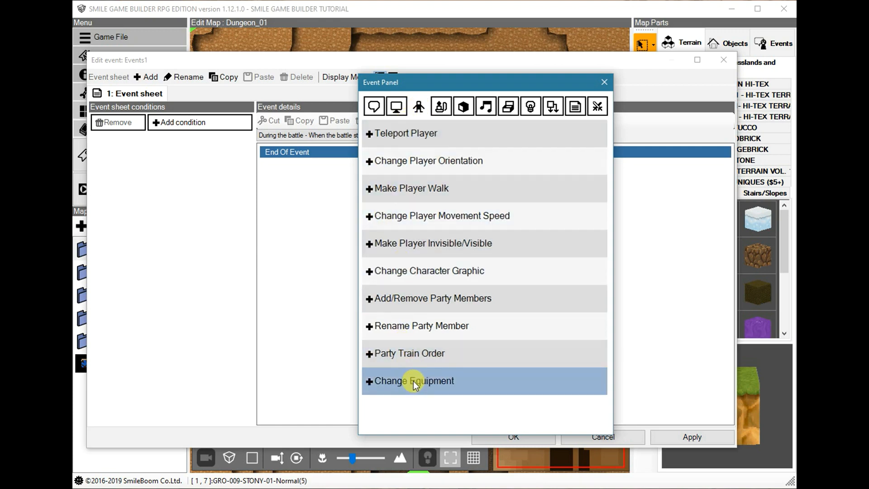
{"action": "left_click", "coordinate": [415, 380]}
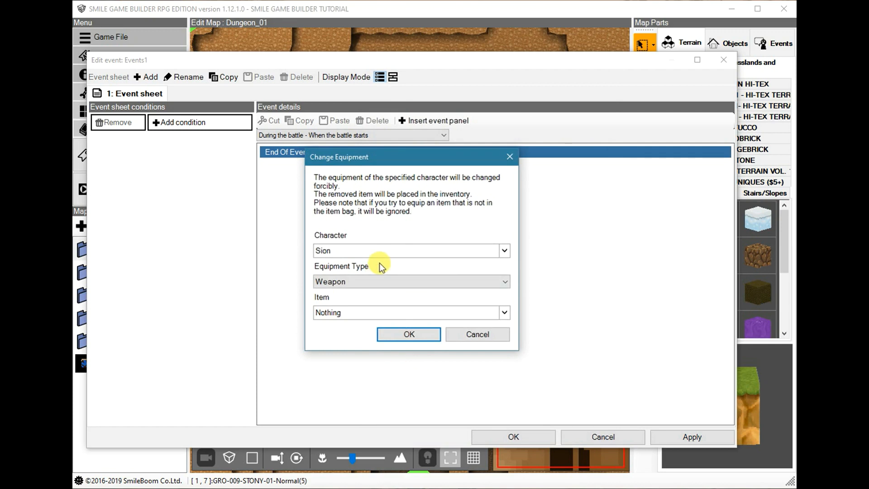
{"action": "mouse_move", "coordinate": [371, 316]}
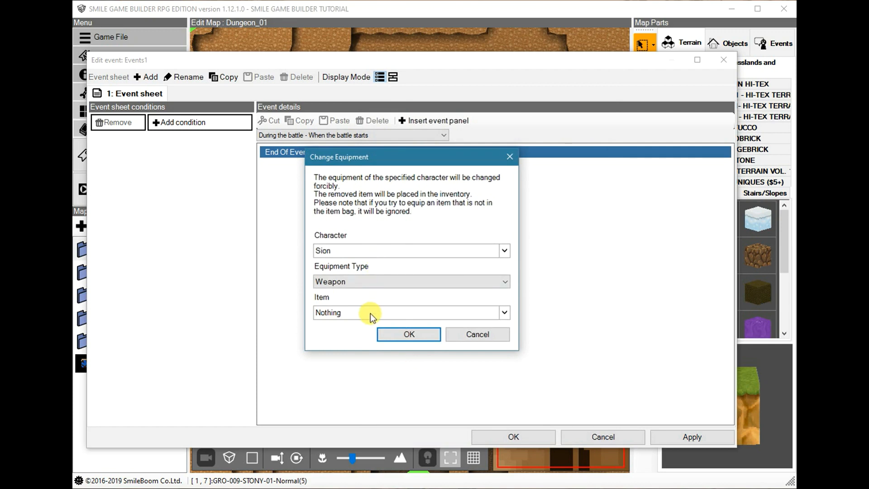
{"action": "left_click", "coordinate": [504, 313]}
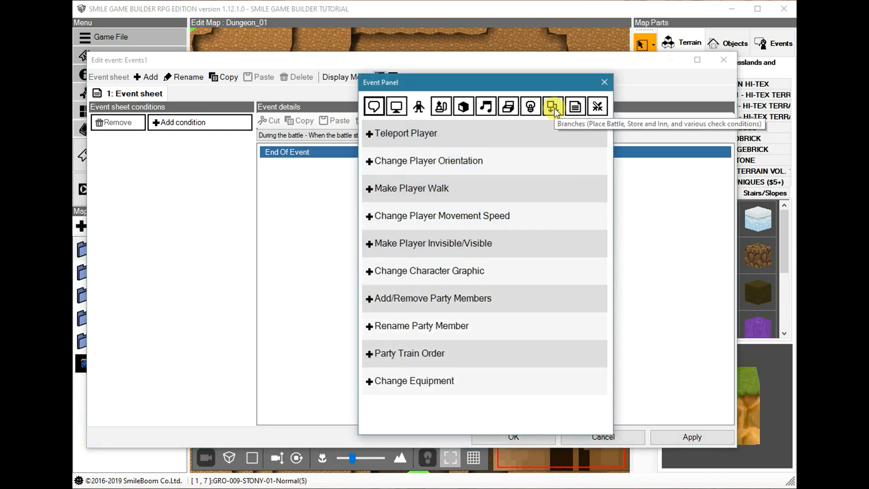
Insert a Check Monsters in Battle branch for a first-position Slime, then delete it
{"action": "left_click", "coordinate": [554, 107]}
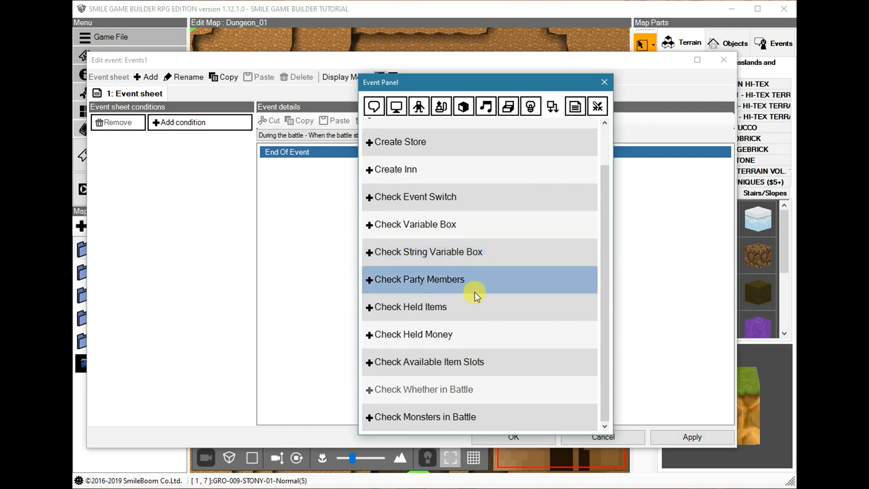
{"action": "mouse_move", "coordinate": [451, 402]}
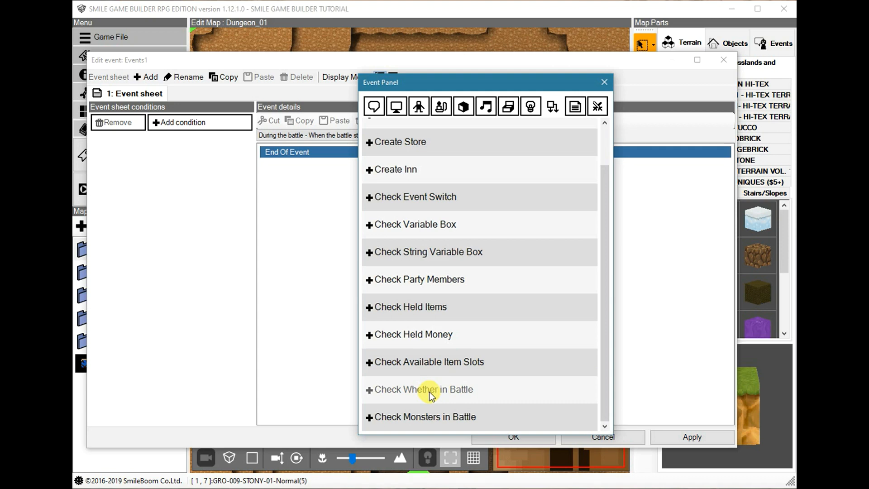
{"action": "mouse_move", "coordinate": [484, 401]}
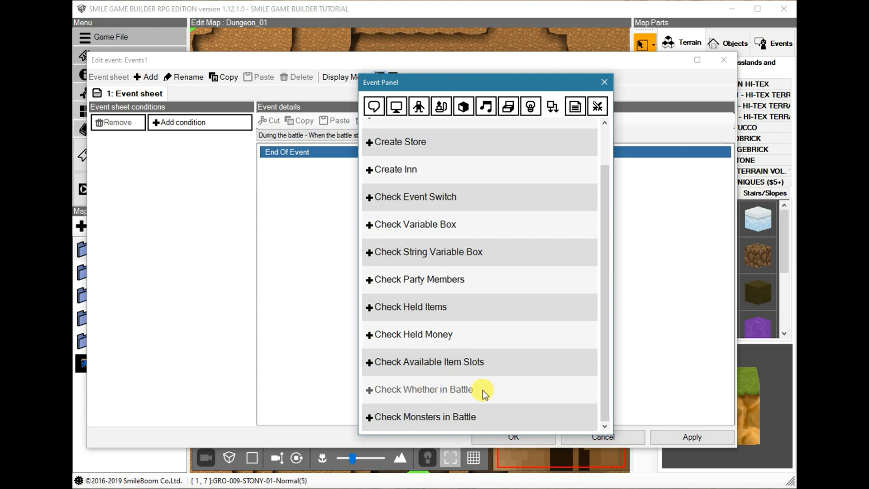
{"action": "mouse_move", "coordinate": [491, 392]}
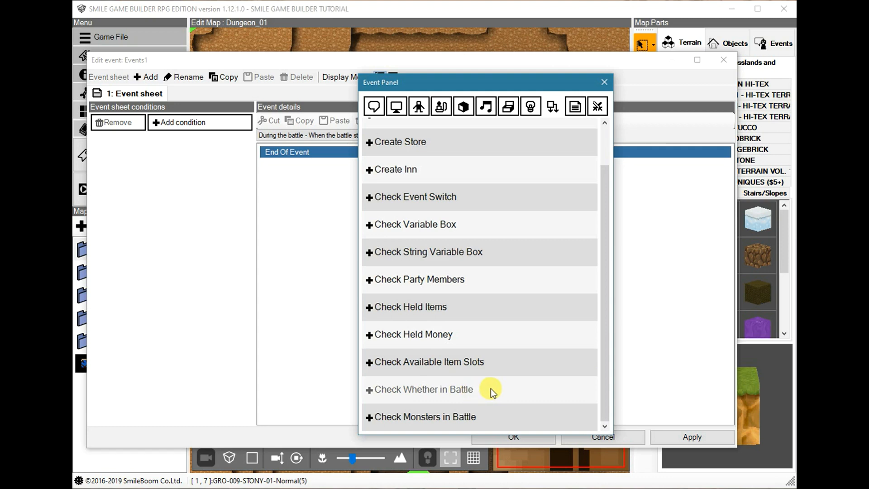
{"action": "mouse_move", "coordinate": [489, 403]}
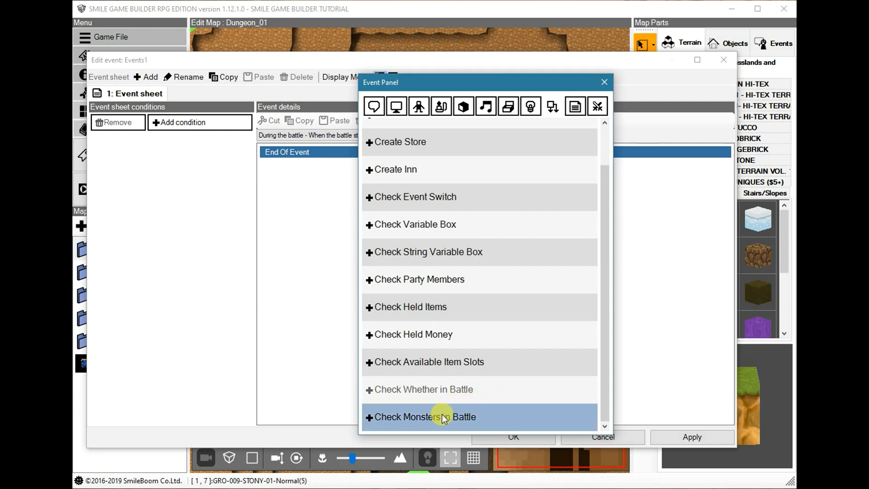
{"action": "mouse_move", "coordinate": [716, 428]}
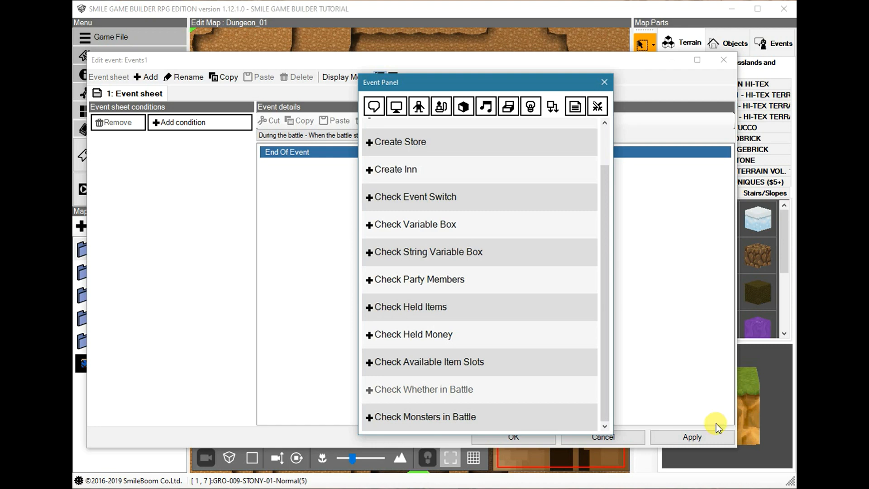
{"action": "mouse_move", "coordinate": [426, 421]}
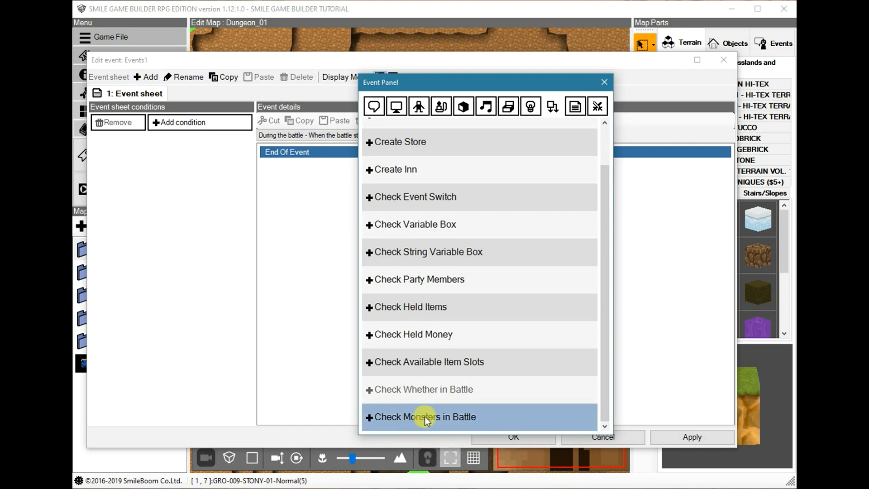
{"action": "left_click", "coordinate": [425, 417]}
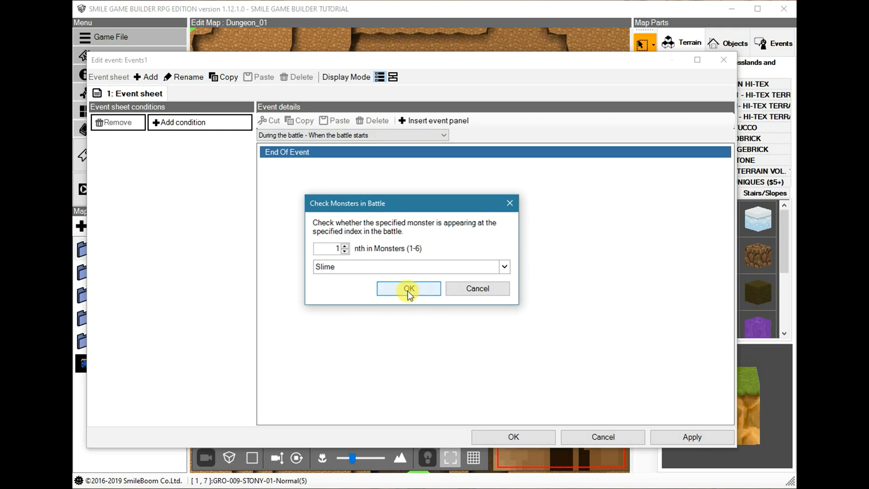
{"action": "mouse_move", "coordinate": [429, 261]}
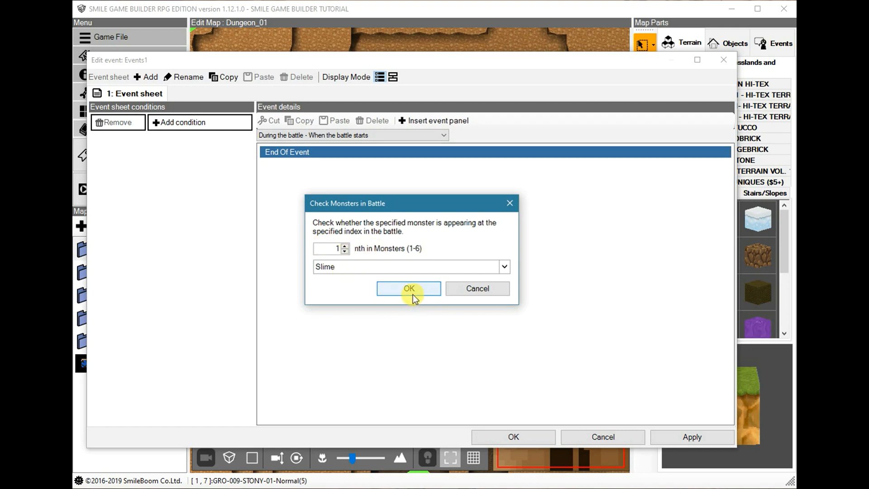
{"action": "left_click", "coordinate": [408, 289]}
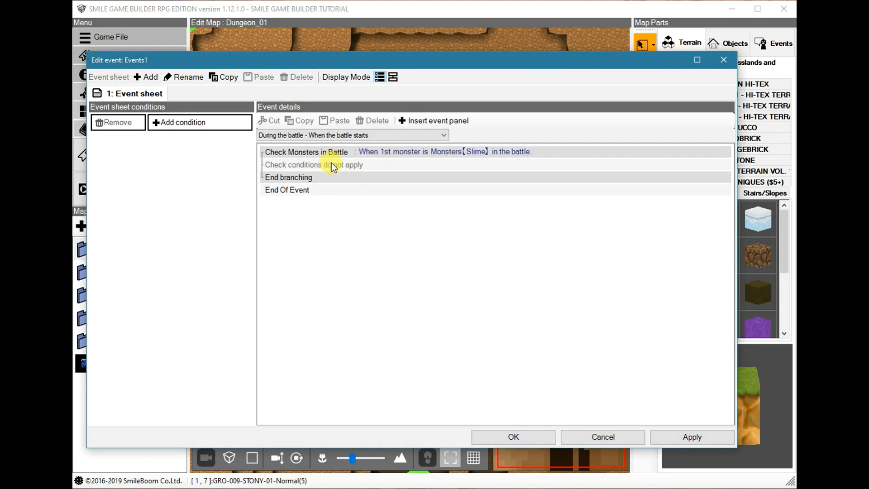
{"action": "left_click", "coordinate": [313, 165]}
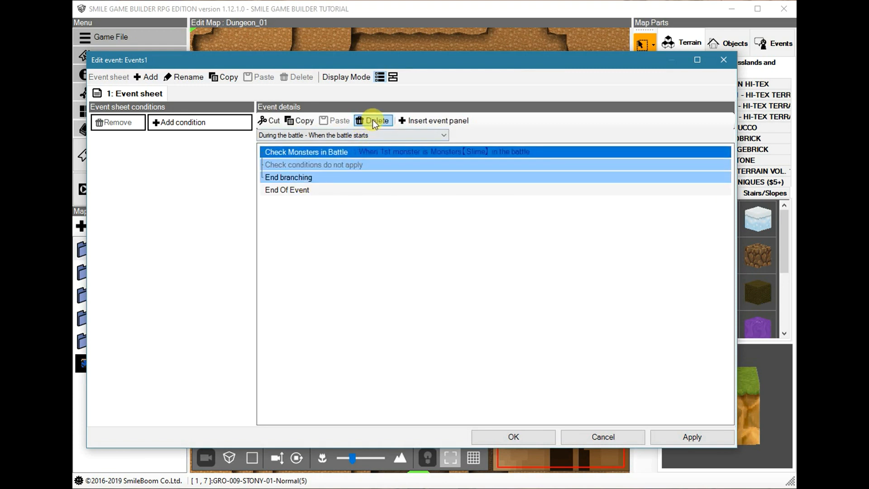
{"action": "left_click", "coordinate": [377, 120]}
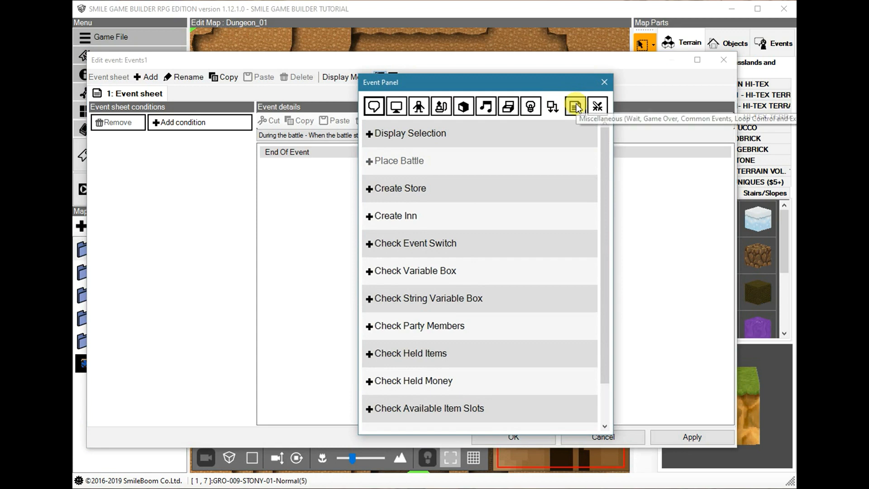
Write '<!--' in a new Note panel, erase it, and cancel the note without adding it
{"action": "left_click", "coordinate": [575, 106]}
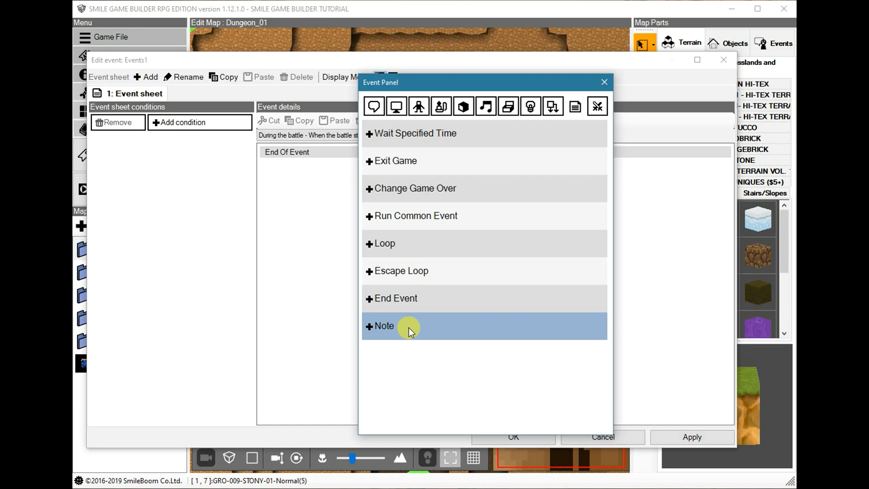
{"action": "left_click", "coordinate": [385, 326]}
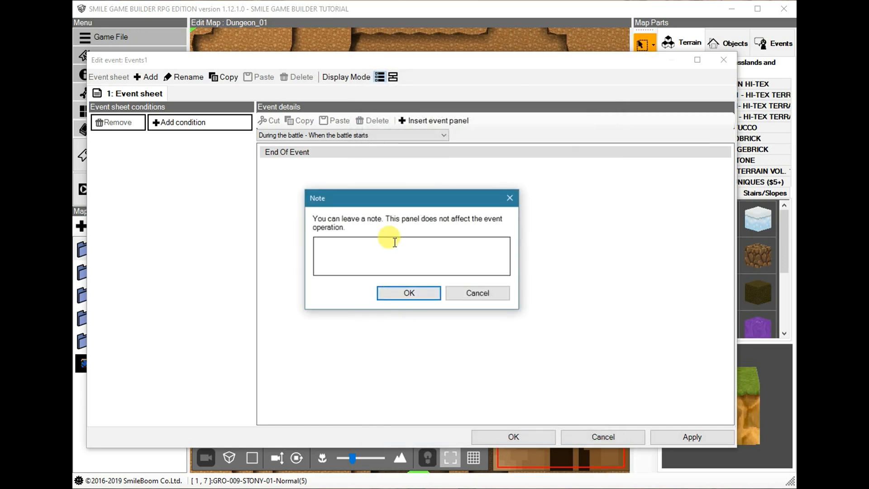
{"action": "left_click", "coordinate": [387, 255]}
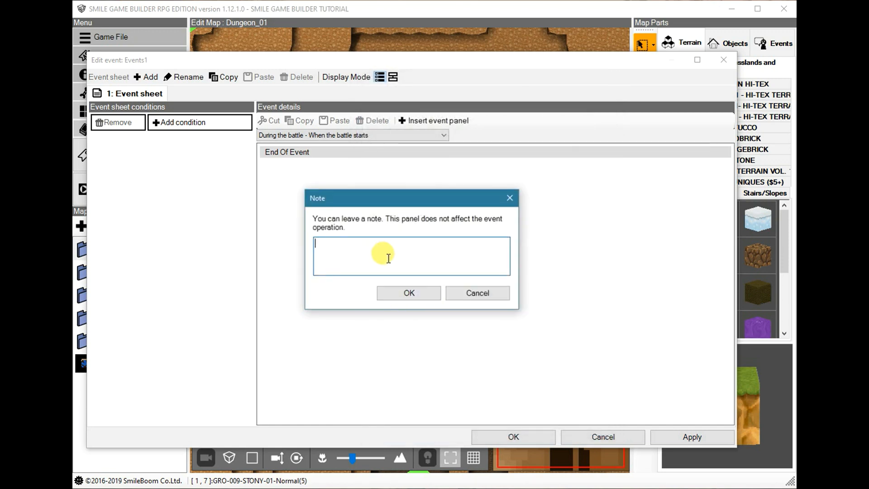
{"action": "type", "text": "<"}
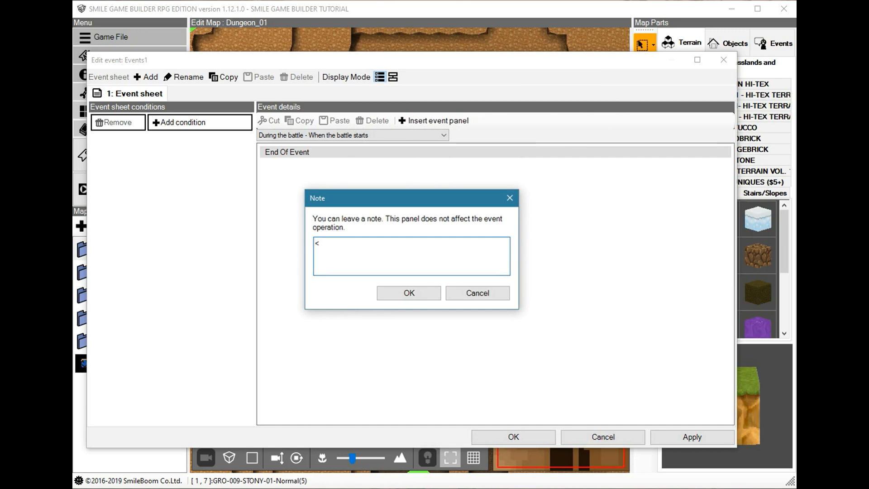
{"action": "type", "text": "!-- text -->"}
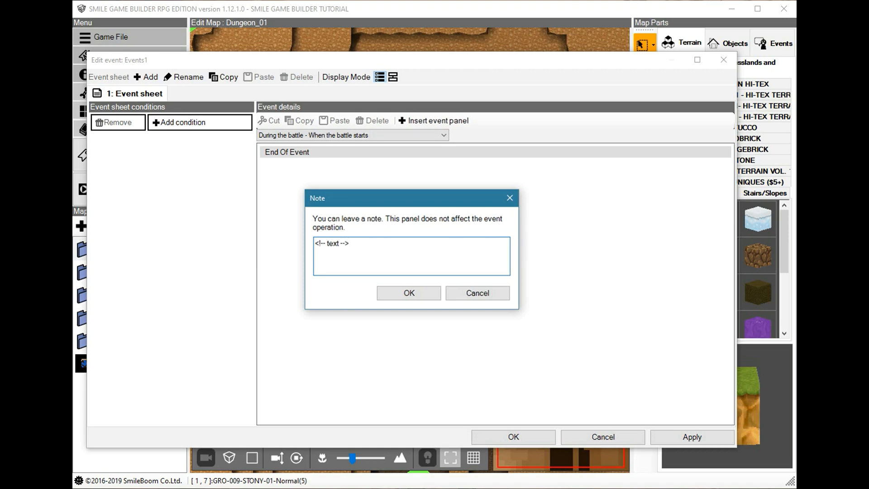
{"action": "double_click", "coordinate": [331, 243]}
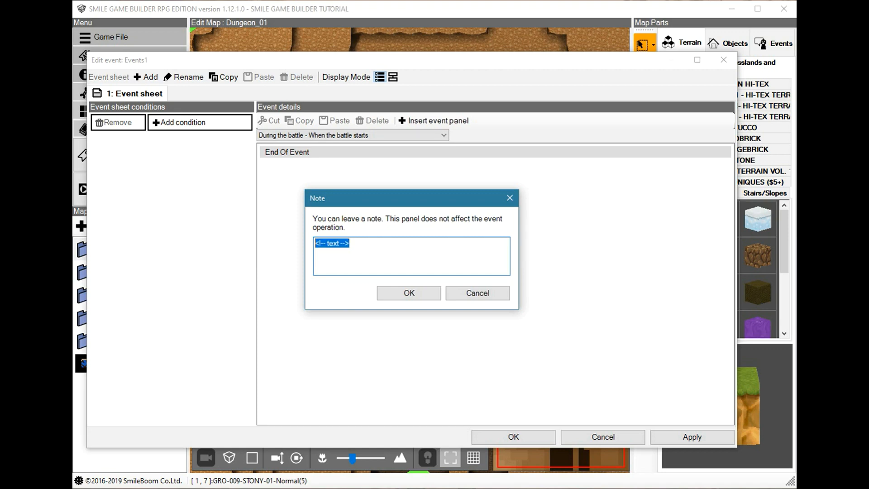
{"action": "key", "text": "Delete"}
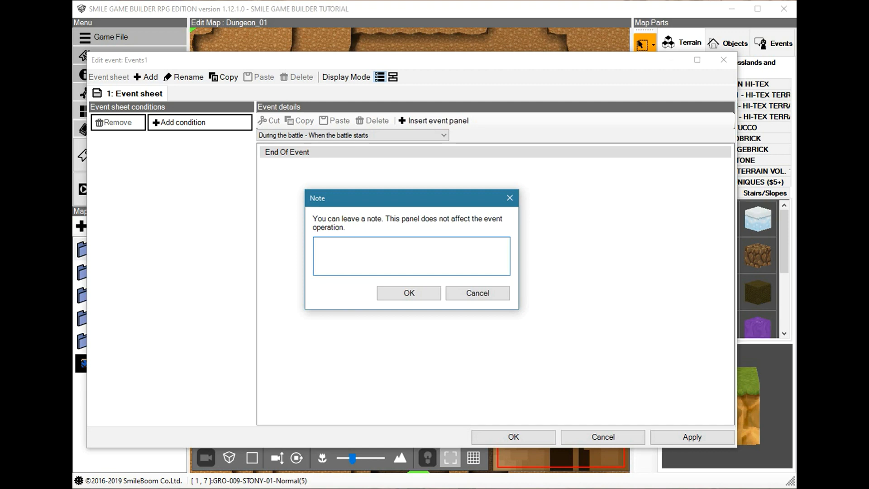
{"action": "left_click", "coordinate": [410, 255]}
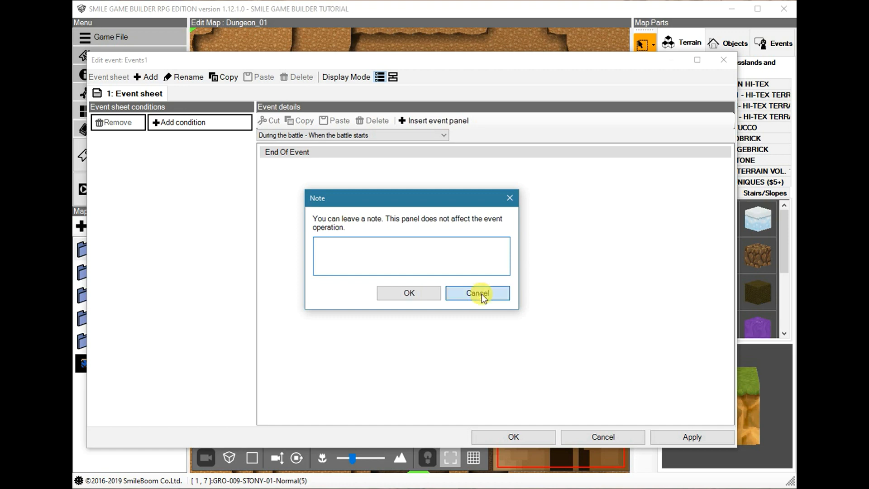
{"action": "left_click", "coordinate": [478, 293]}
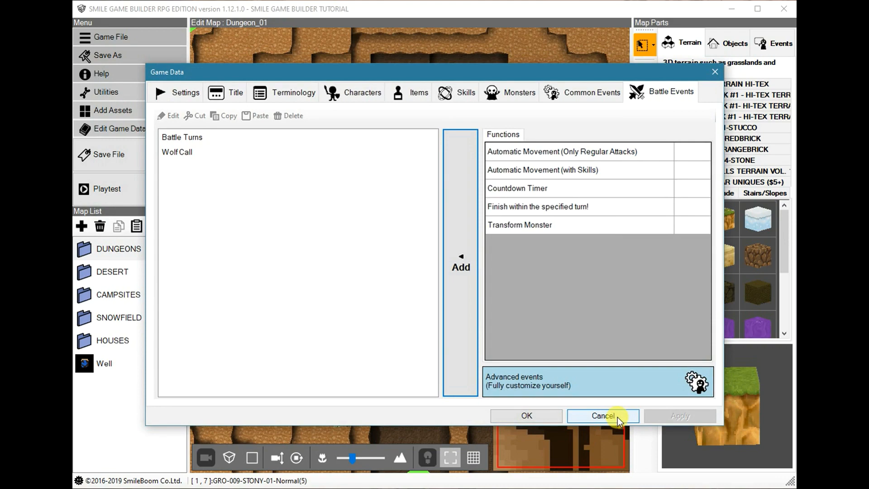
Close the current event and view the example notes in the Variables Setup common event
{"action": "left_click", "coordinate": [603, 416]}
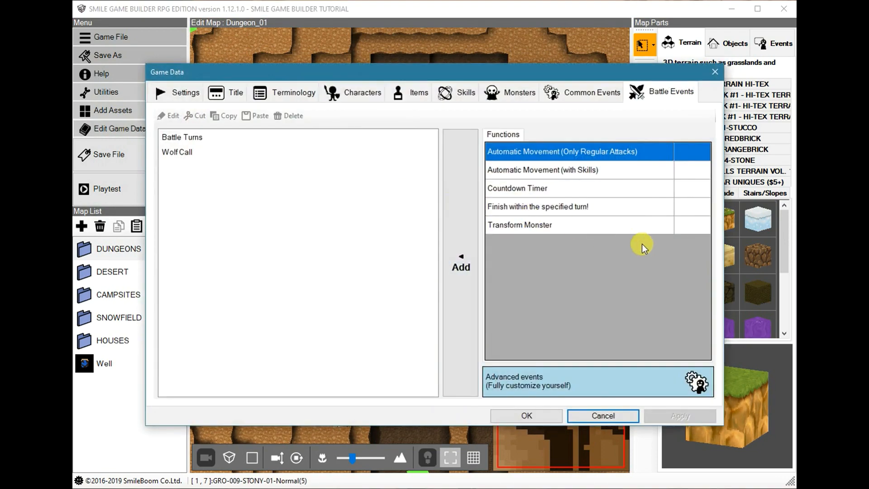
{"action": "mouse_move", "coordinate": [589, 93]}
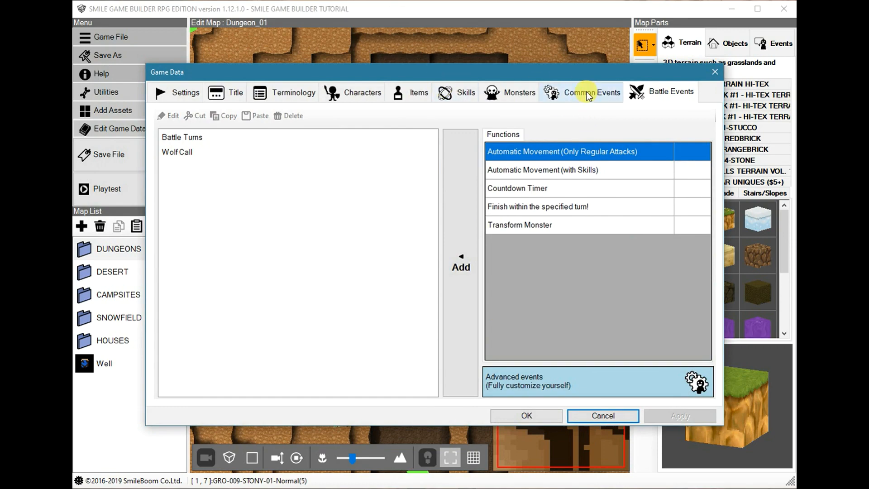
{"action": "left_click", "coordinate": [590, 92]}
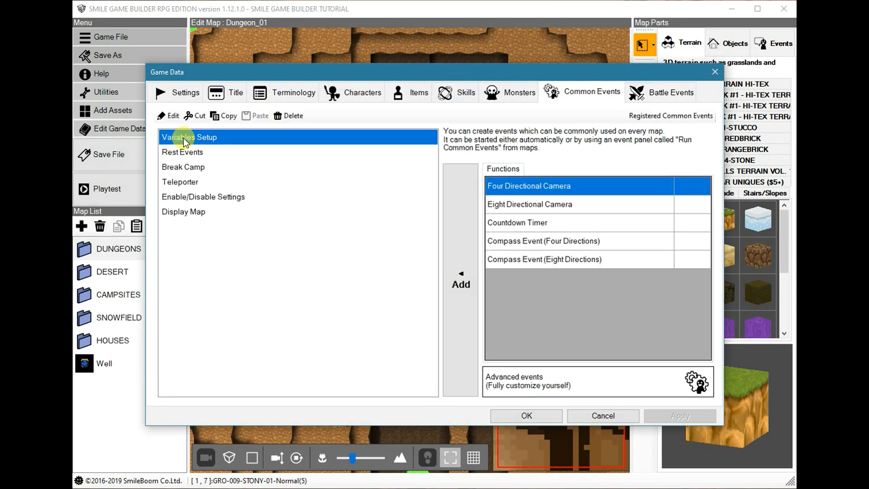
{"action": "double_click", "coordinate": [182, 138]}
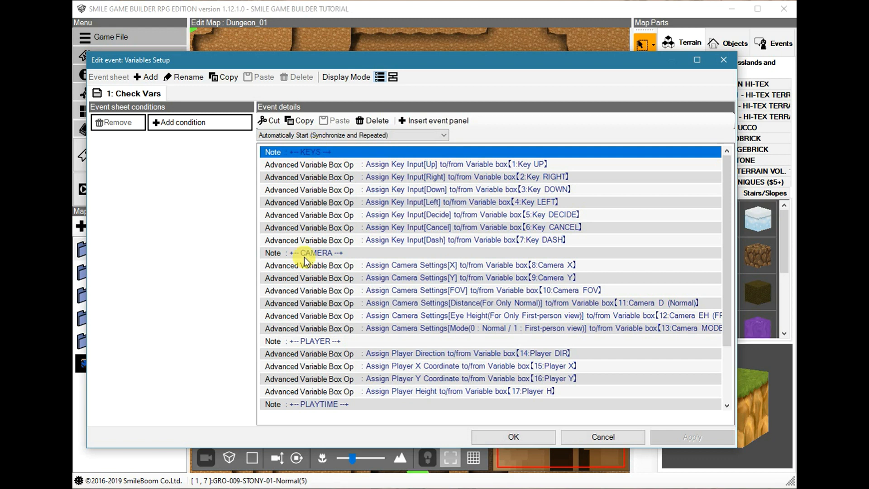
{"action": "left_click", "coordinate": [311, 252]}
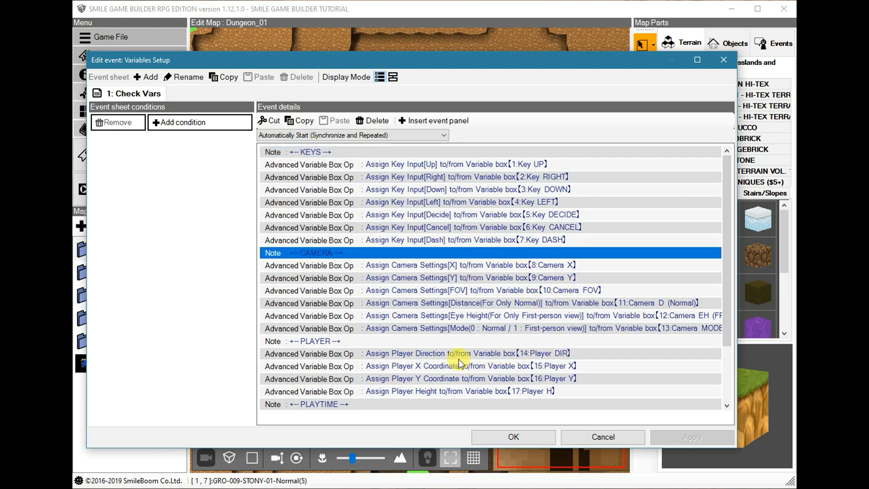
{"action": "scroll", "scroll_direction": "down", "scroll_amount": 3}
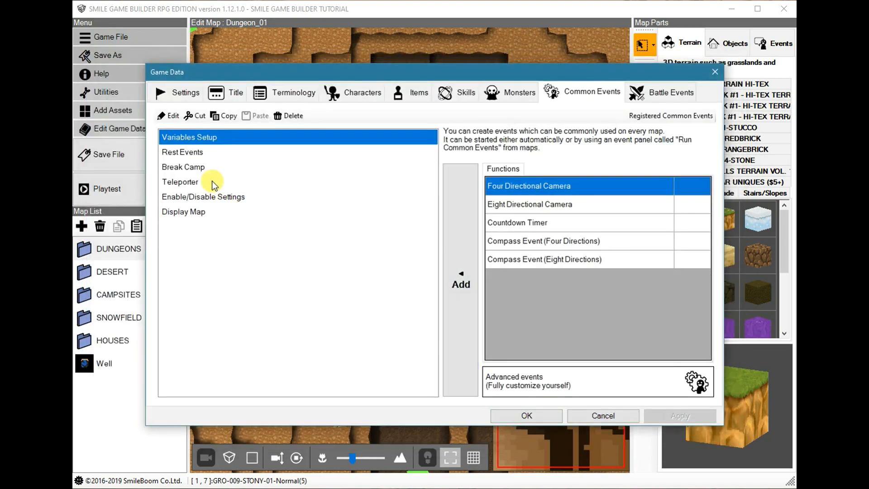
{"action": "mouse_move", "coordinate": [190, 155]}
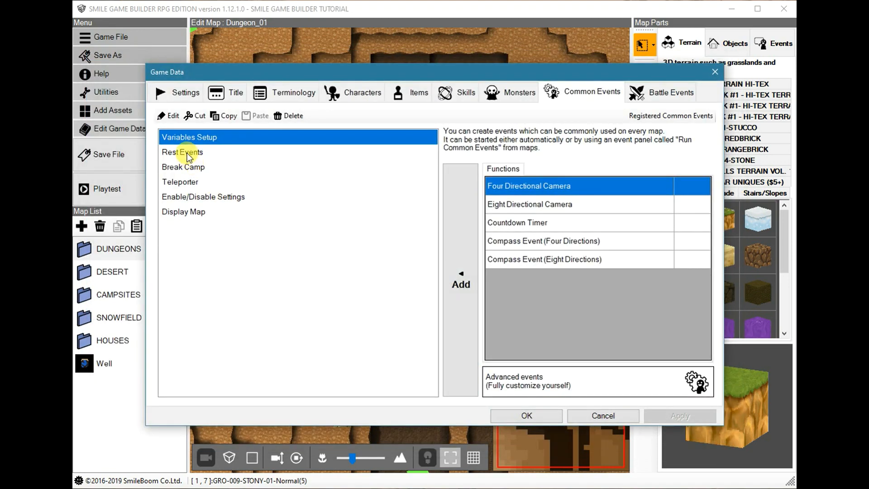
View the Rest Events common event notes labelling each rest outcome, such as DIDN'T SLEEP WELL
{"action": "double_click", "coordinate": [181, 152]}
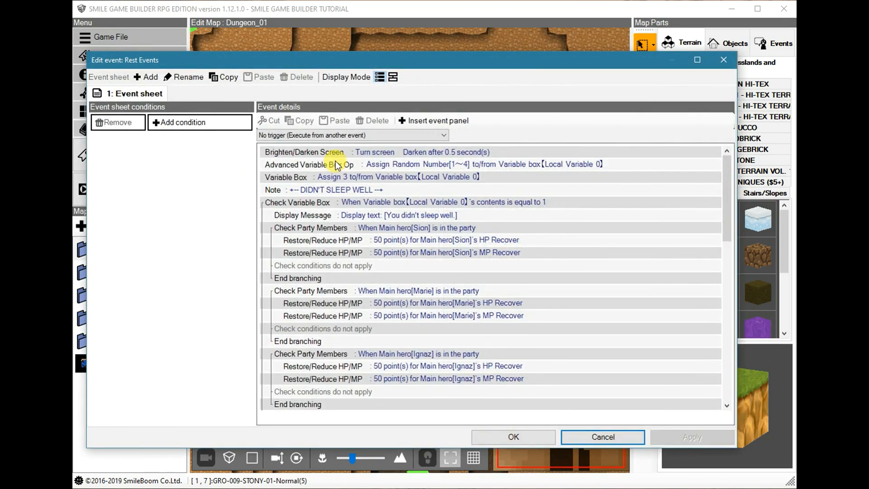
{"action": "left_click", "coordinate": [350, 190]}
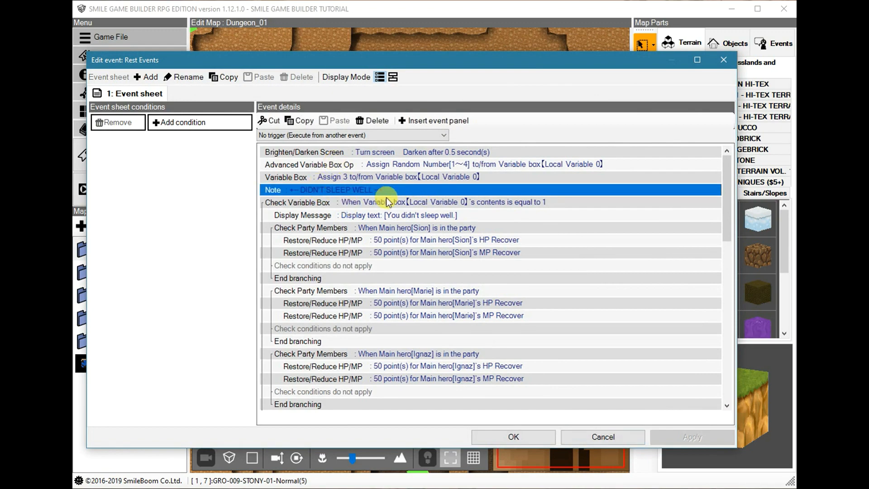
{"action": "scroll", "scroll_direction": "down", "scroll_amount": 3}
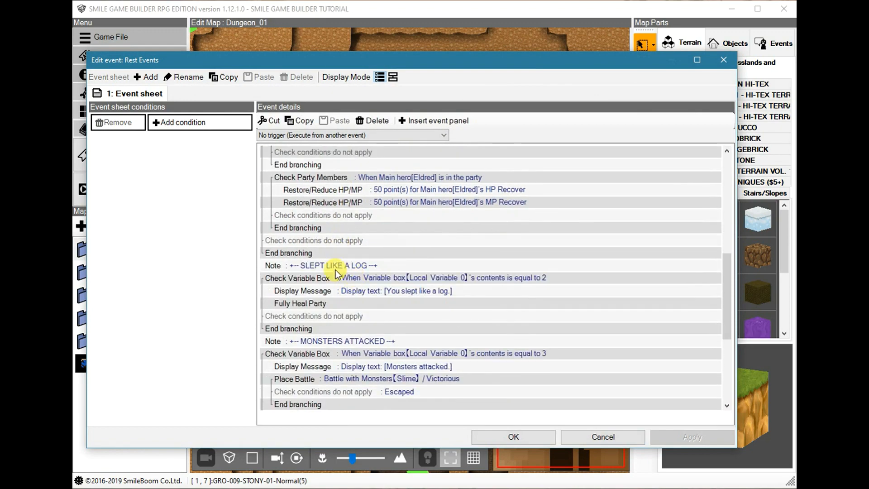
{"action": "scroll", "scroll_direction": "down", "scroll_amount": 3}
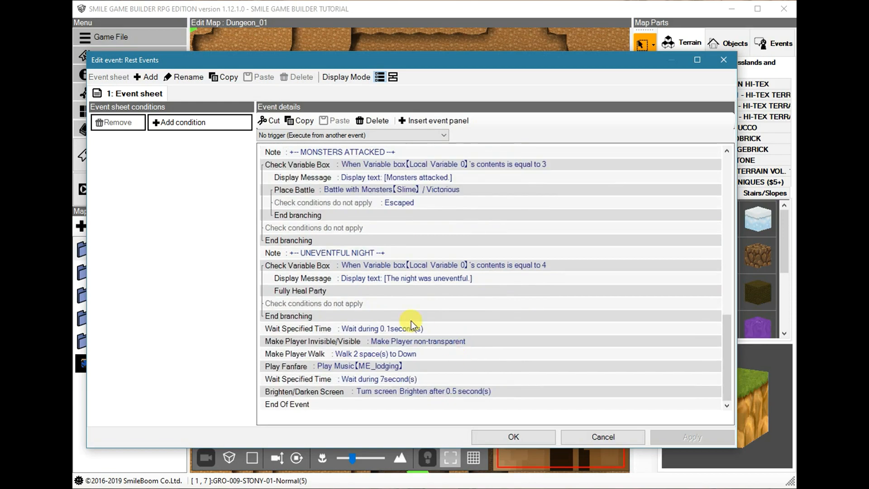